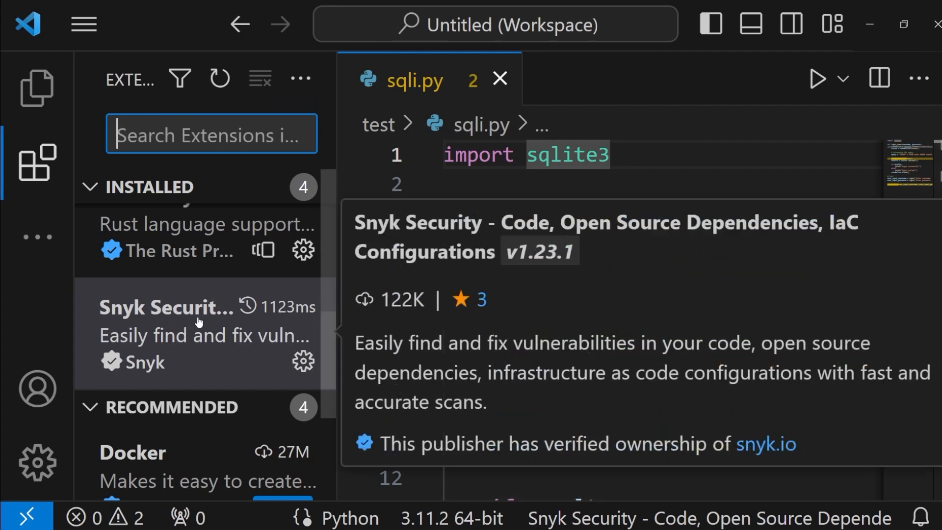
# Hide the Extensions view and show Snyk's suggestion for the SQL injection warning on cursor.execute
pyautogui.click(38, 162)
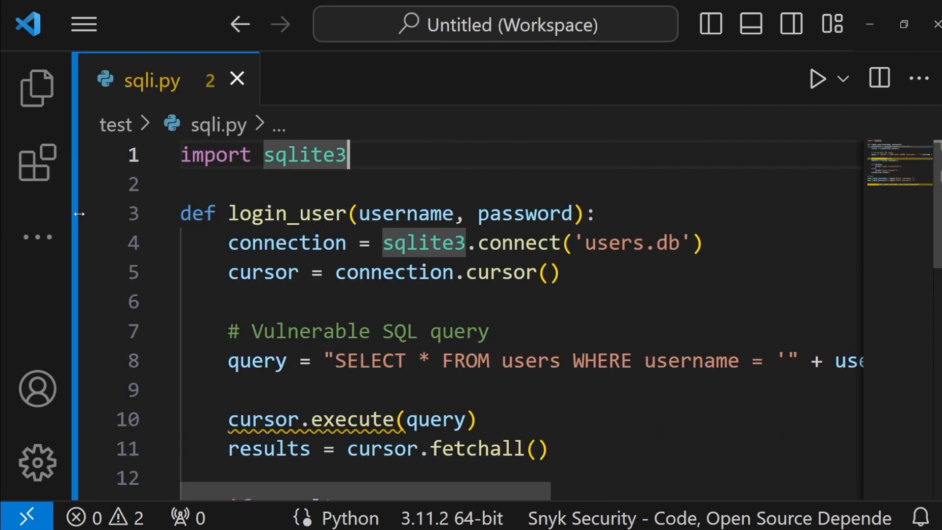
pyautogui.moveTo(526, 213)
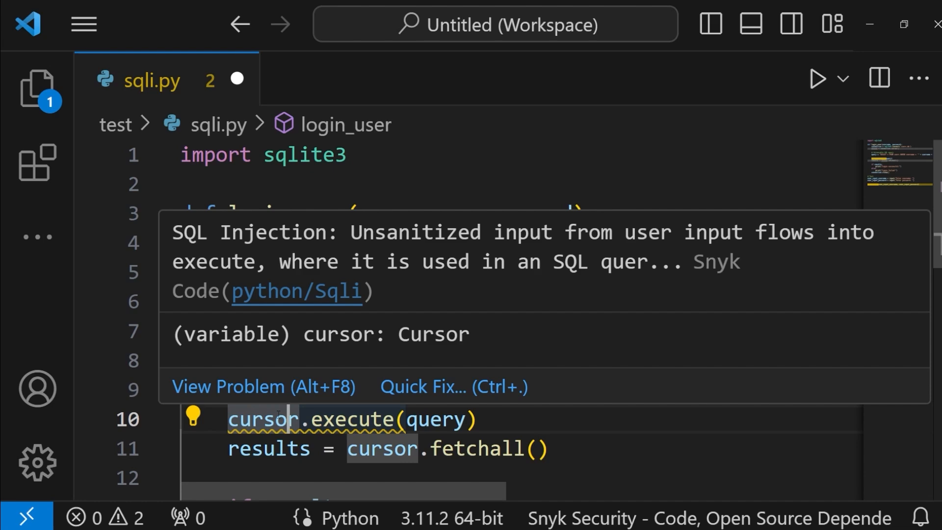
pyautogui.click(453, 386)
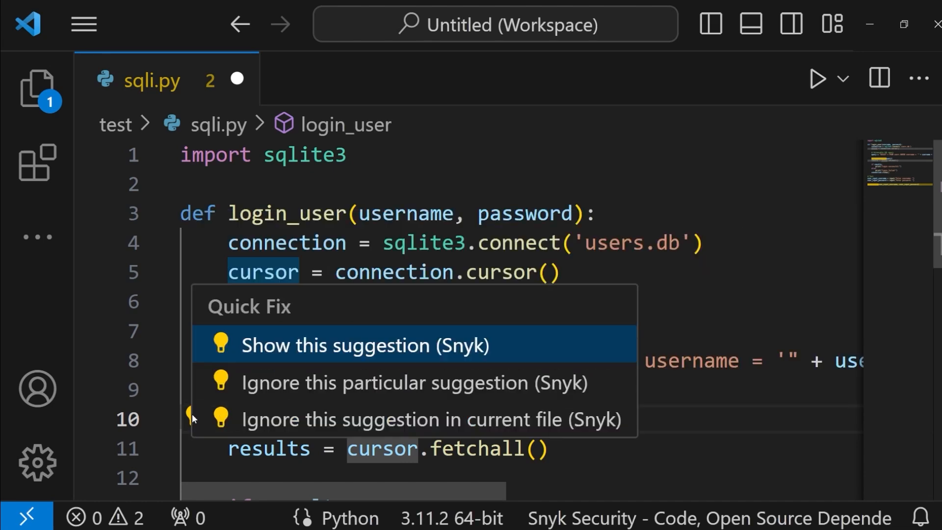
pyautogui.click(360, 345)
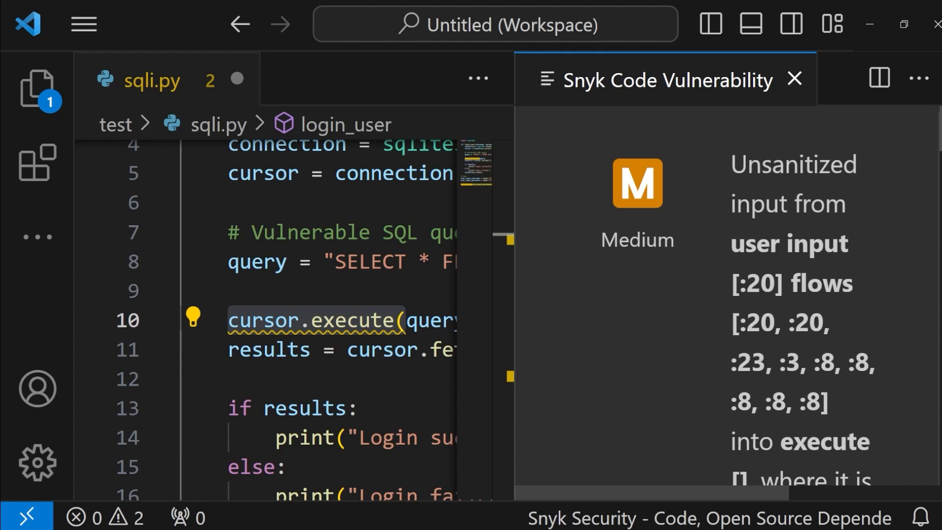
# Browse the vulnerability details and the next real-world example fix from other projects
pyautogui.scroll(-3)
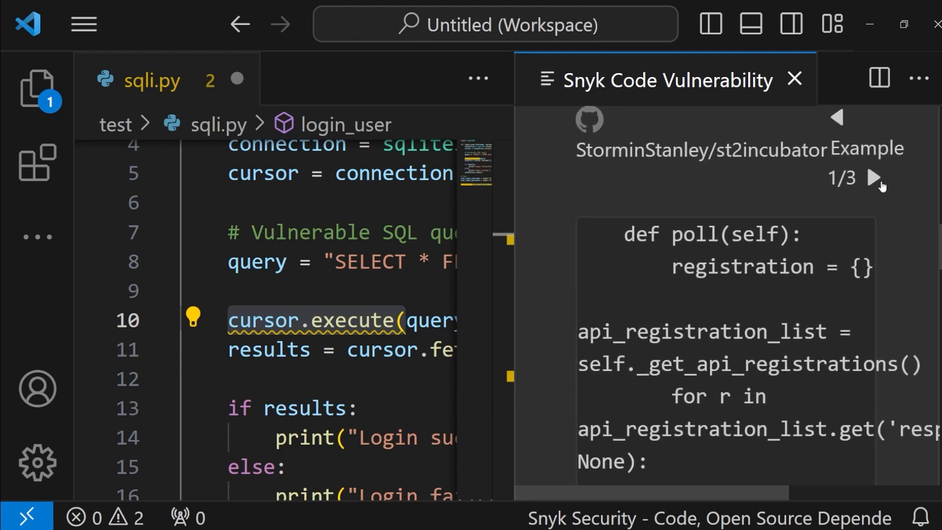
pyautogui.click(876, 178)
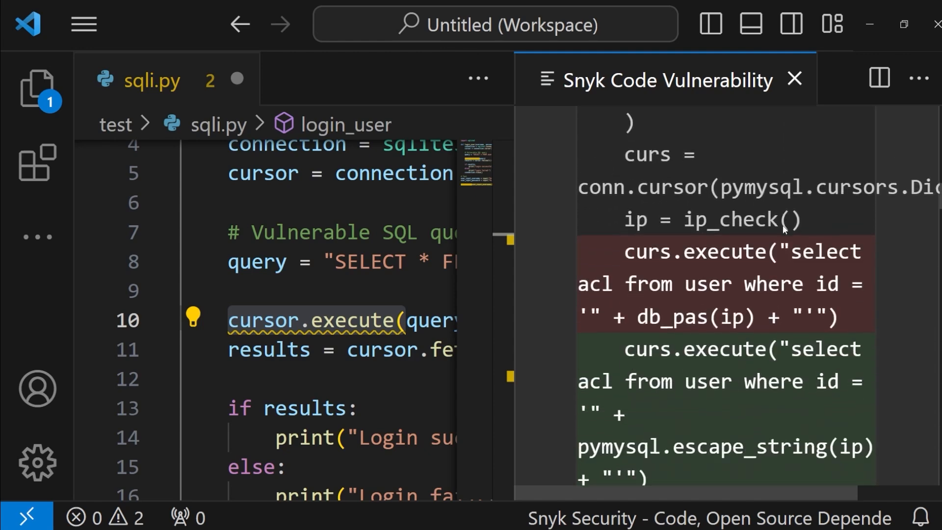
pyautogui.scroll(-3)
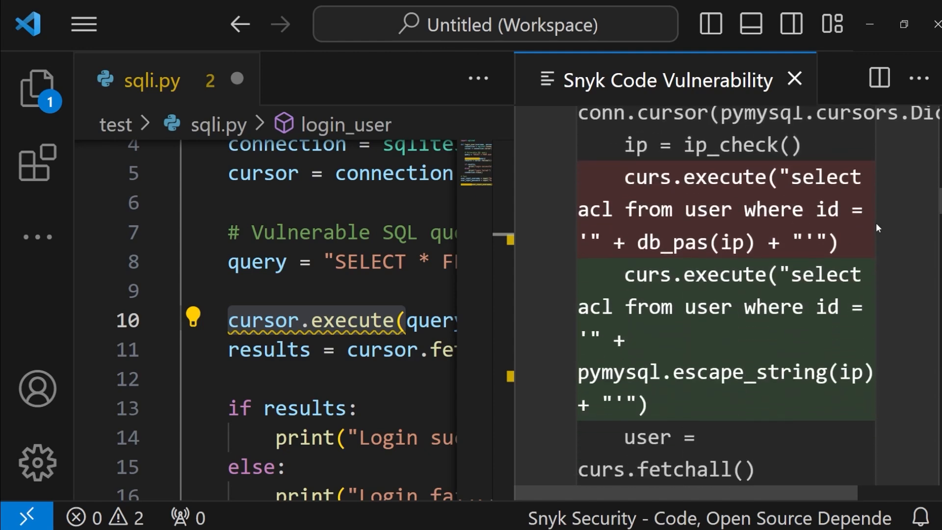
pyautogui.scroll(-3)
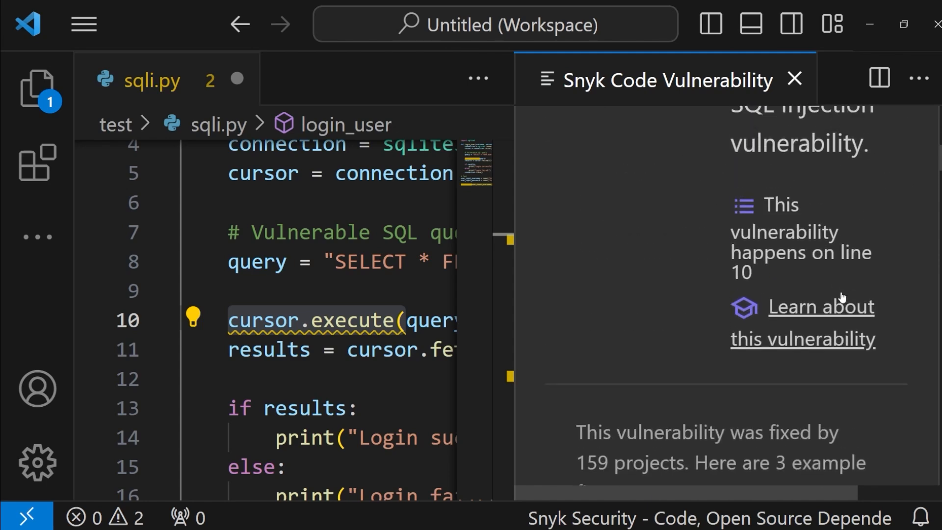
pyautogui.scroll(-3)
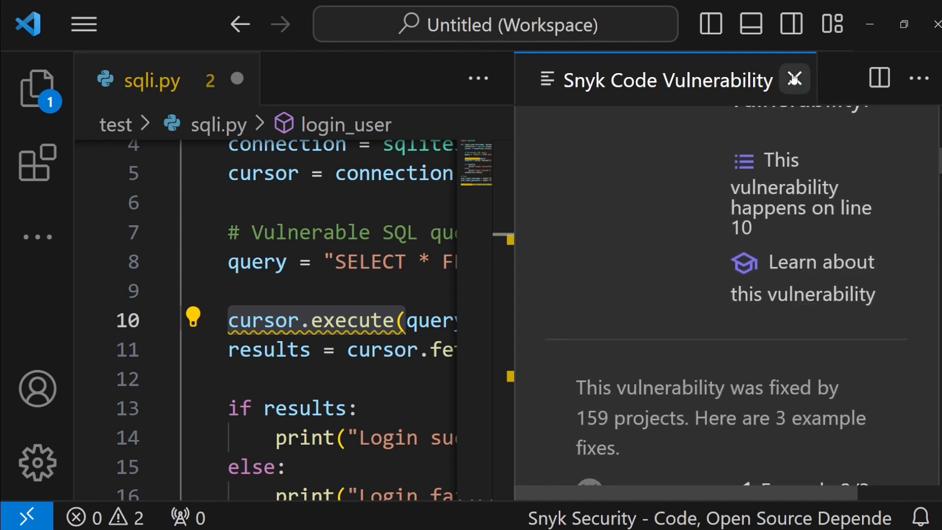
# Close the Snyk Code Vulnerability tab and save the corrected sqli.py with Ctrl+S
pyautogui.click(795, 80)
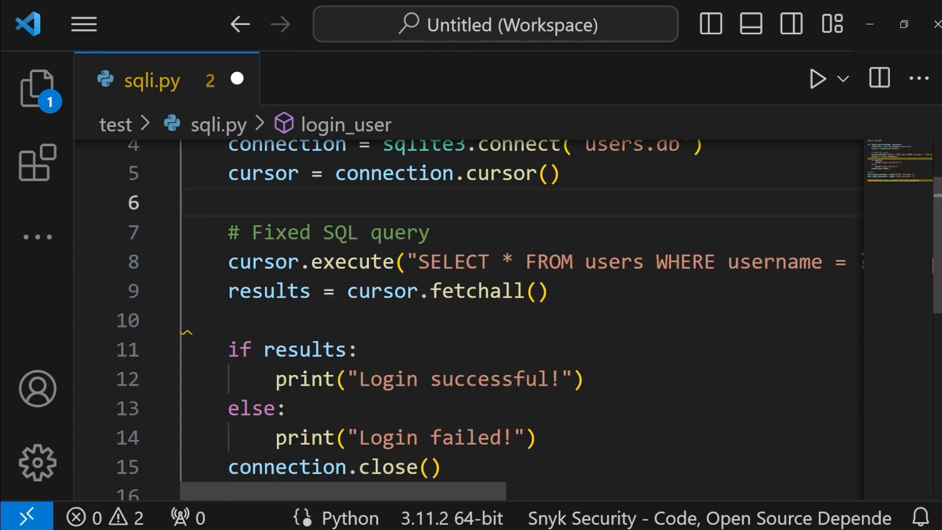
pyautogui.moveTo(355, 493)
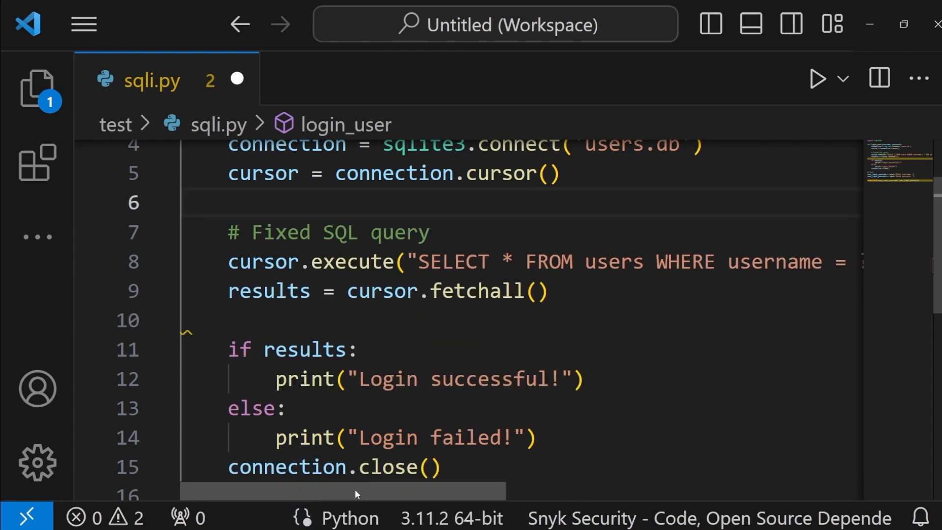
pyautogui.press('ctrl+s')
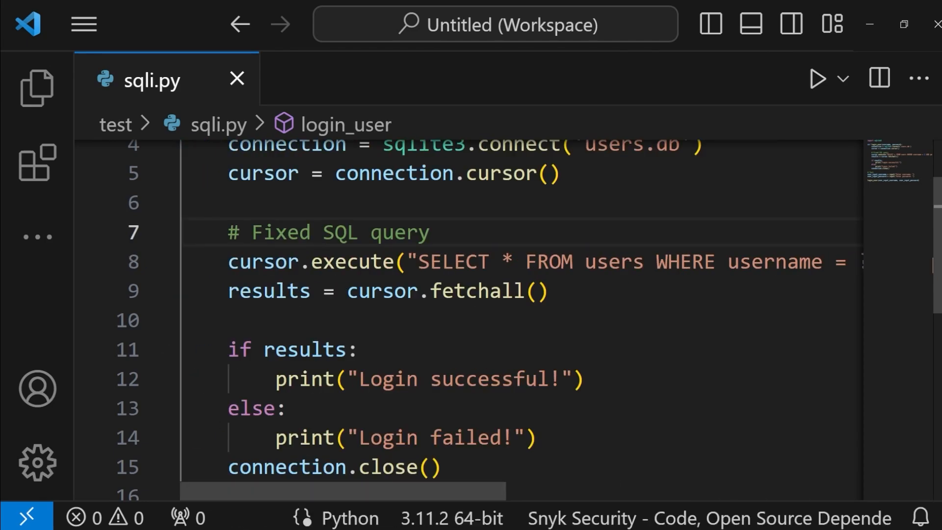
pyautogui.moveTo(183, 517)
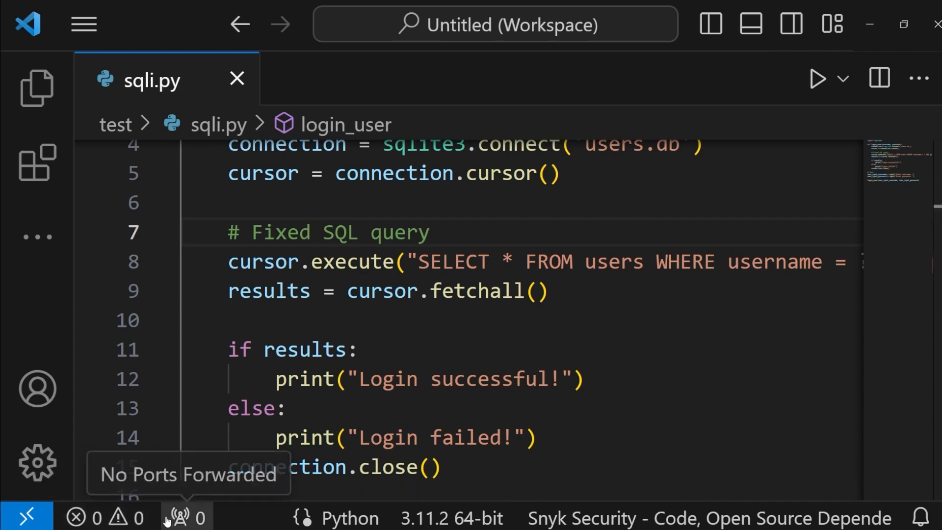
pyautogui.scroll(3)
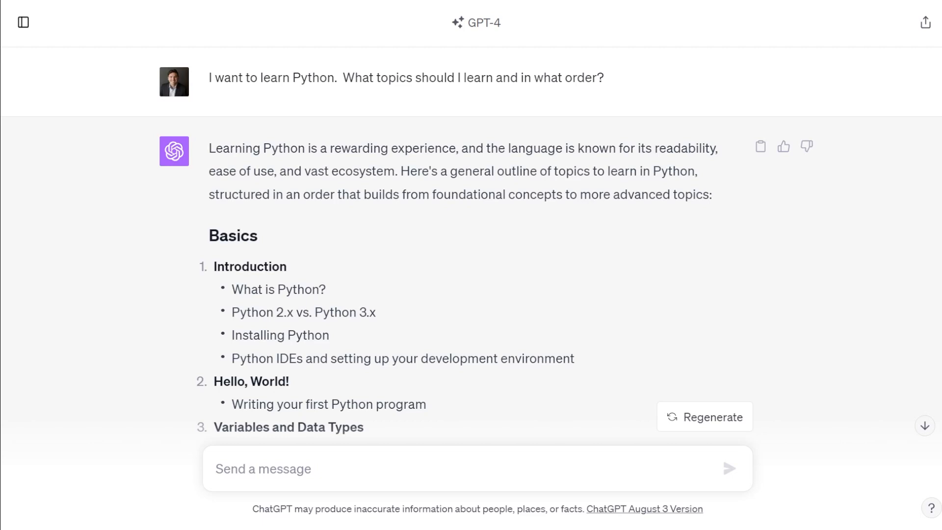
pyautogui.moveTo(229, 92)
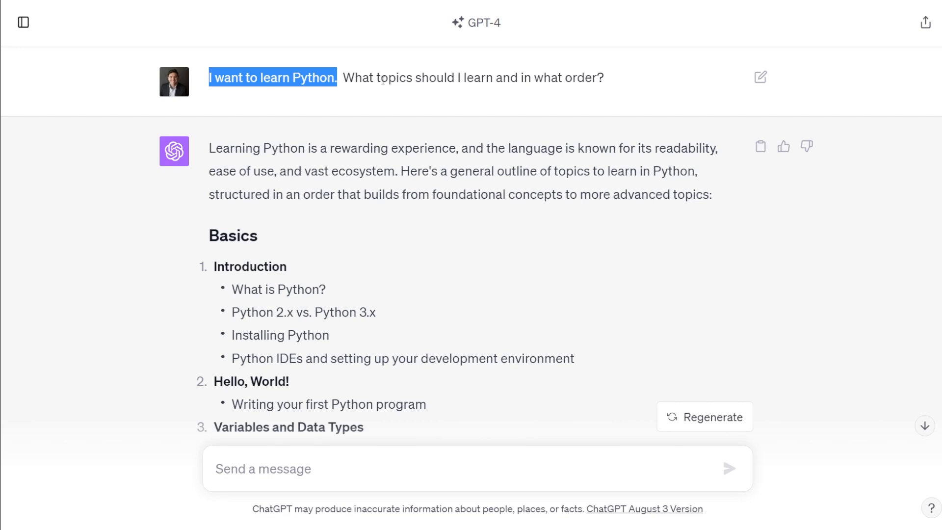
pyautogui.click(382, 77)
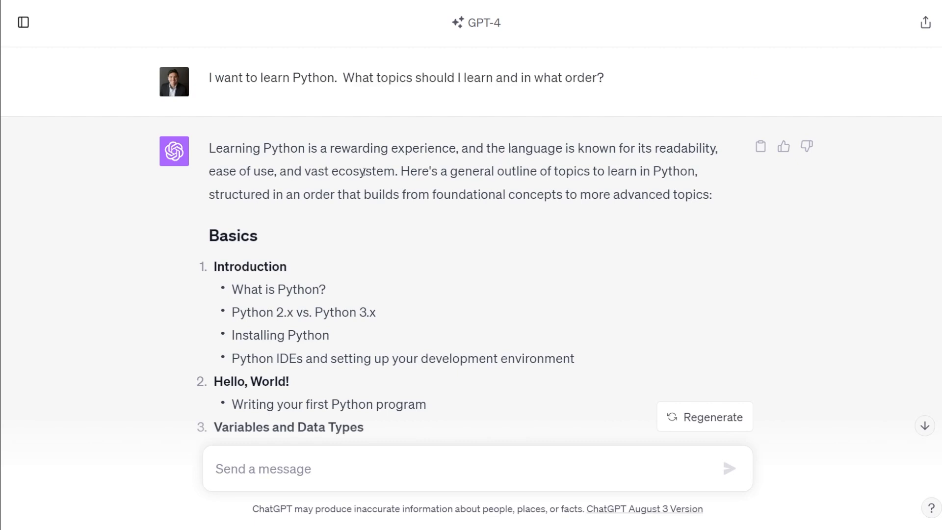
pyautogui.scroll(-3)
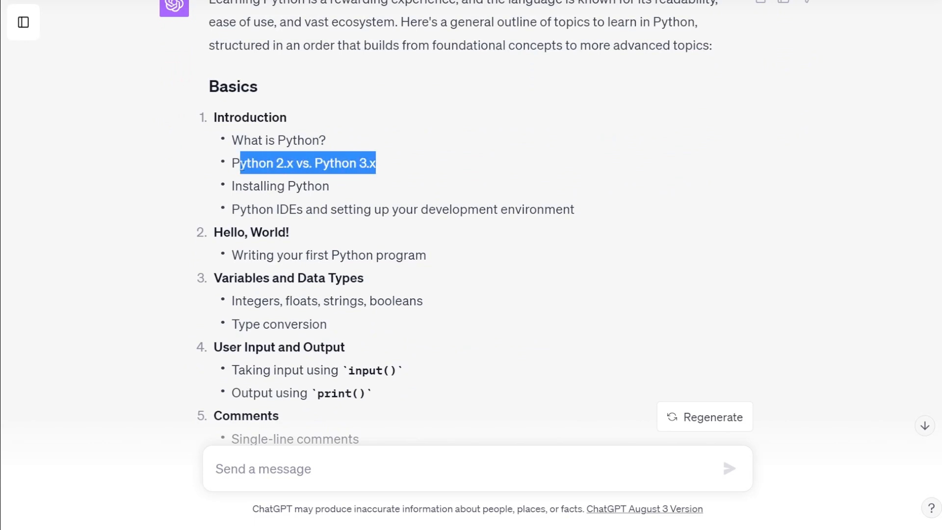
pyautogui.doubleClick(280, 185)
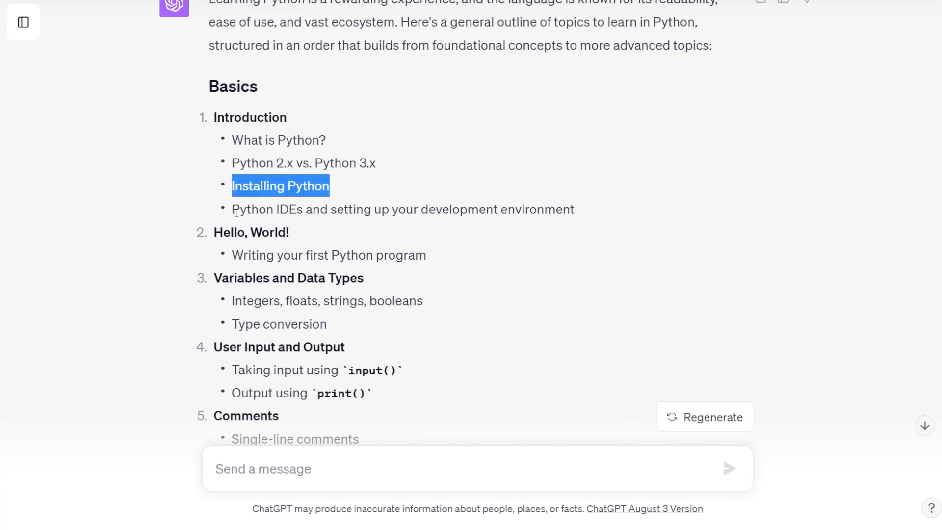
pyautogui.click(310, 248)
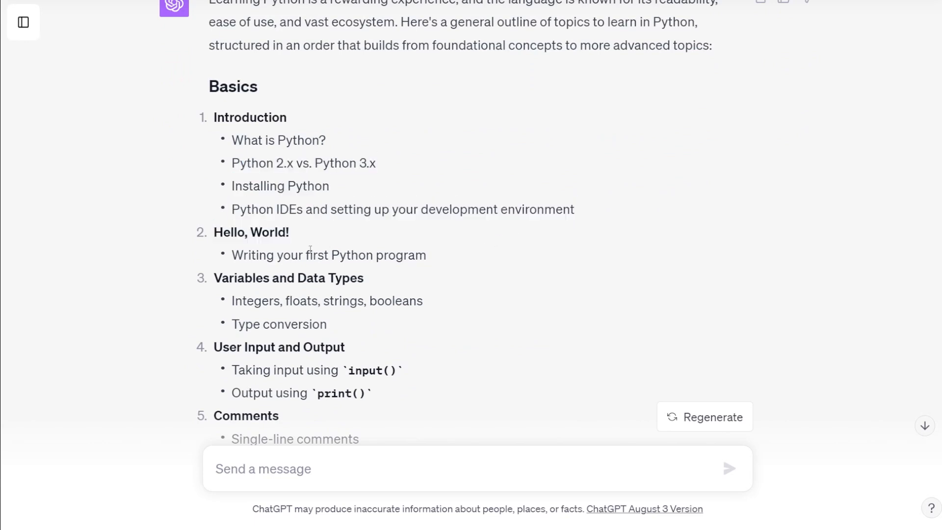
pyautogui.doubleClick(251, 232)
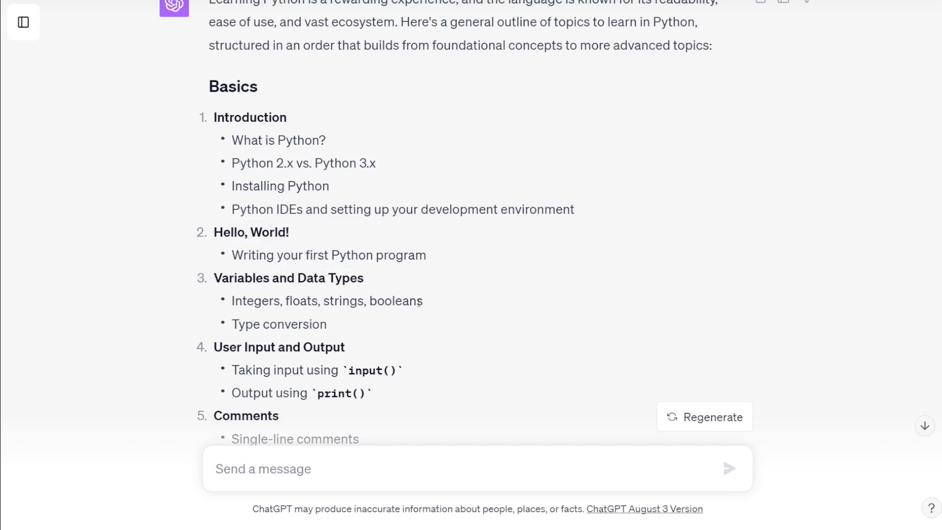
pyautogui.scroll(-3)
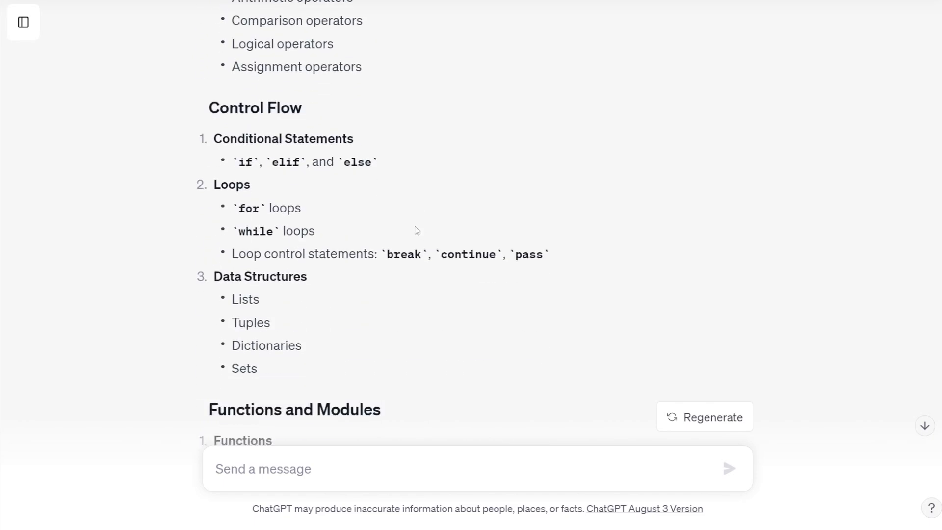
pyautogui.scroll(-3)
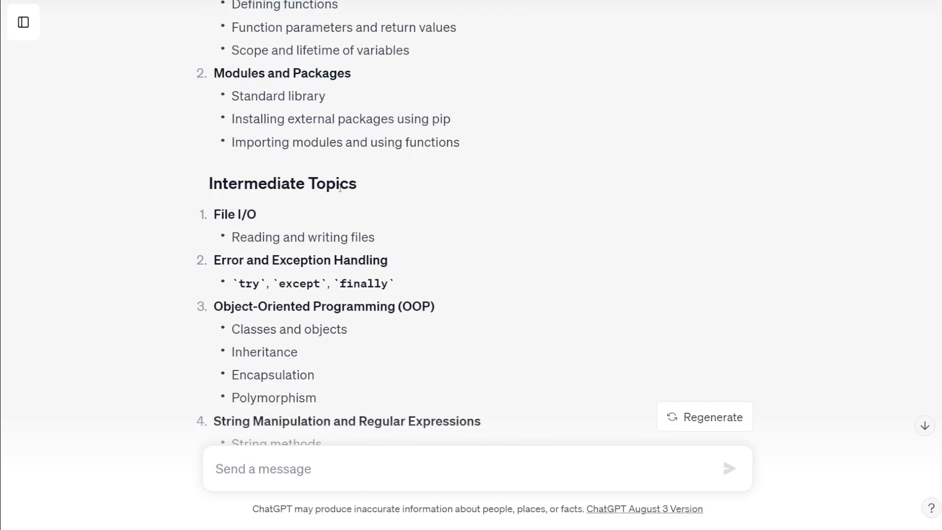
pyautogui.scroll(-3)
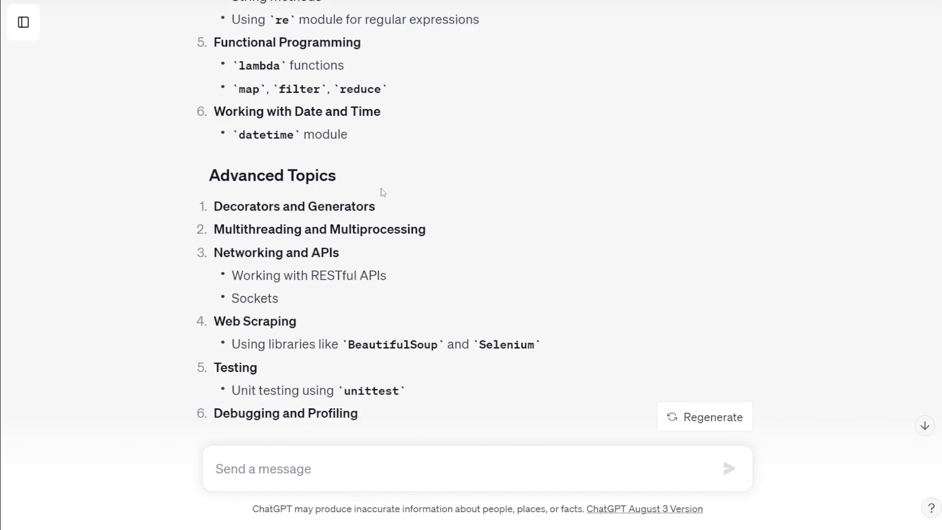
pyautogui.scroll(-3)
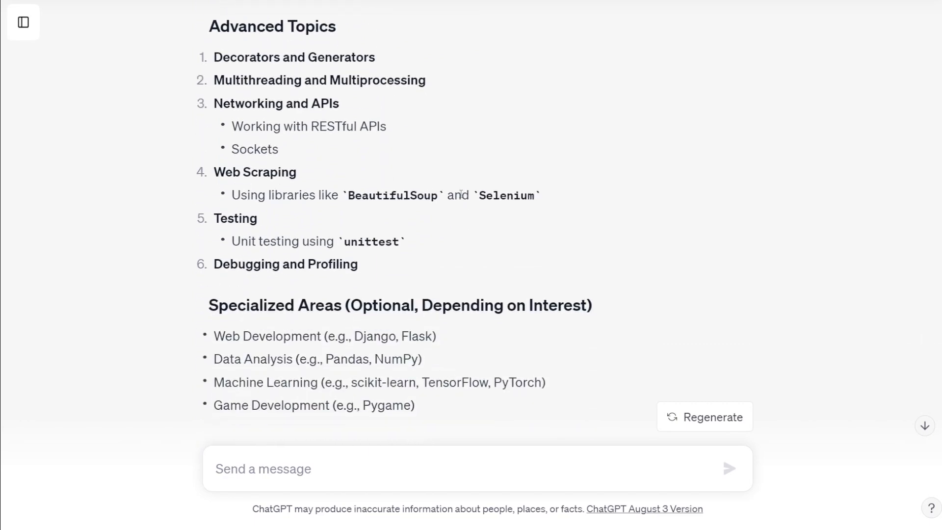
pyautogui.scroll(3)
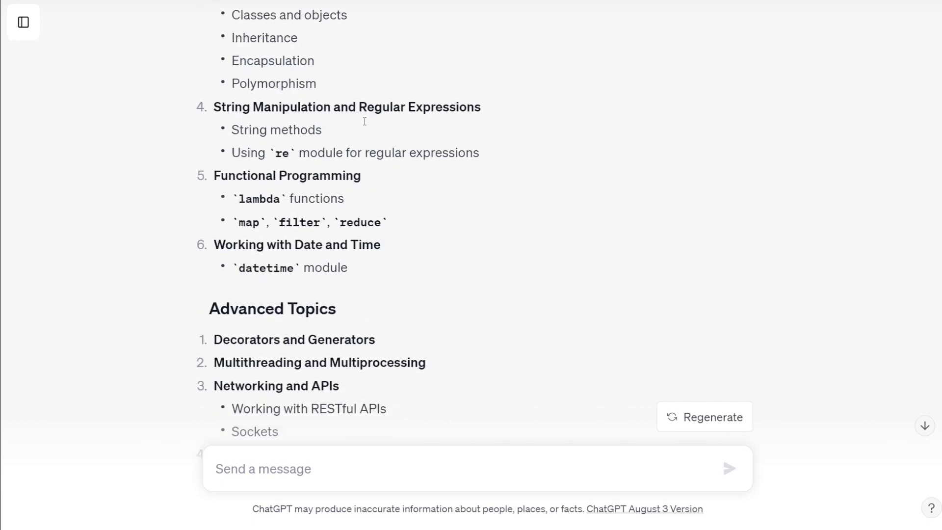
pyautogui.scroll(-3)
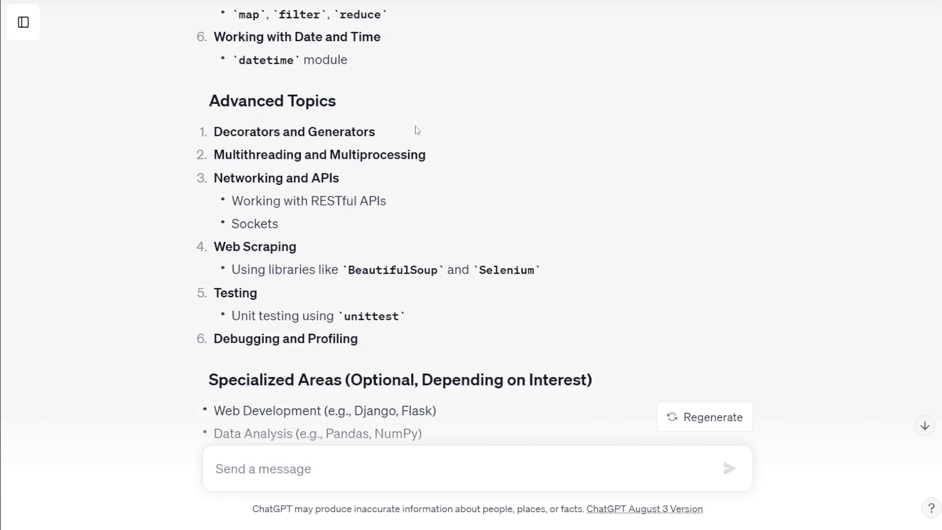
pyautogui.scroll(-3)
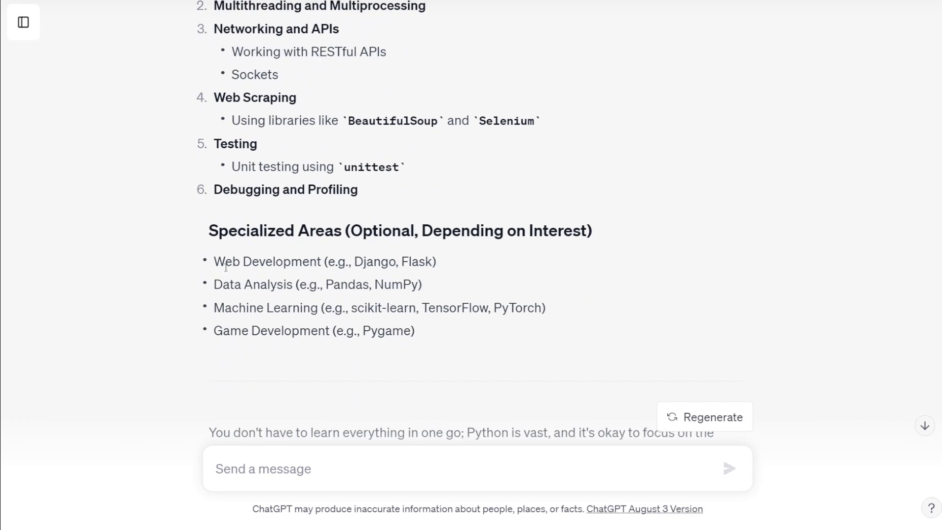
pyautogui.scroll(3)
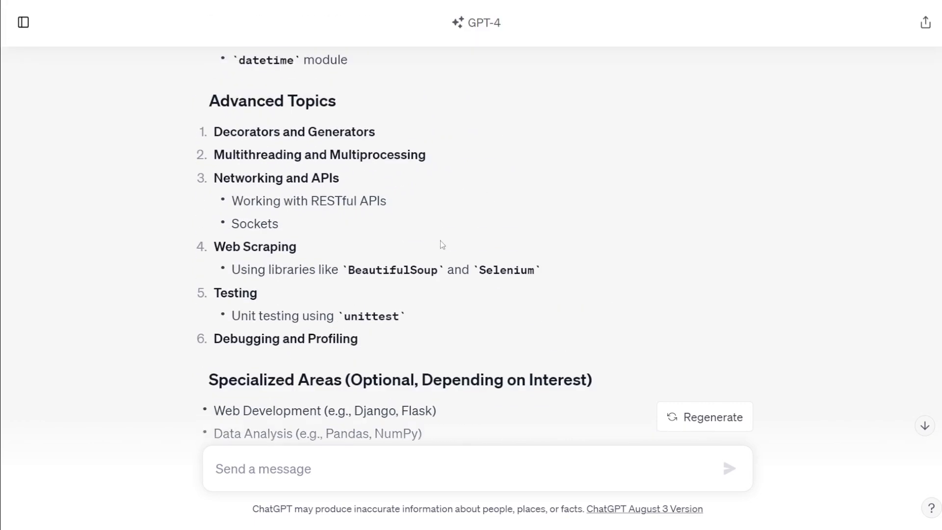
pyautogui.doubleClick(506, 270)
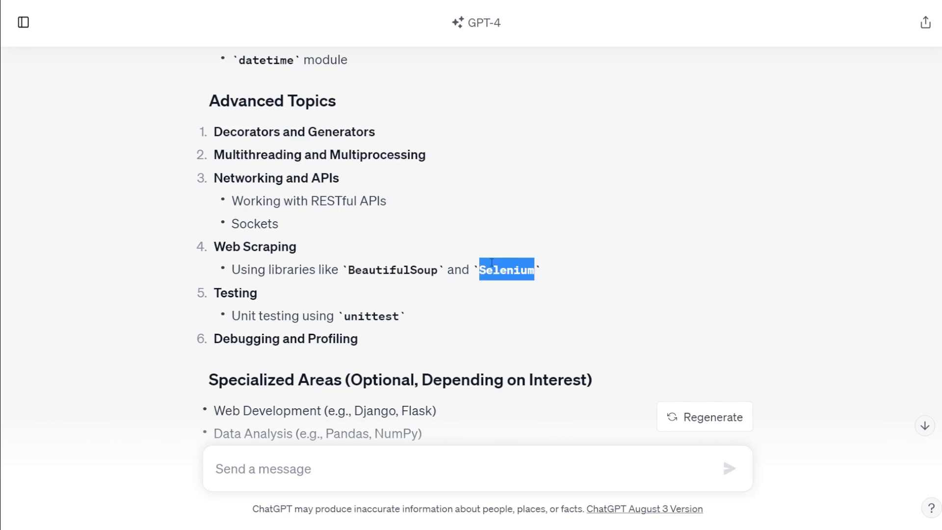
pyautogui.click(463, 213)
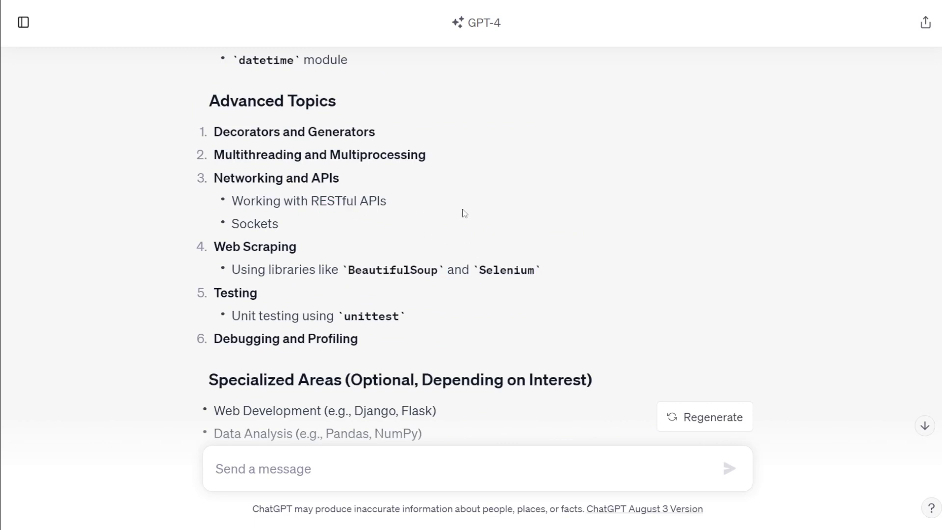
pyautogui.scroll(-3)
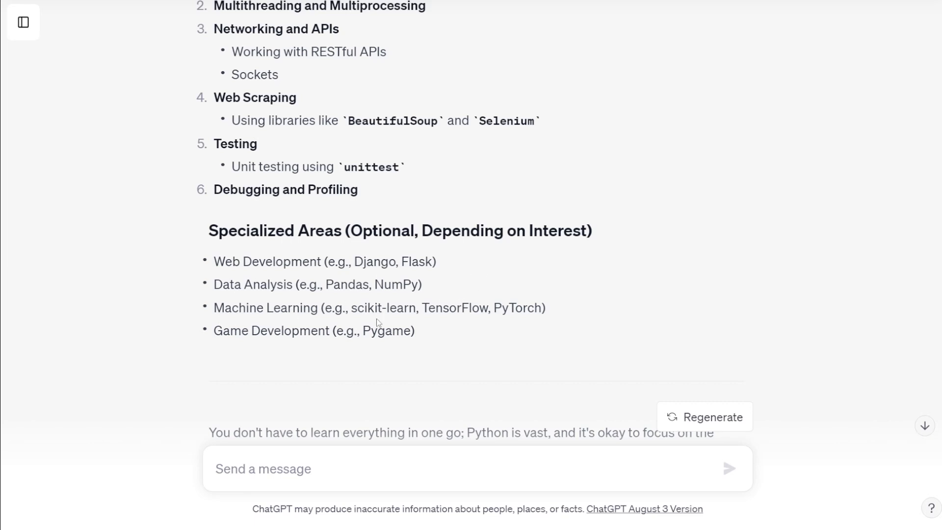
pyautogui.moveTo(233, 277)
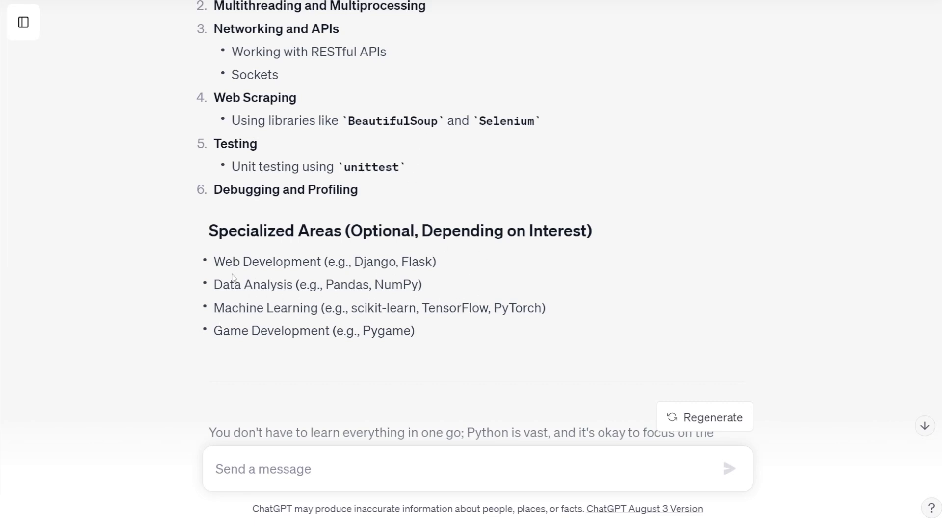
pyautogui.moveTo(487, 287)
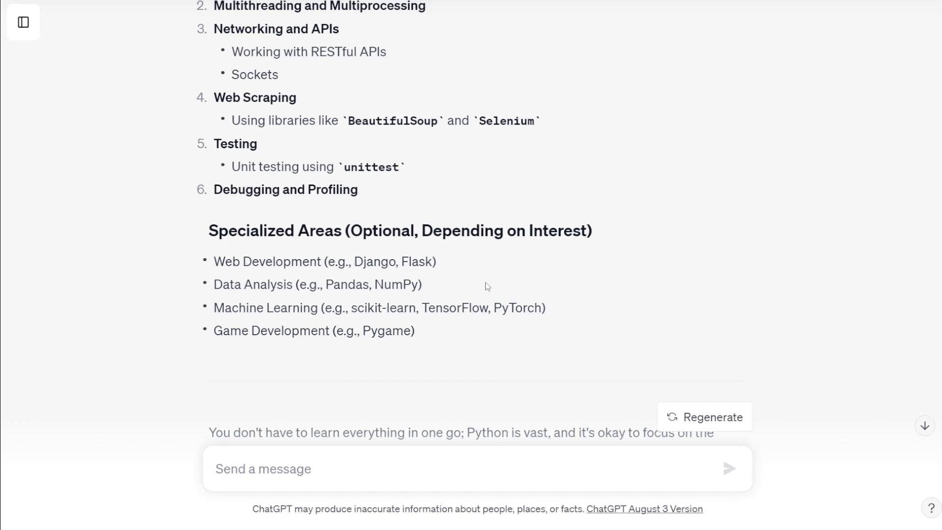
pyautogui.moveTo(526, 266)
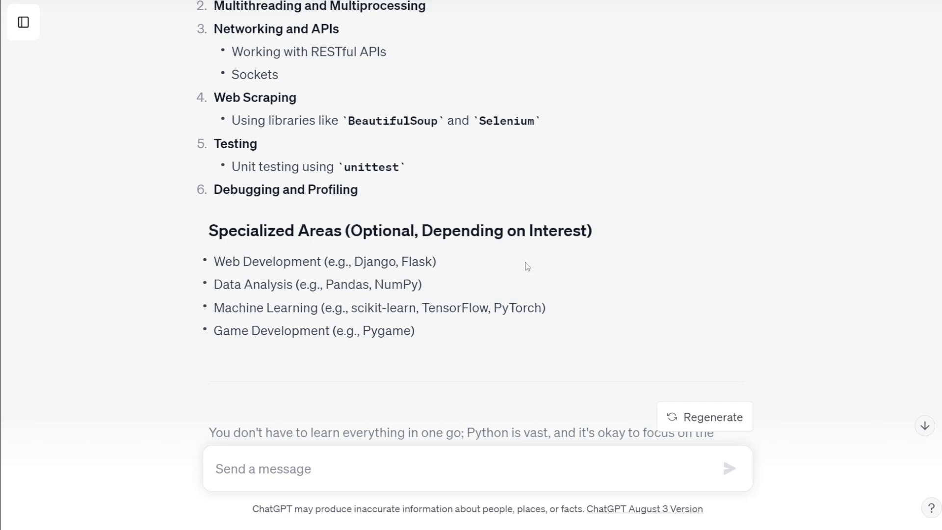
pyautogui.scroll(-3)
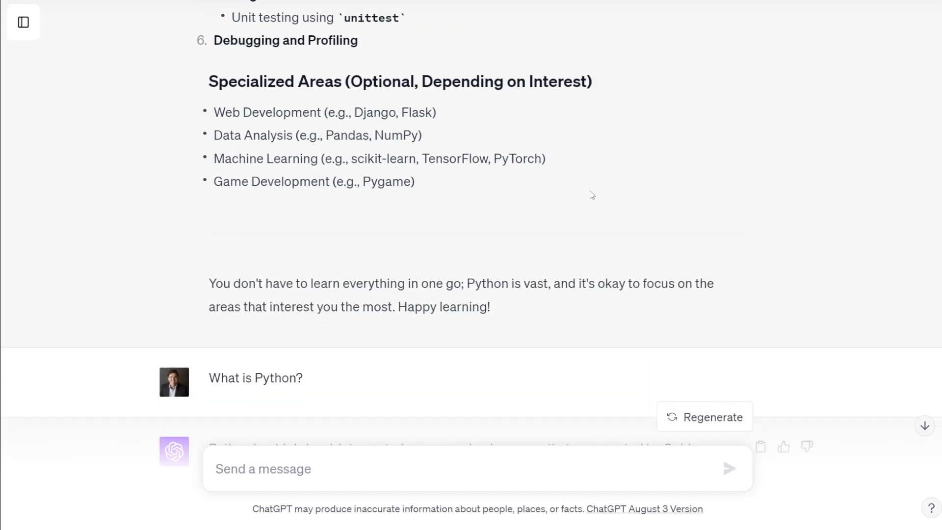
pyautogui.scroll(-3)
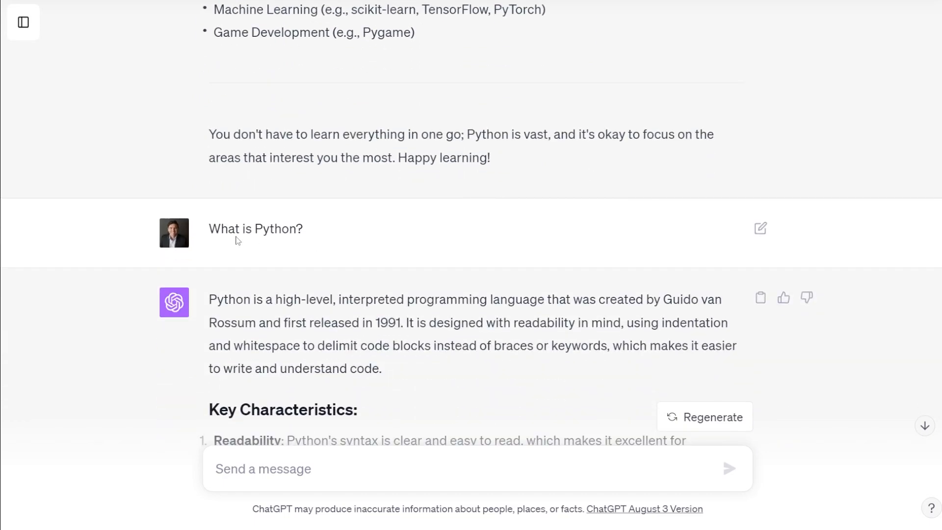
pyautogui.scroll(3)
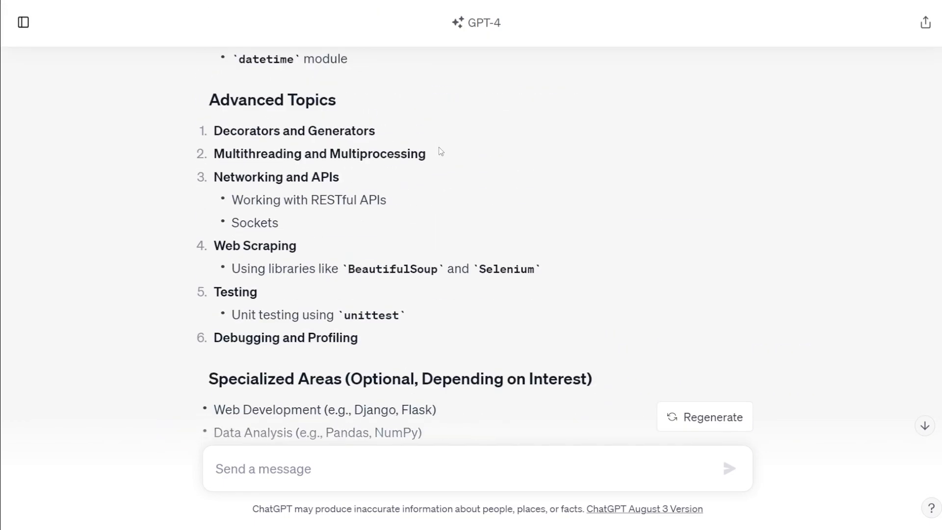
pyautogui.scroll(3)
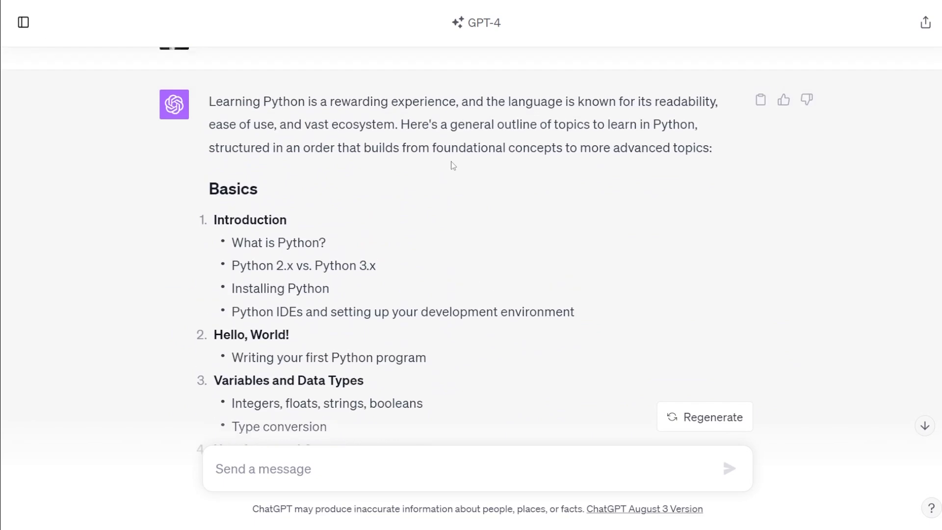
pyautogui.scroll(3)
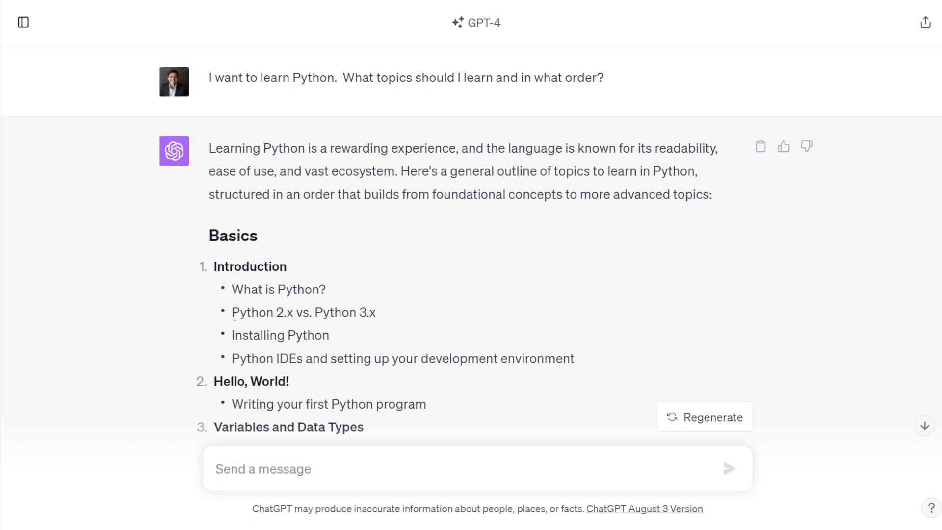
pyautogui.scroll(-3)
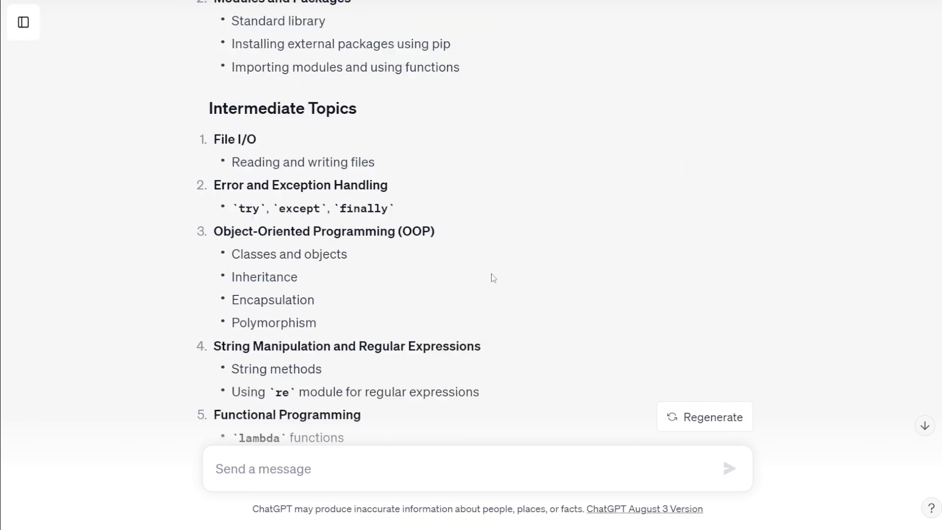
pyautogui.scroll(3)
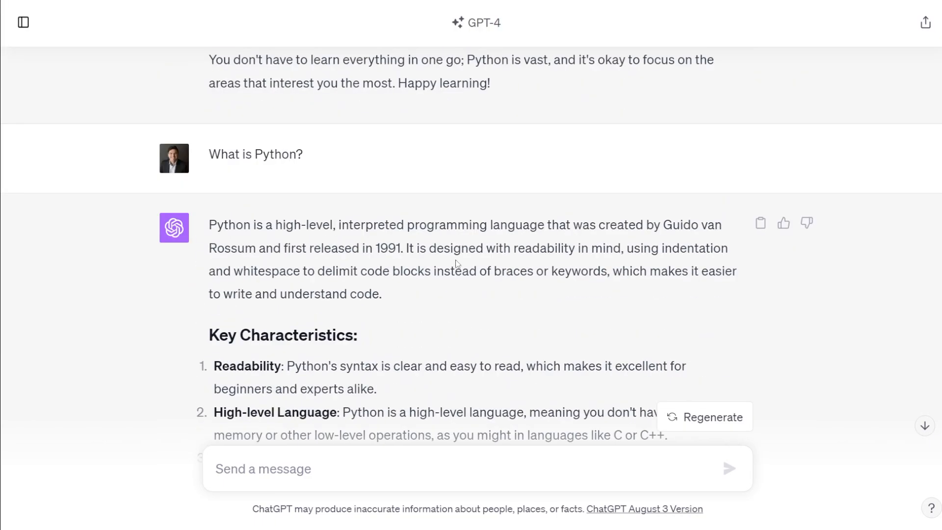
pyautogui.scroll(-3)
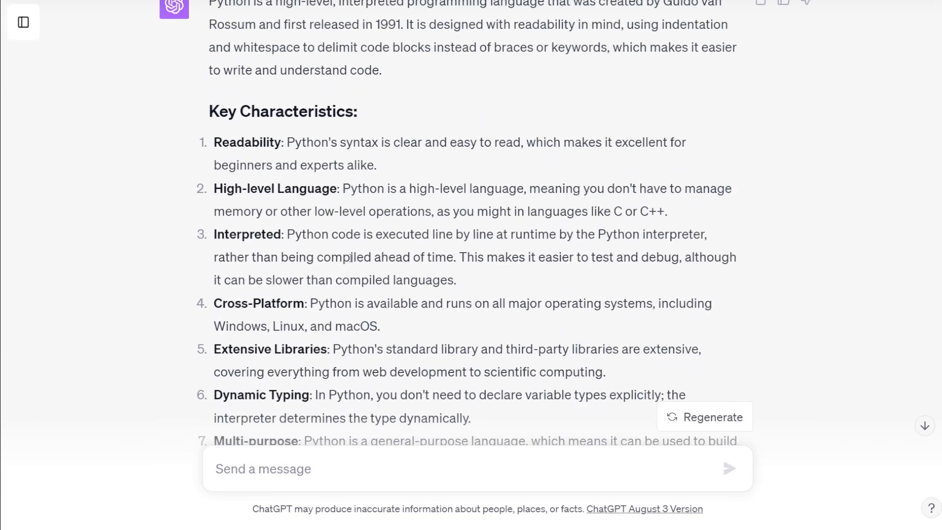
pyautogui.scroll(-3)
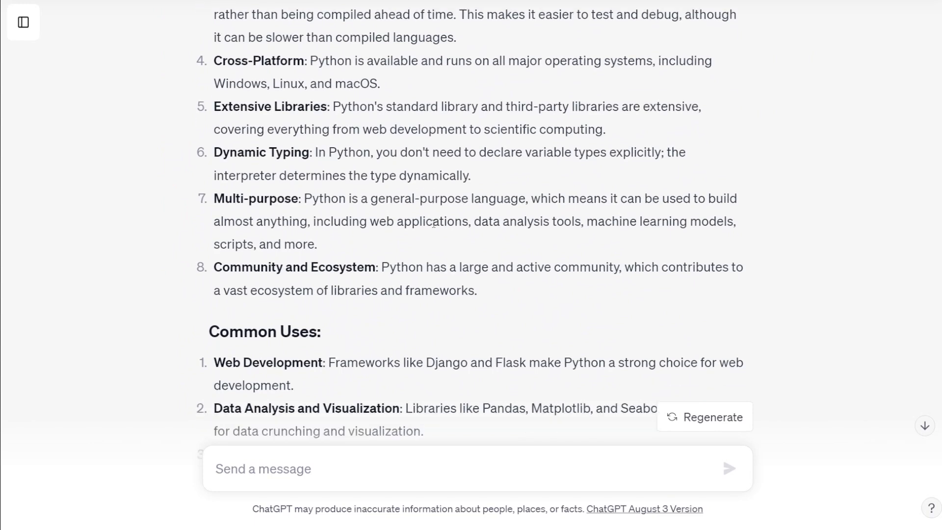
pyautogui.scroll(-3)
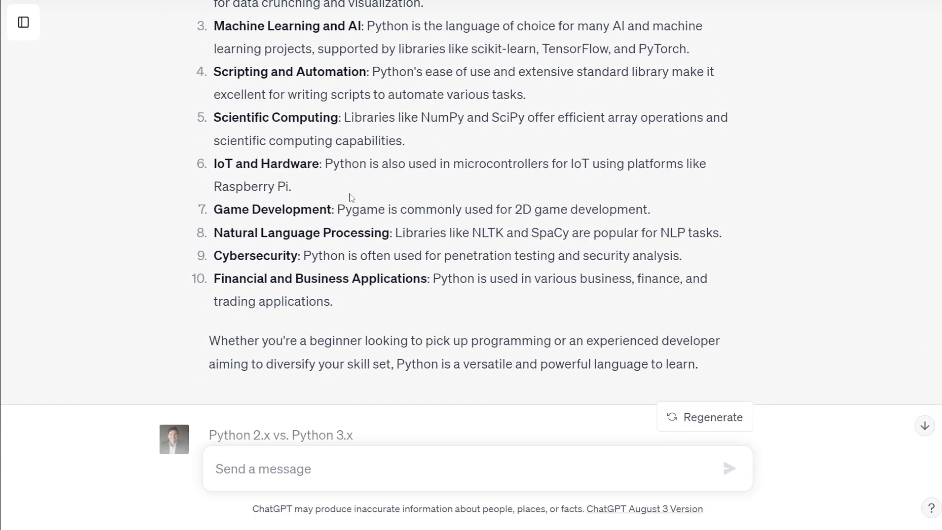
pyautogui.moveTo(411, 177)
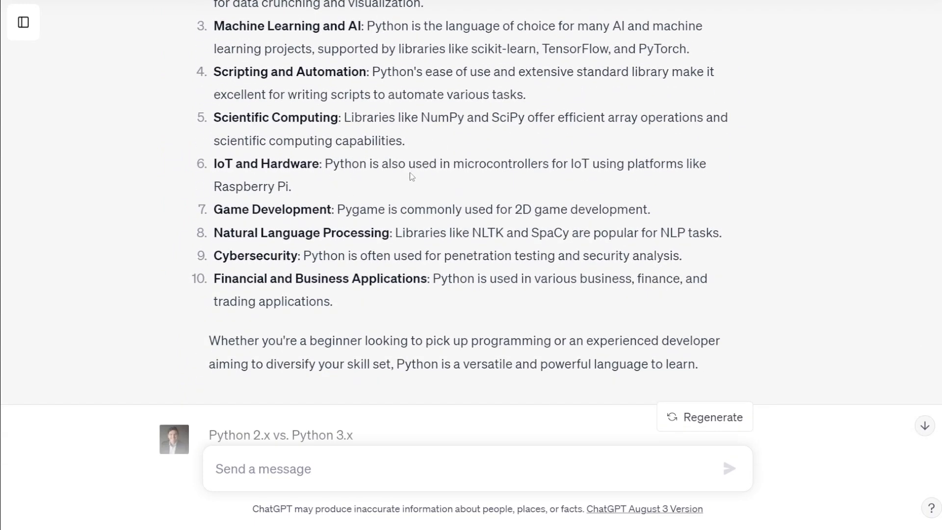
pyautogui.scroll(-3)
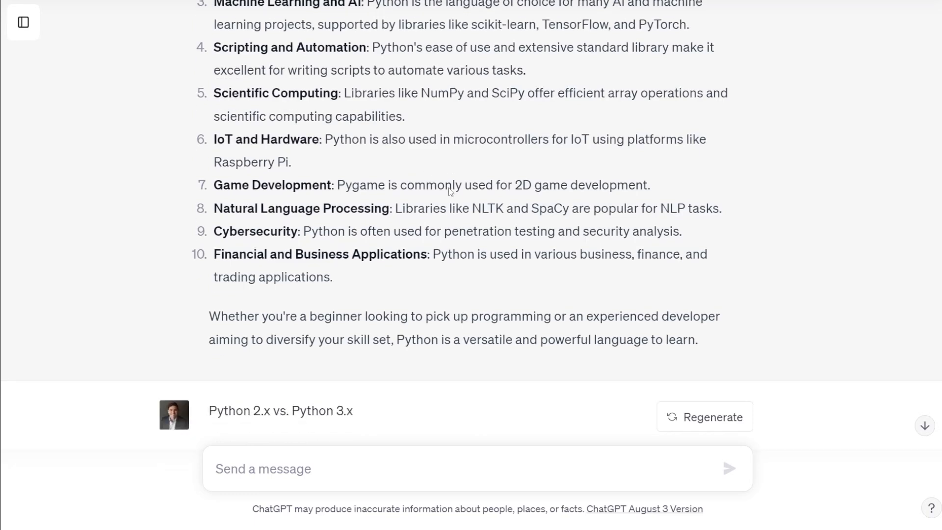
pyautogui.scroll(-3)
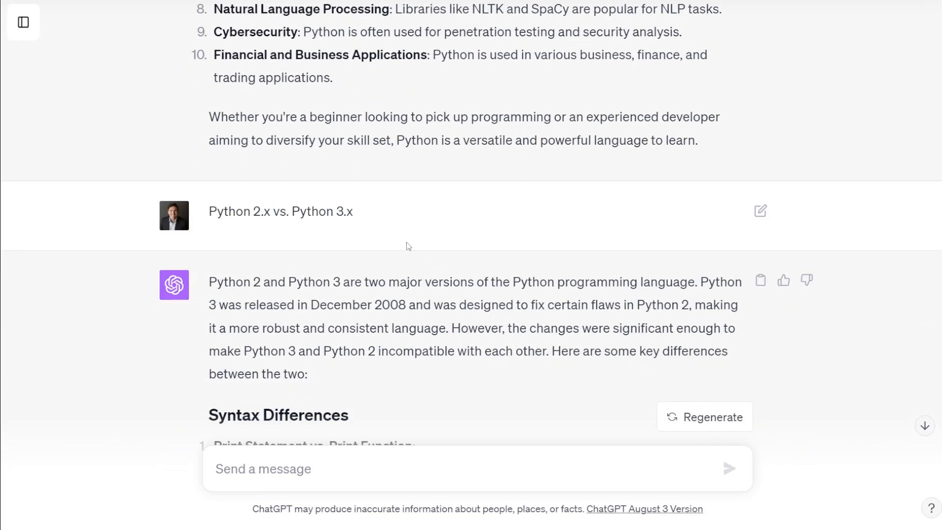
pyautogui.scroll(-3)
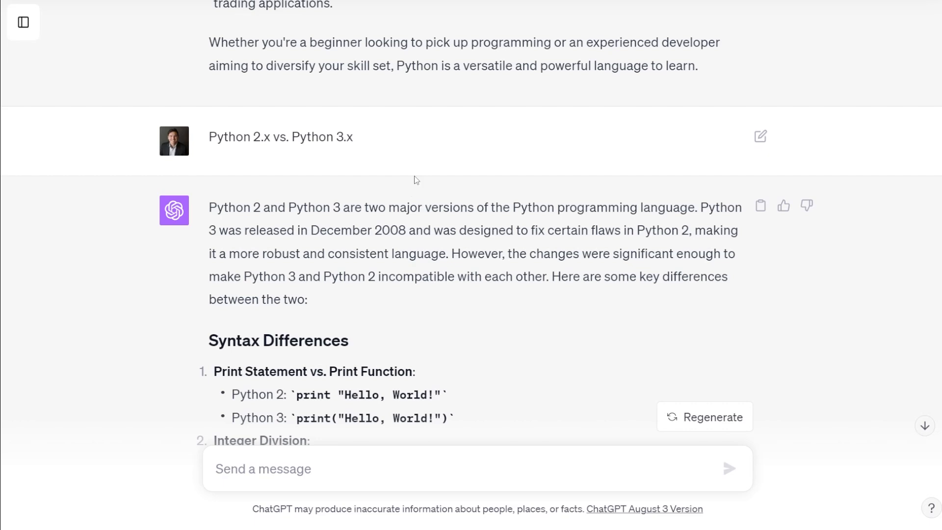
pyautogui.scroll(-3)
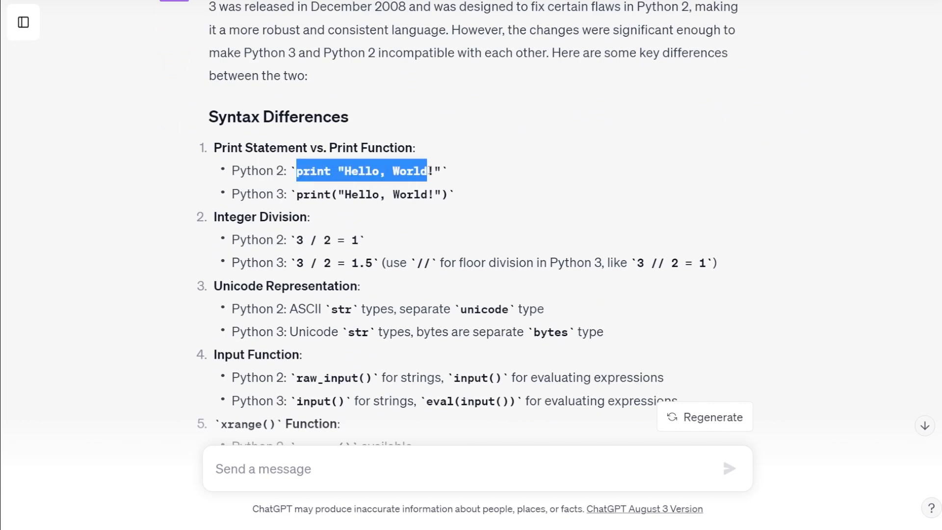
pyautogui.click(302, 217)
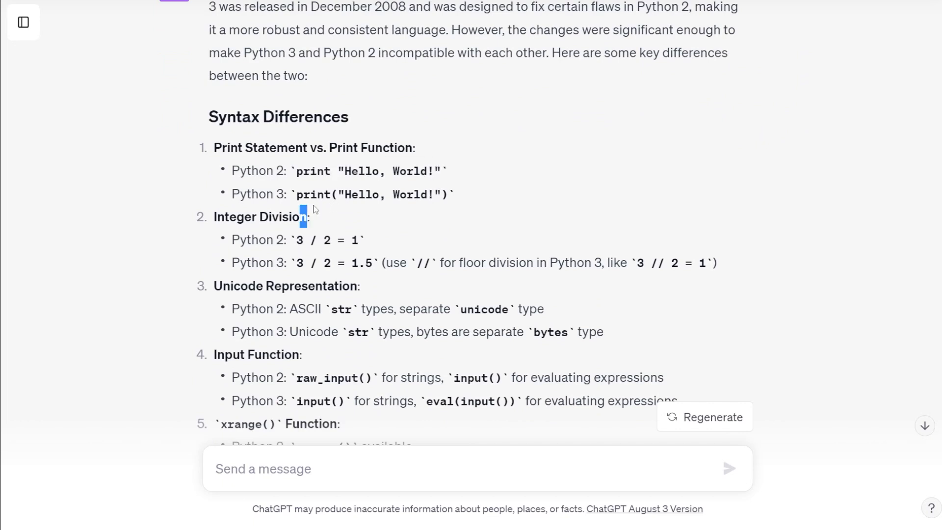
pyautogui.moveTo(477, 257)
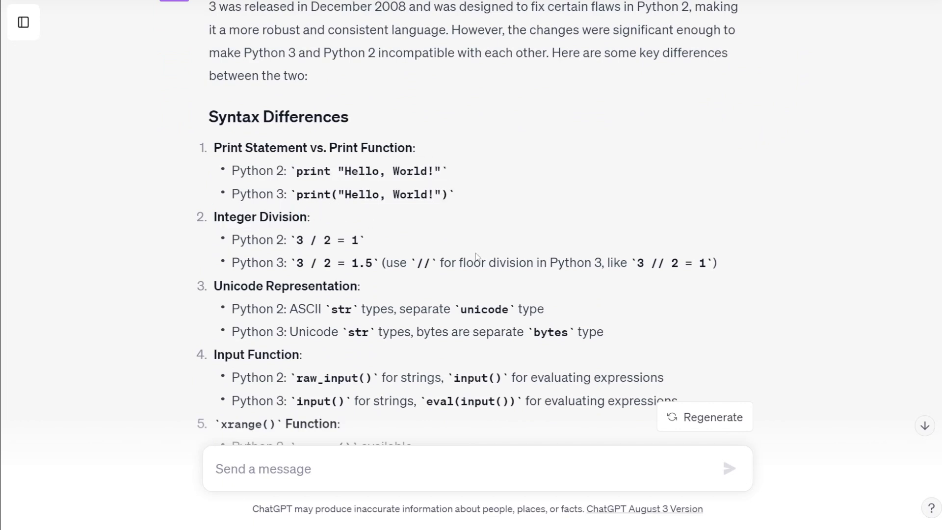
pyautogui.scroll(-3)
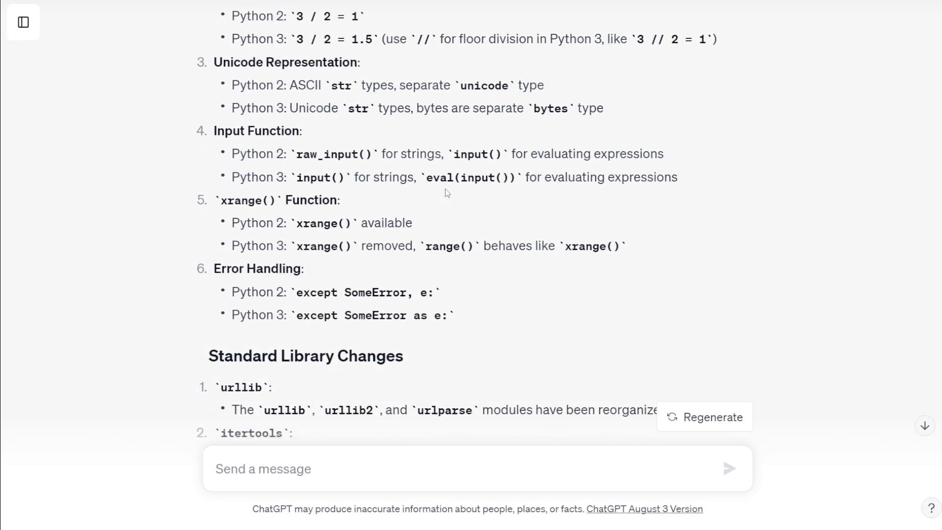
pyautogui.scroll(-3)
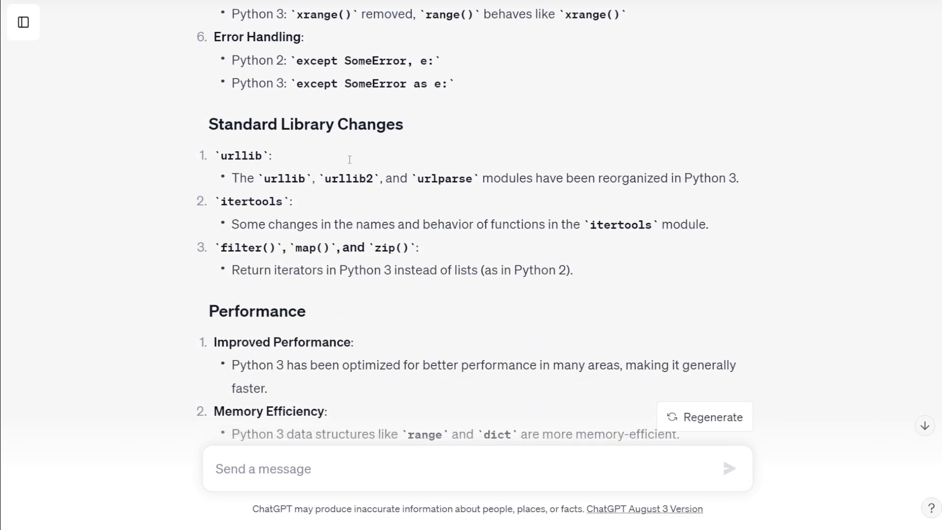
pyautogui.scroll(-3)
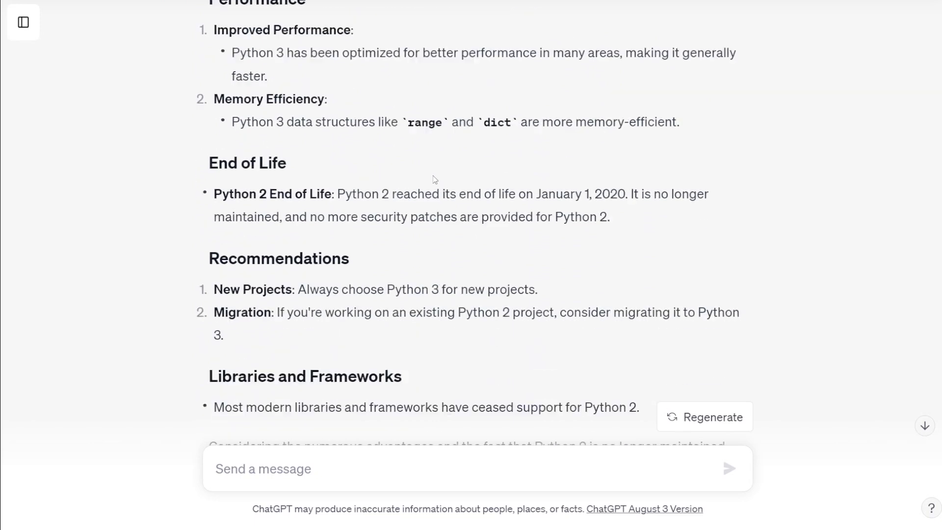
pyautogui.scroll(-3)
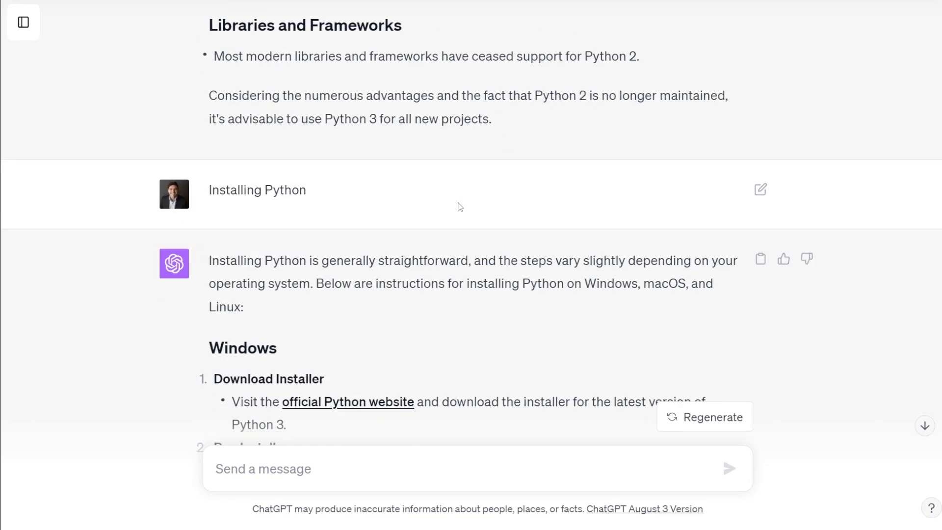
# Scroll the Installing Python answer past Windows and macOS to the Arch Linux command and verification steps
pyautogui.scroll(-3)
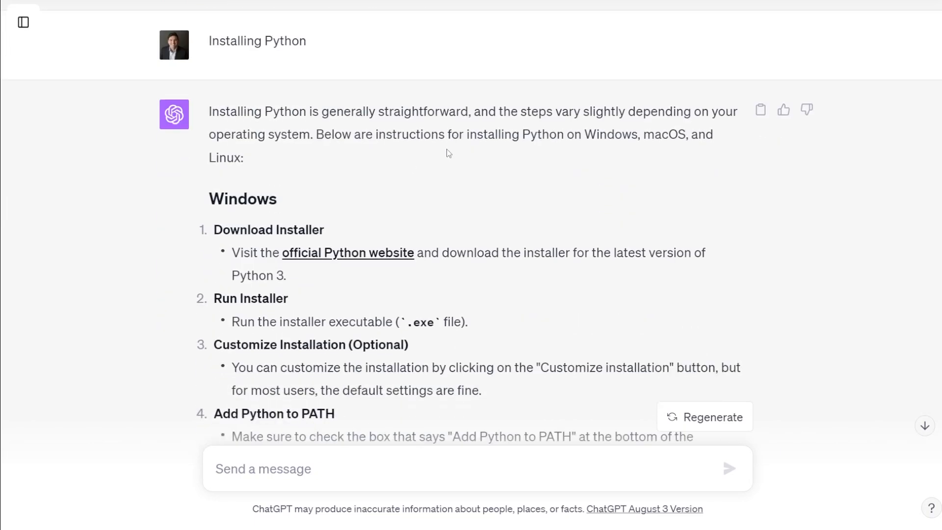
pyautogui.moveTo(674, 128)
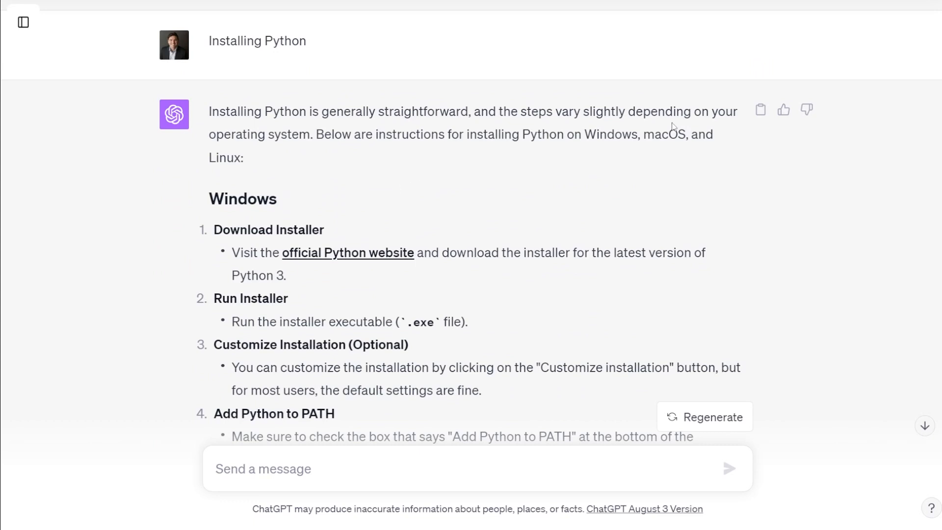
pyautogui.moveTo(575, 151)
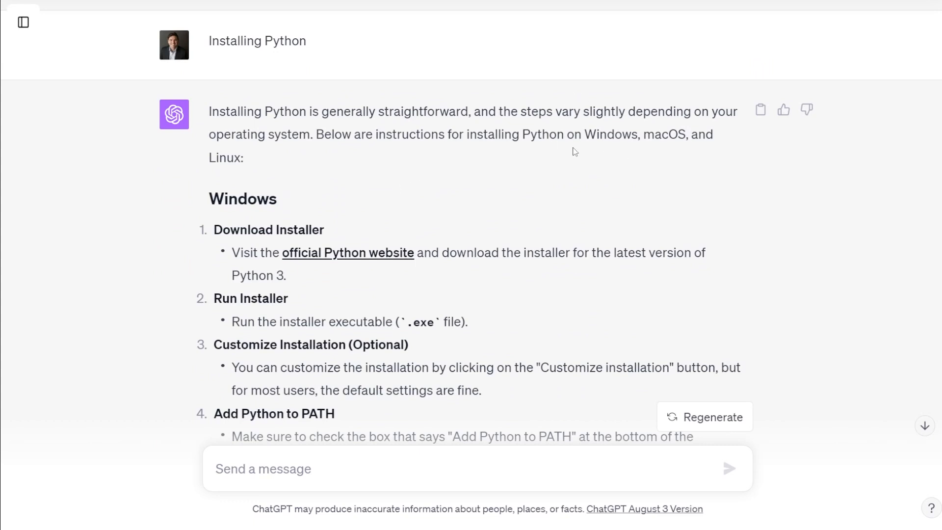
pyautogui.doubleClick(589, 134)
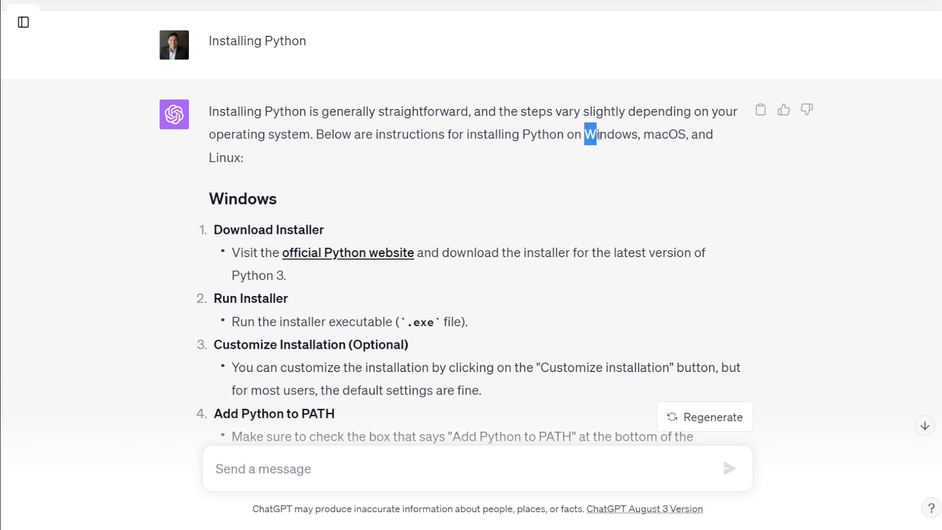
pyautogui.moveTo(347, 252)
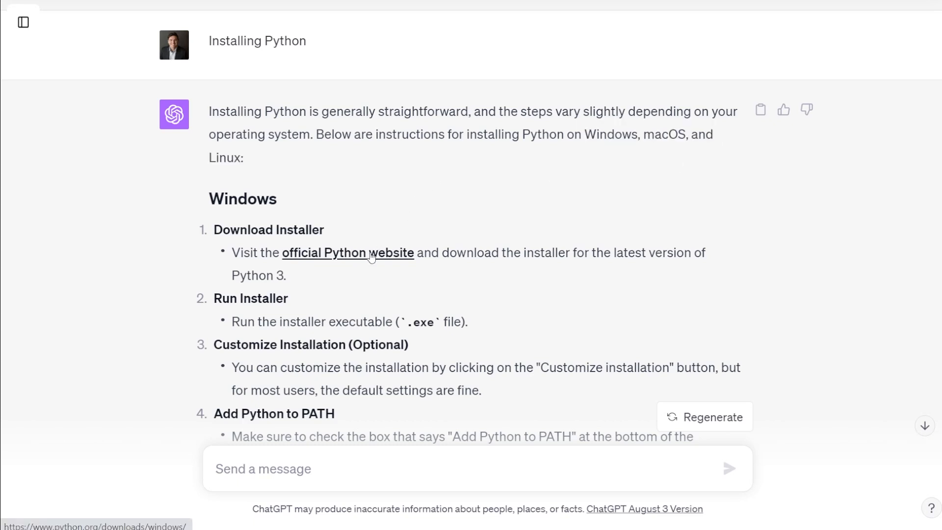
pyautogui.moveTo(378, 255)
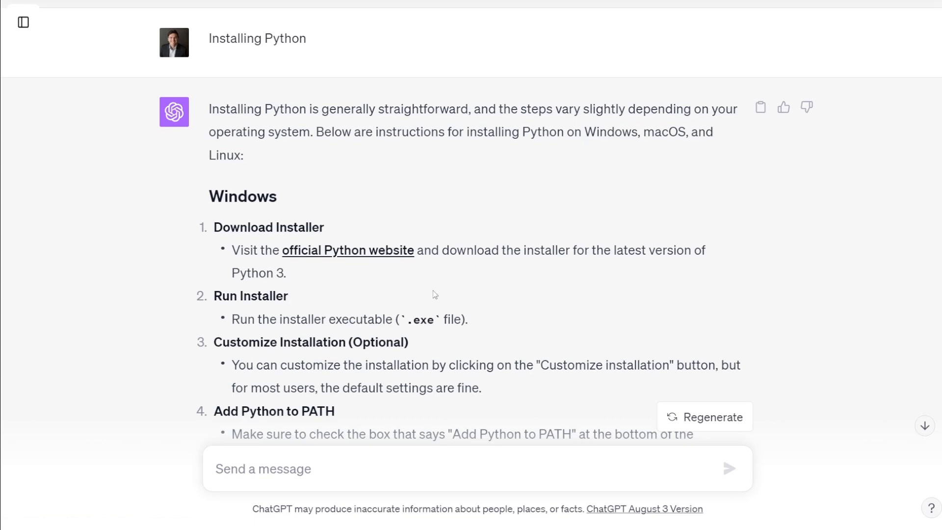
pyautogui.scroll(-3)
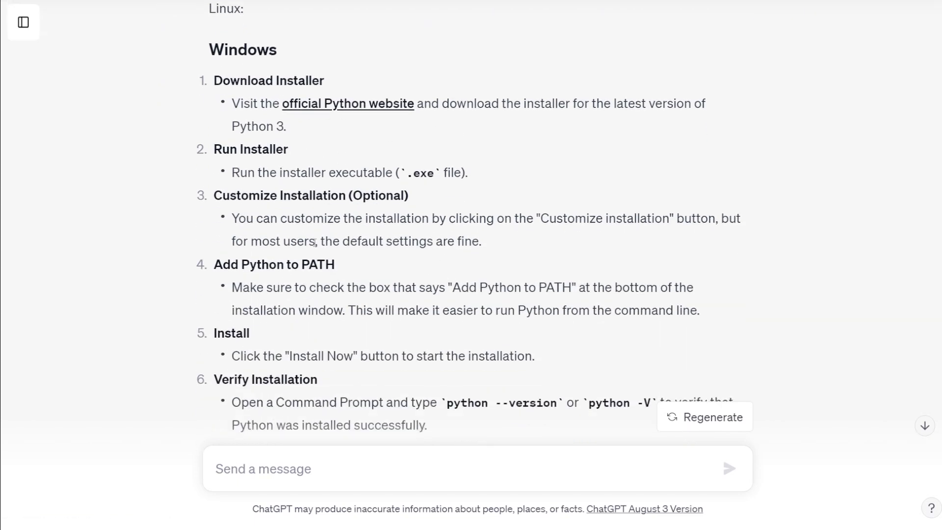
pyautogui.scroll(-3)
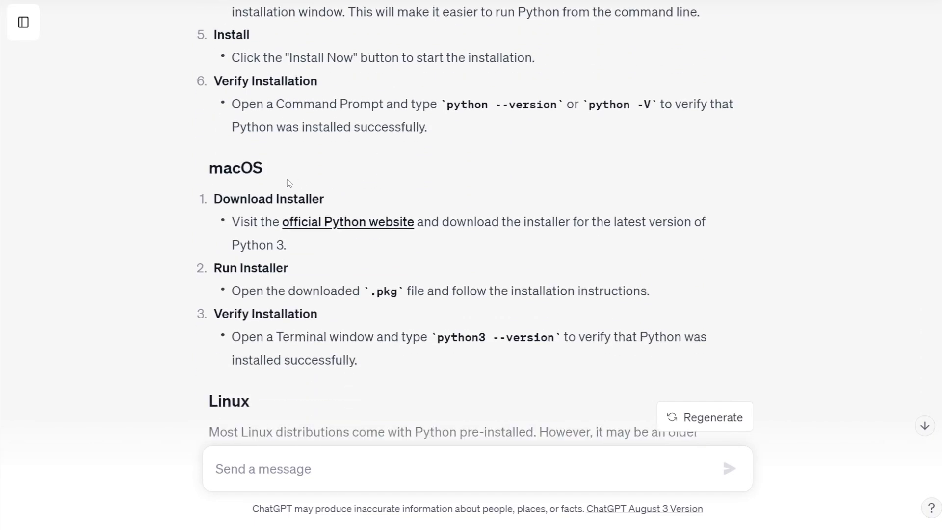
pyautogui.scroll(-3)
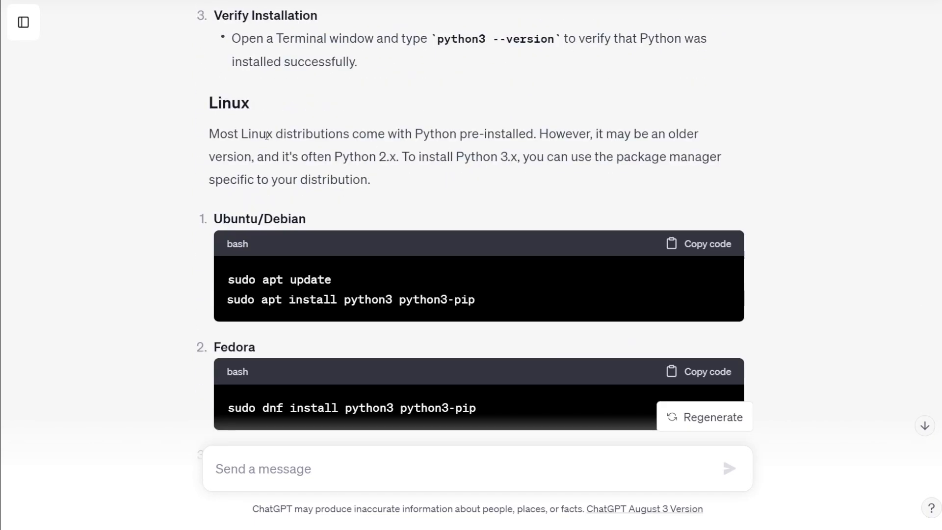
pyautogui.scroll(-3)
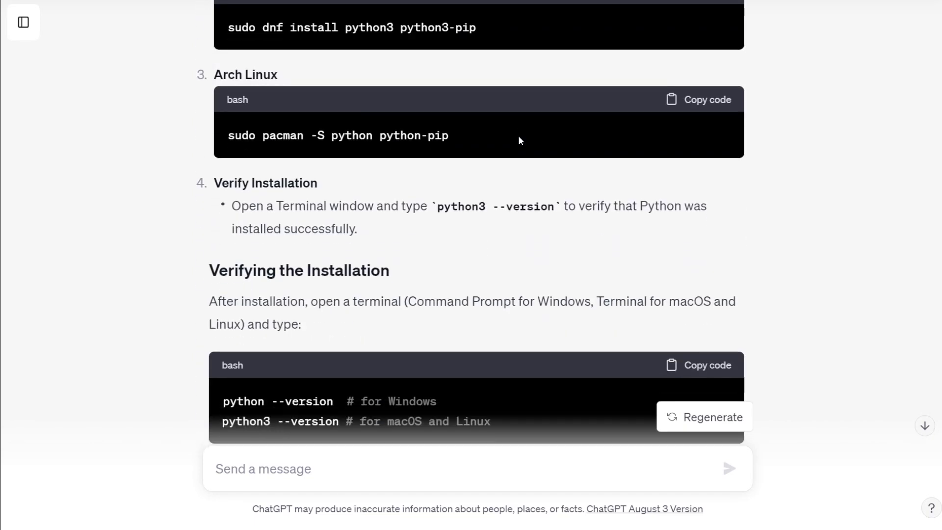
# Scroll through the IDEs and text editors answer to the 'Writing your first Python program' reply
pyautogui.scroll(-3)
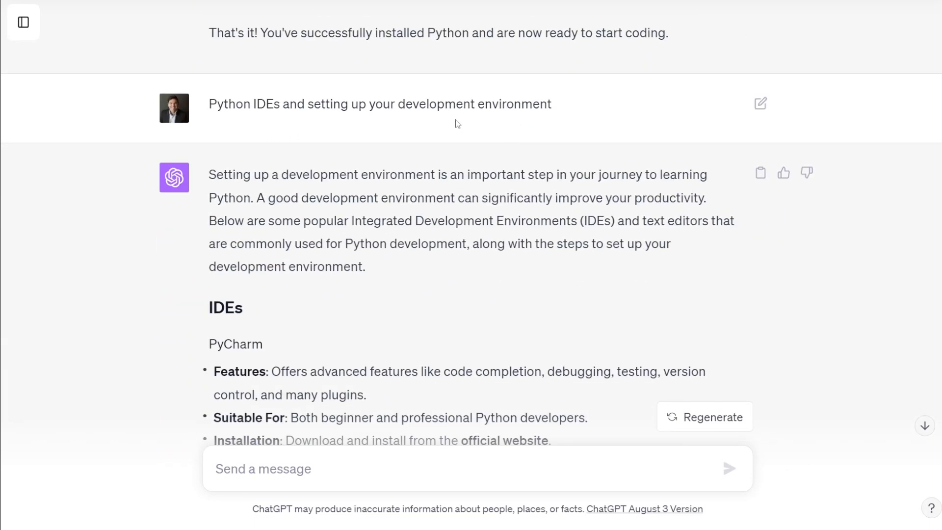
pyautogui.scroll(-3)
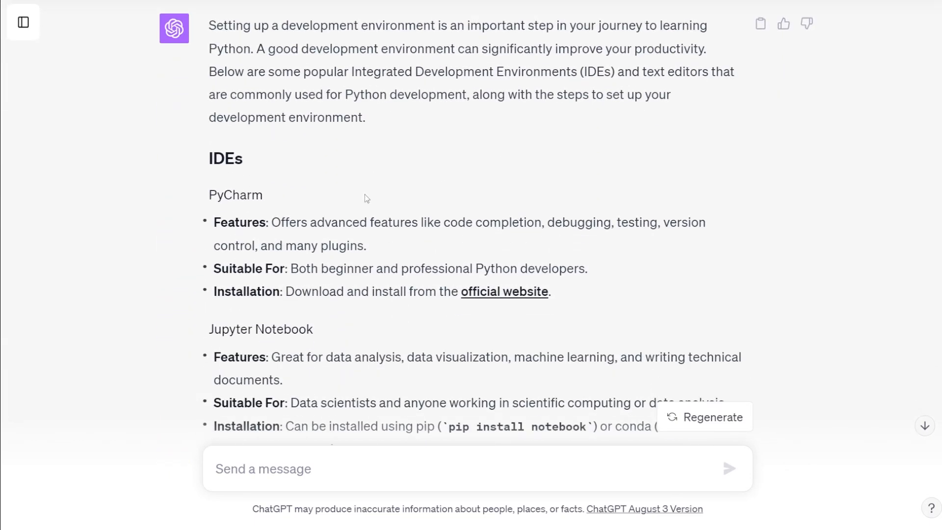
pyautogui.moveTo(406, 214)
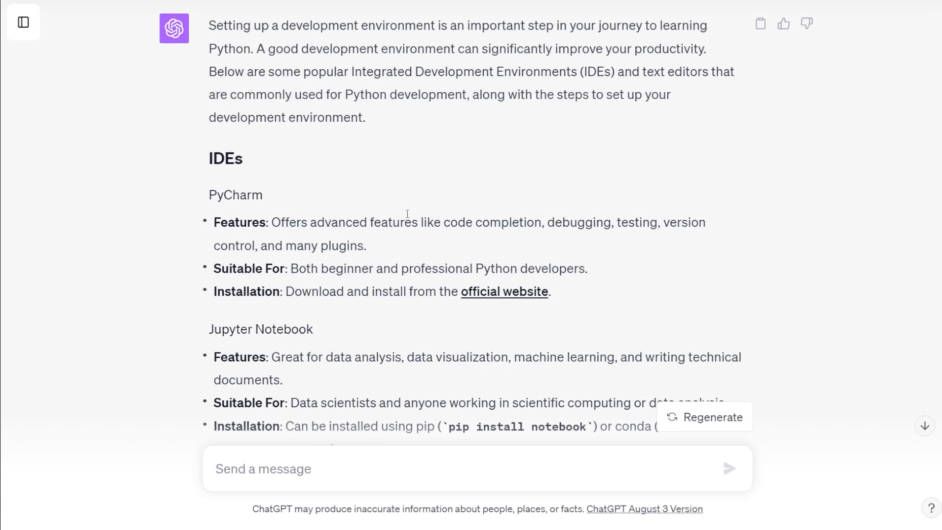
pyautogui.scroll(-3)
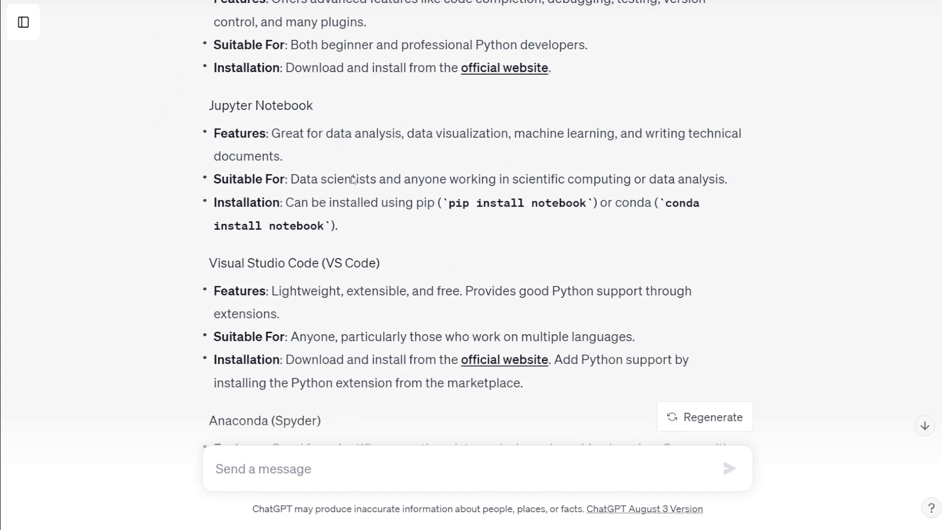
pyautogui.scroll(-3)
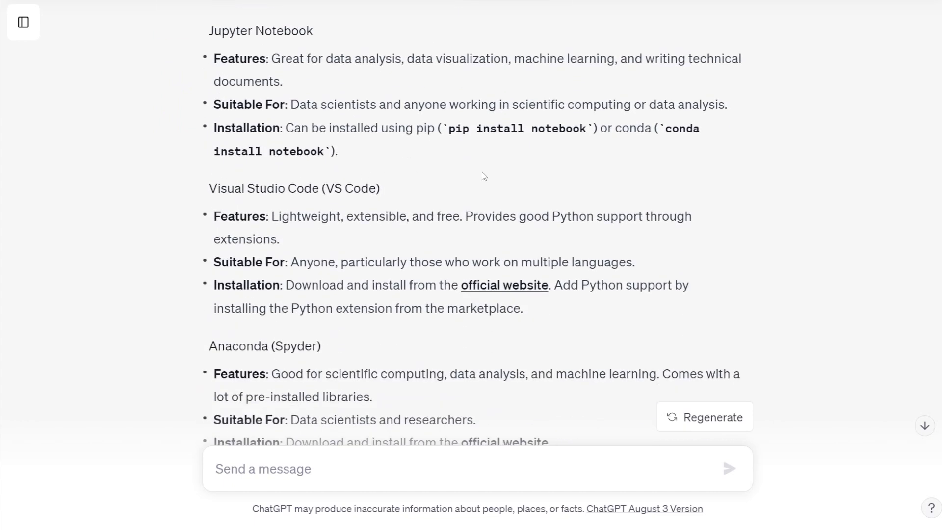
pyautogui.scroll(-3)
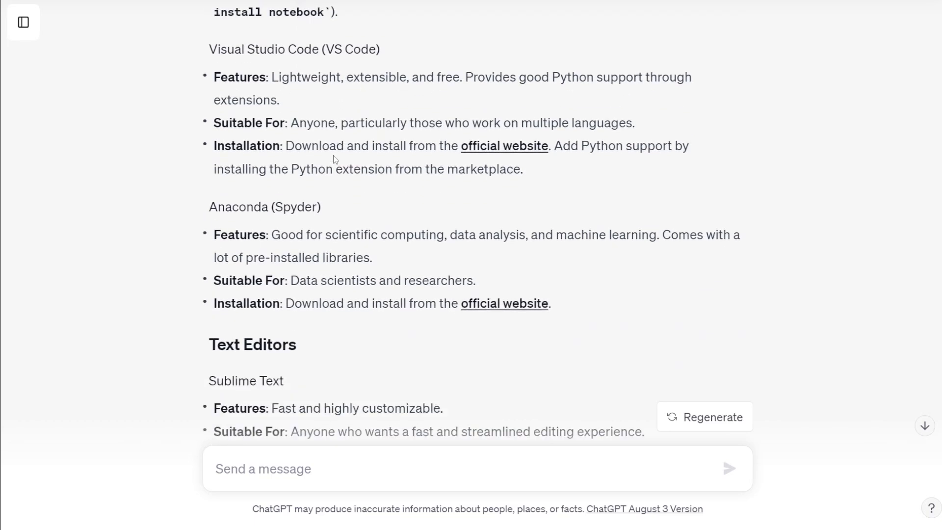
pyautogui.scroll(-3)
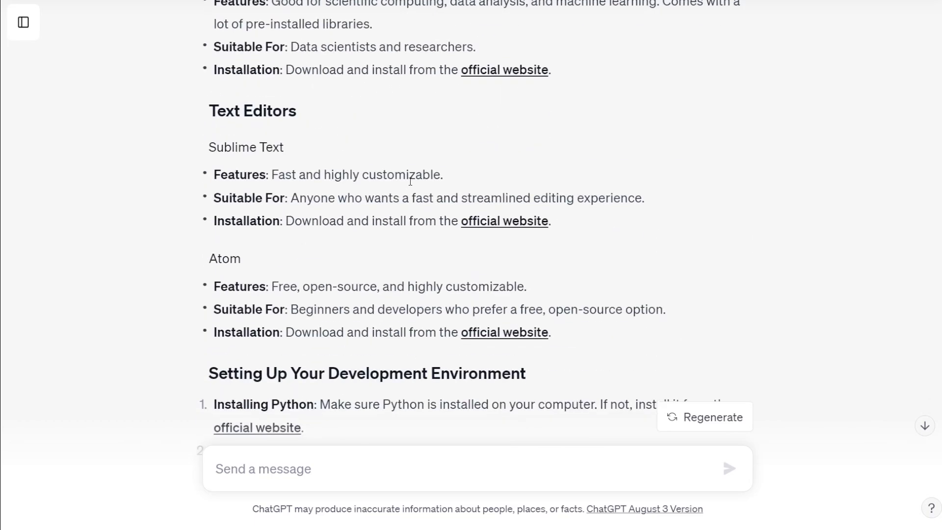
pyautogui.scroll(-3)
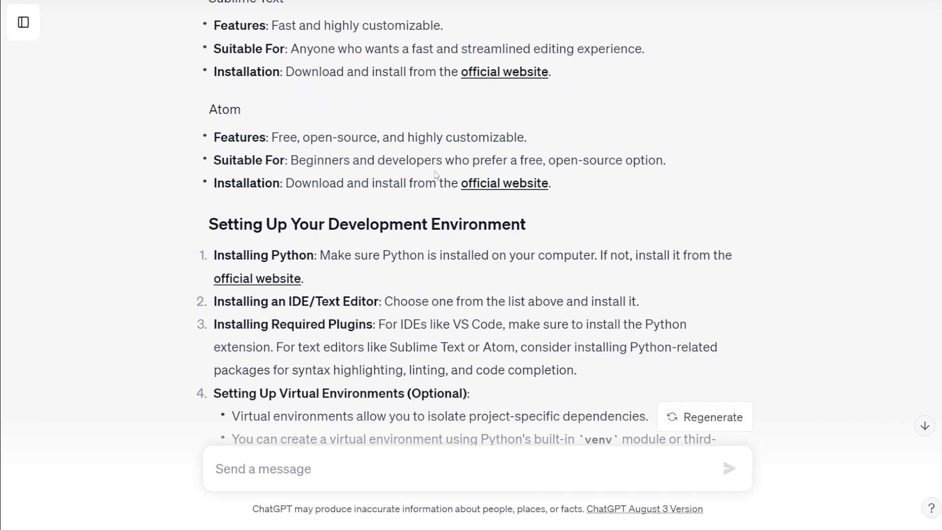
pyautogui.moveTo(443, 162)
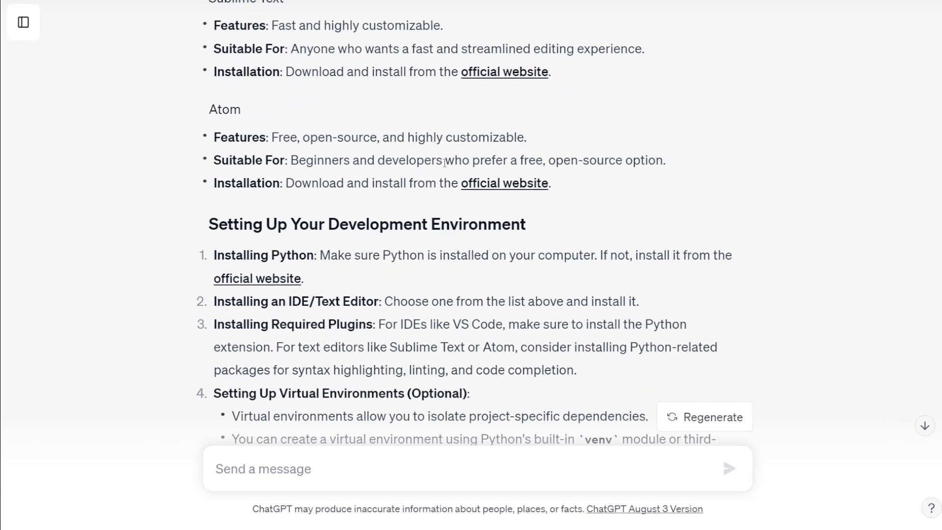
pyautogui.scroll(-3)
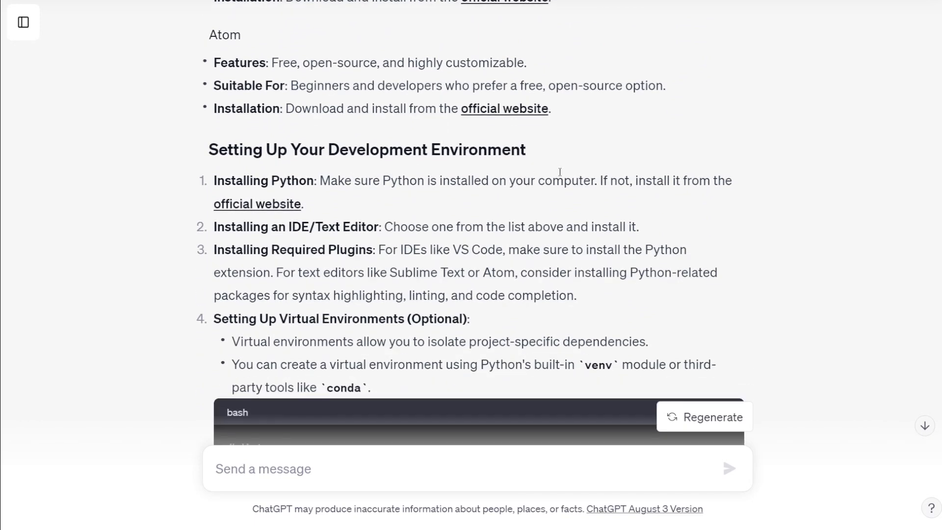
pyautogui.scroll(-3)
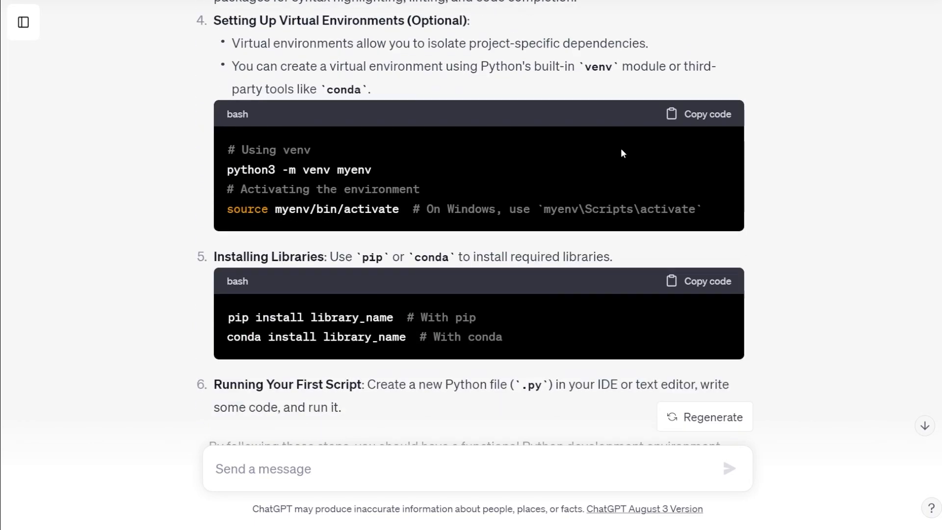
pyautogui.scroll(-3)
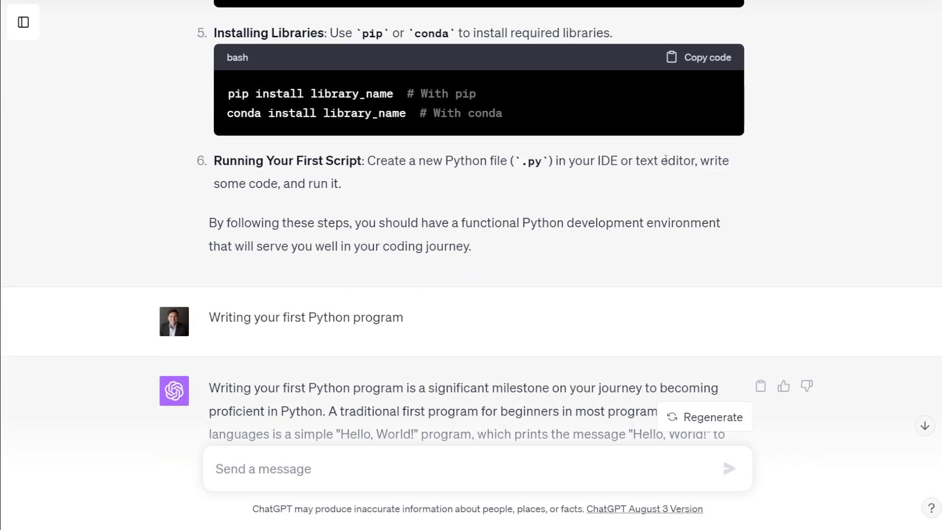
# Scroll through the Hello, World! walkthrough to the start of the integers, floats, strings and booleans reply
pyautogui.scroll(-3)
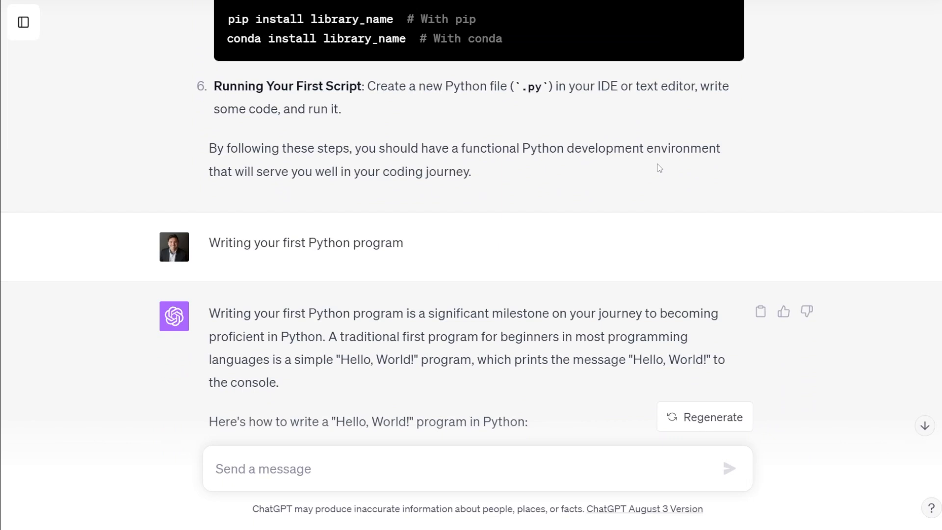
pyautogui.moveTo(210, 249)
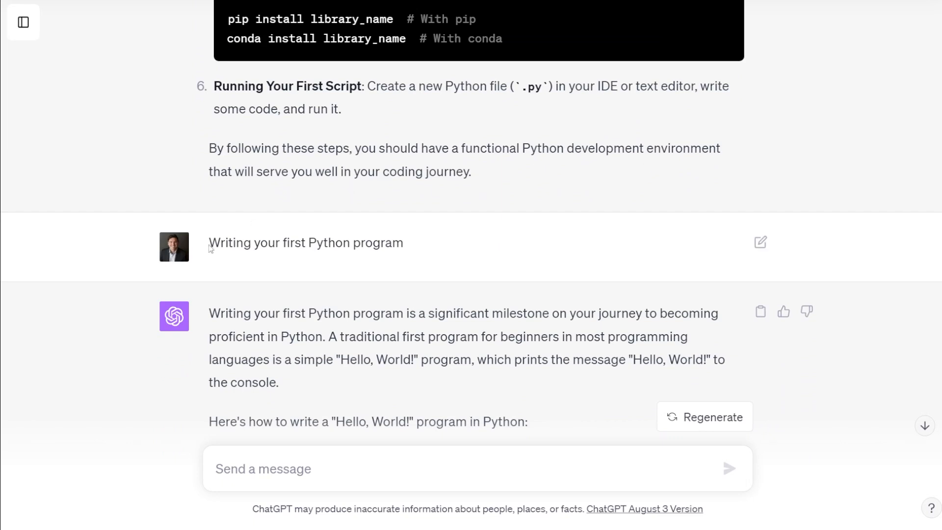
pyautogui.moveTo(213, 239)
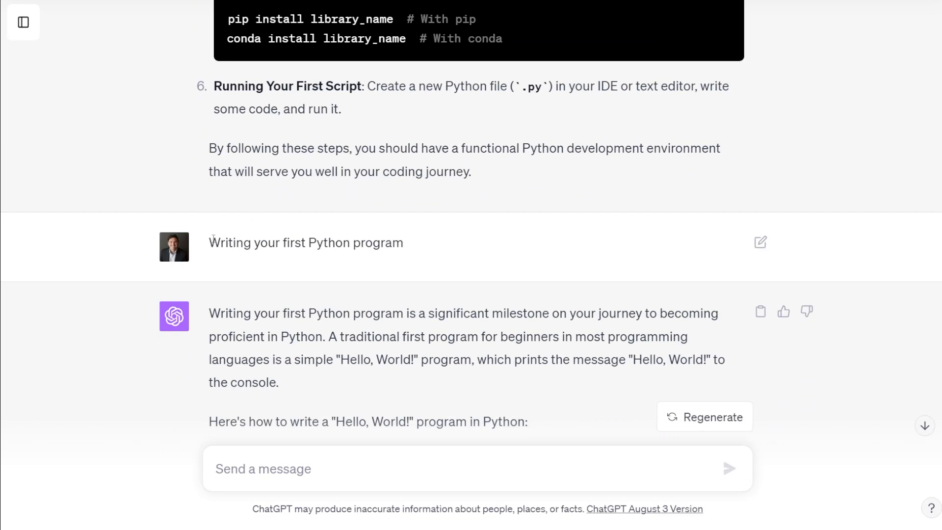
pyautogui.scroll(-3)
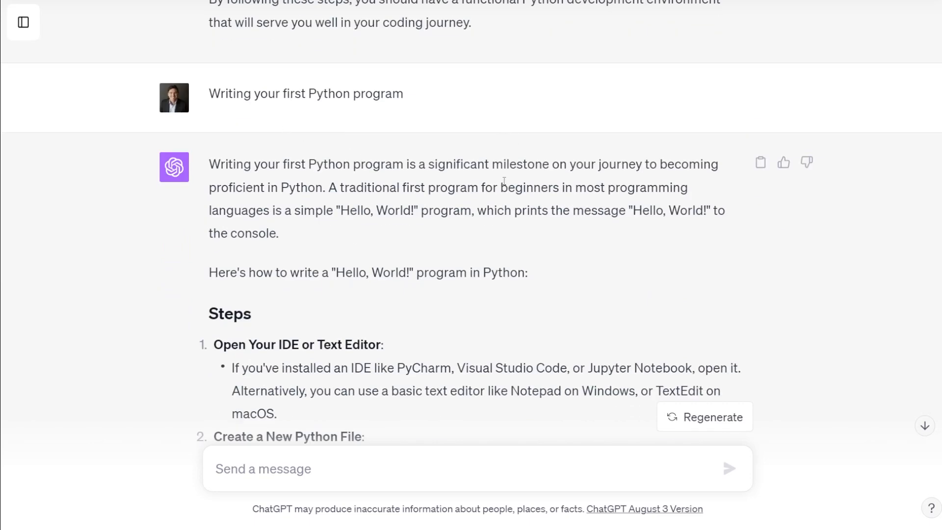
pyautogui.scroll(-3)
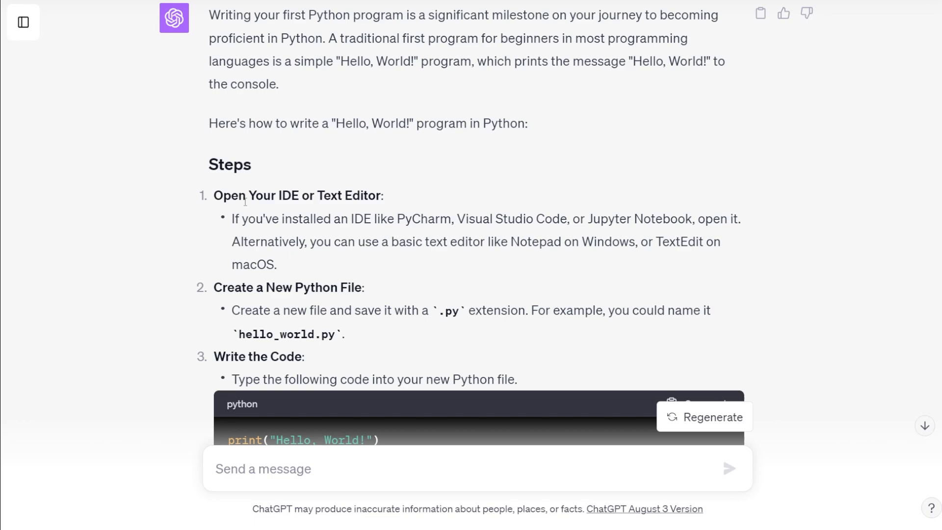
pyautogui.scroll(-3)
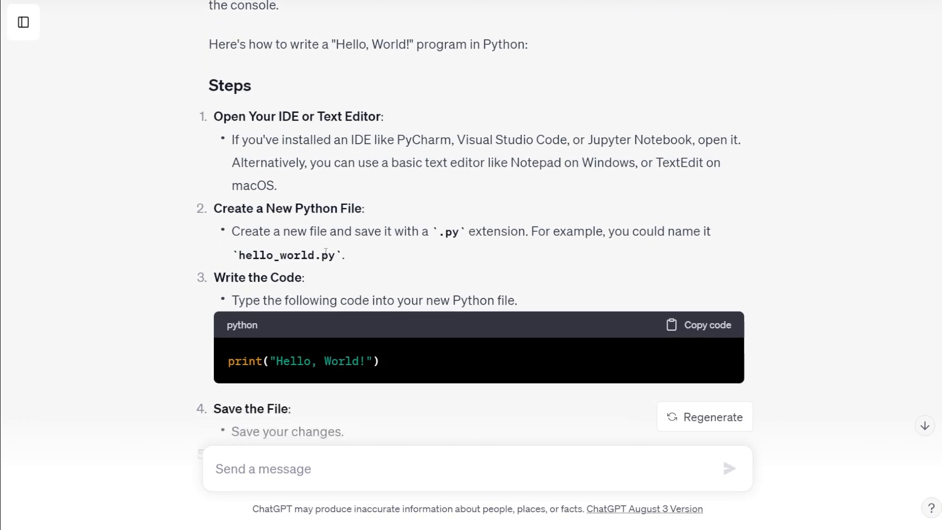
pyautogui.scroll(-3)
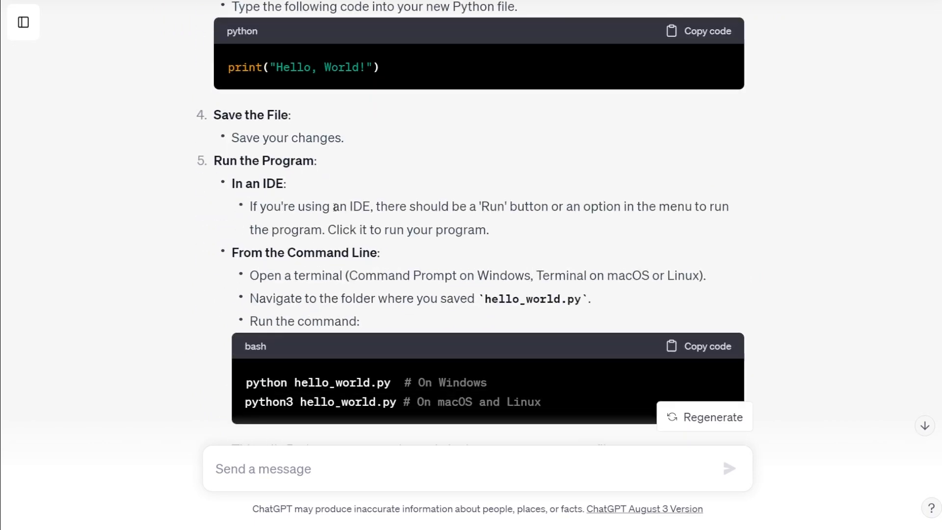
pyautogui.scroll(-3)
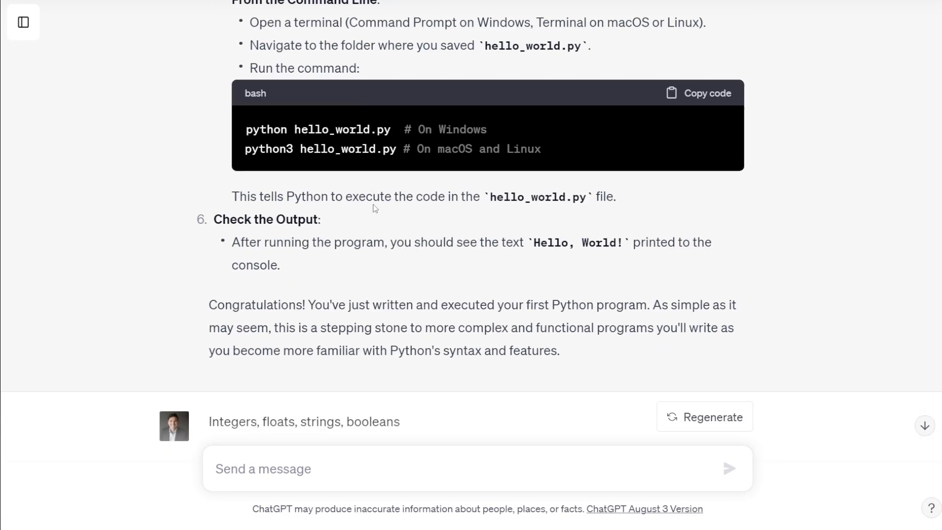
pyautogui.scroll(-3)
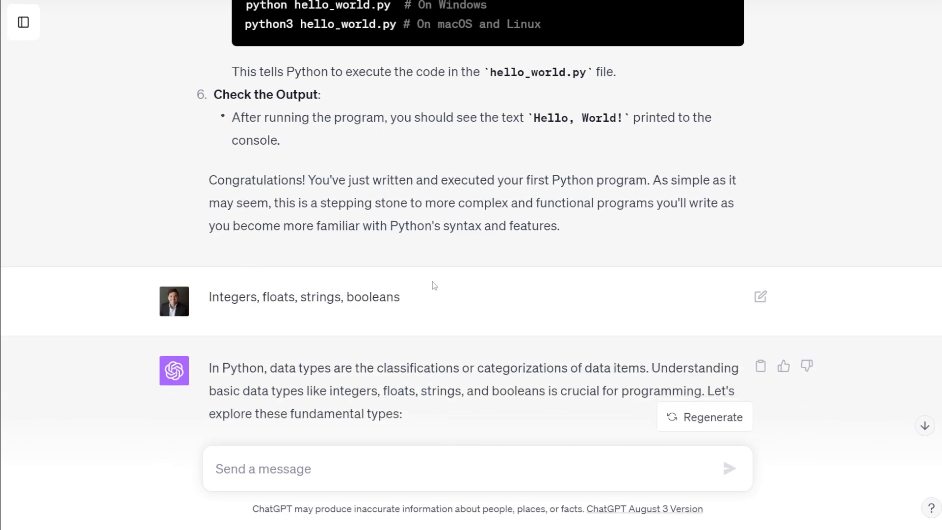
# Scroll the data types answer through basic operations and Type Conversion to the beginner-program prompt
pyautogui.scroll(-3)
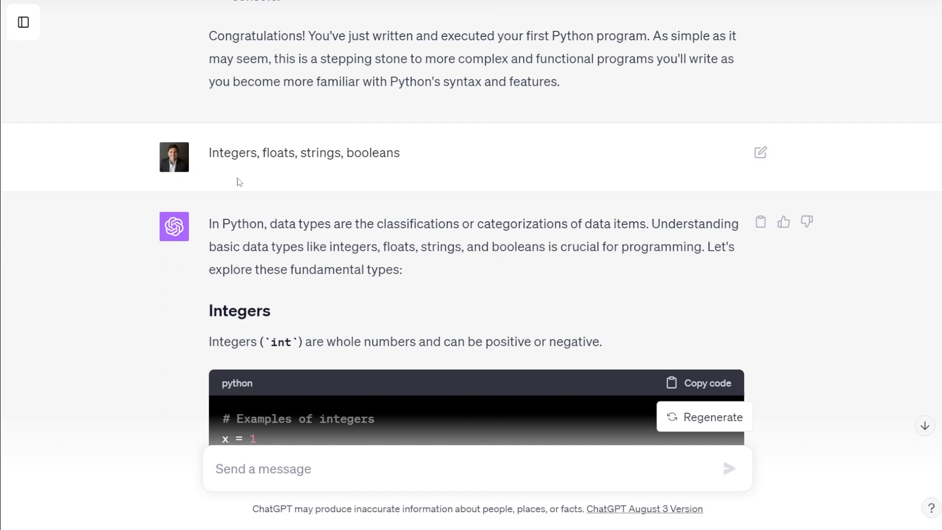
pyautogui.moveTo(430, 191)
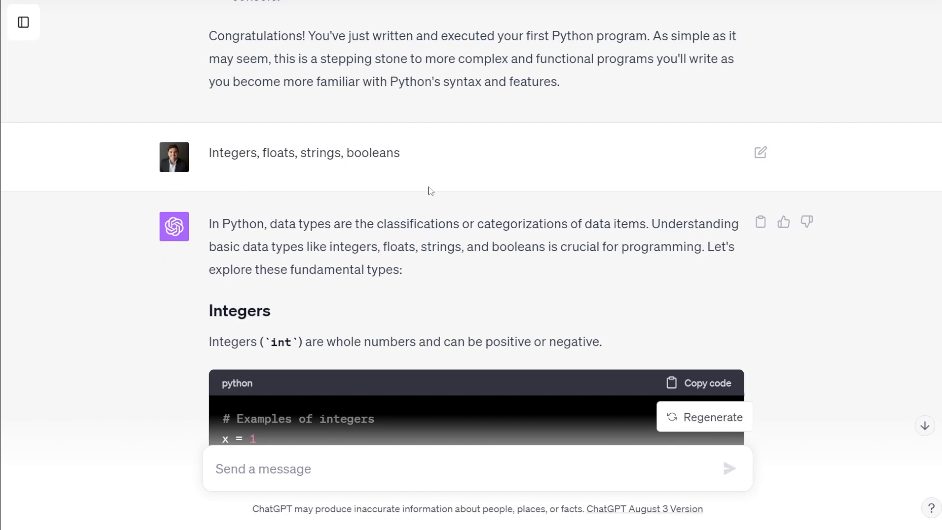
pyautogui.scroll(-3)
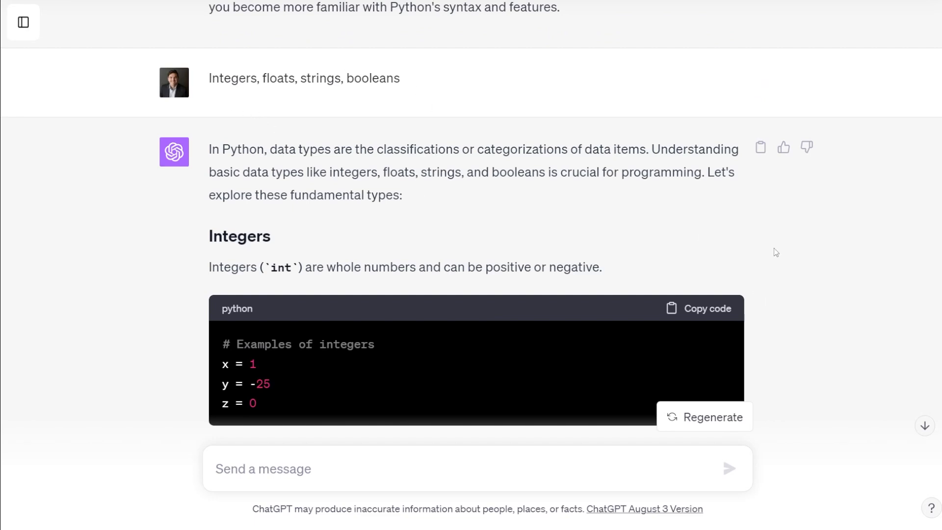
pyautogui.moveTo(261, 70)
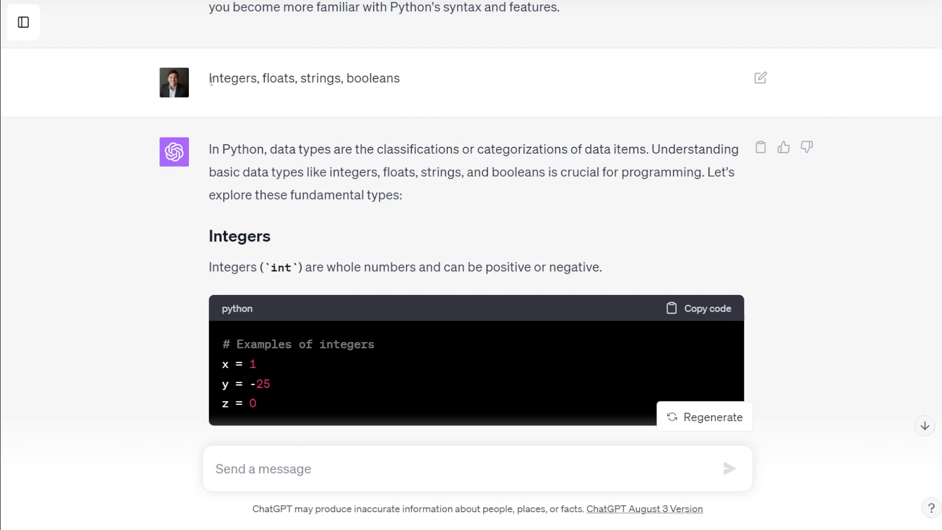
pyautogui.moveTo(435, 120)
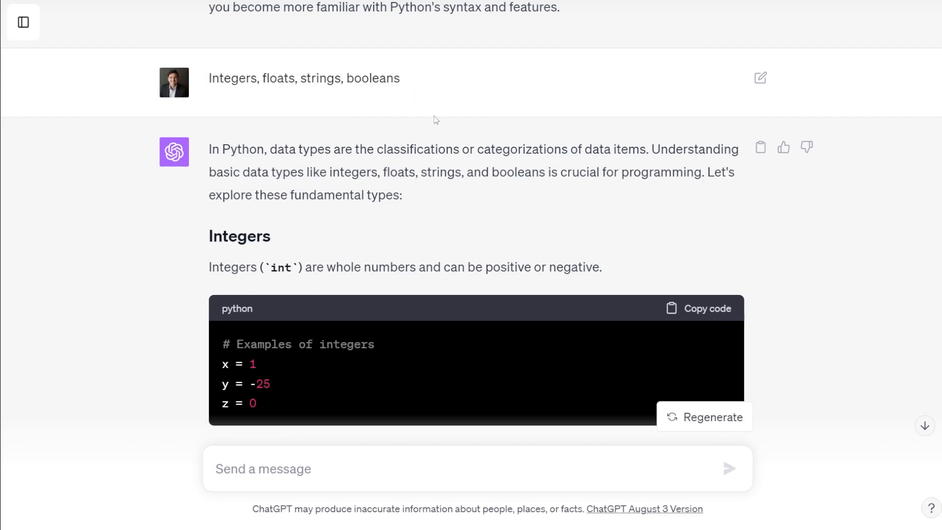
pyautogui.scroll(-3)
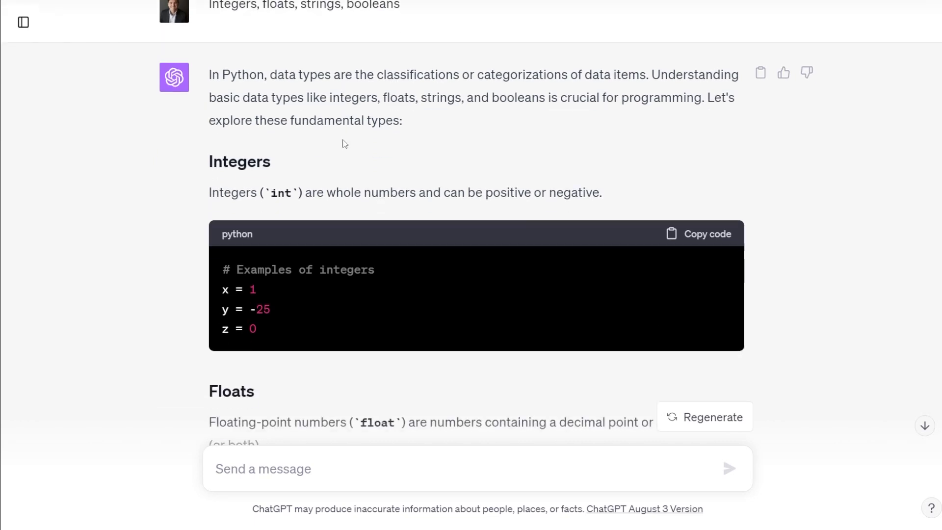
pyautogui.scroll(-3)
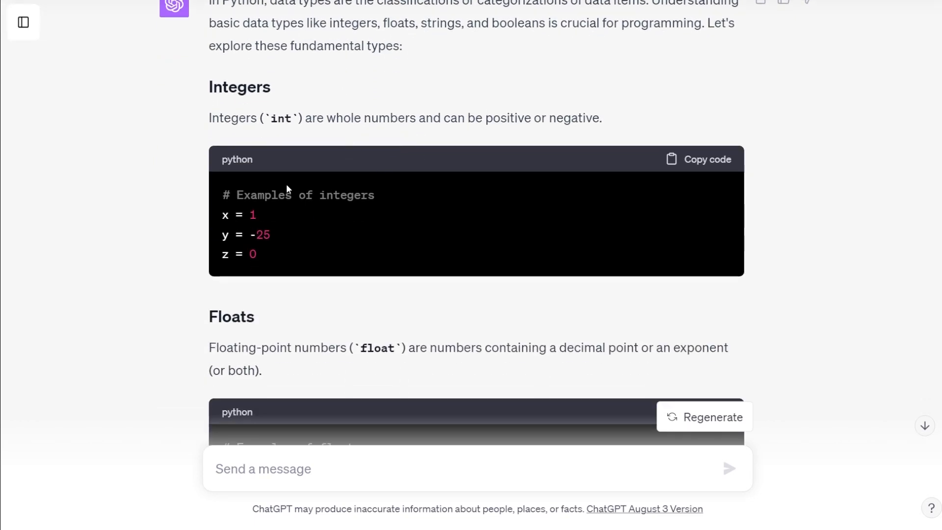
pyautogui.scroll(-3)
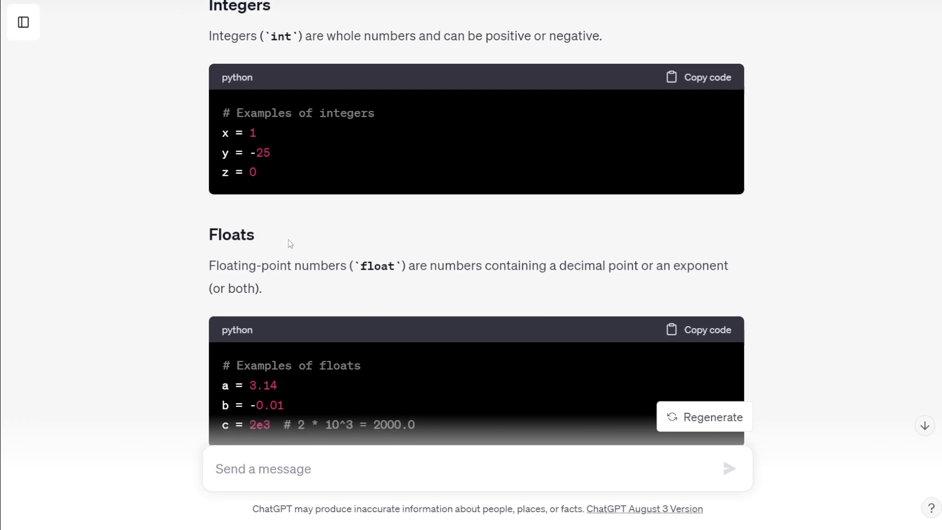
pyautogui.scroll(-3)
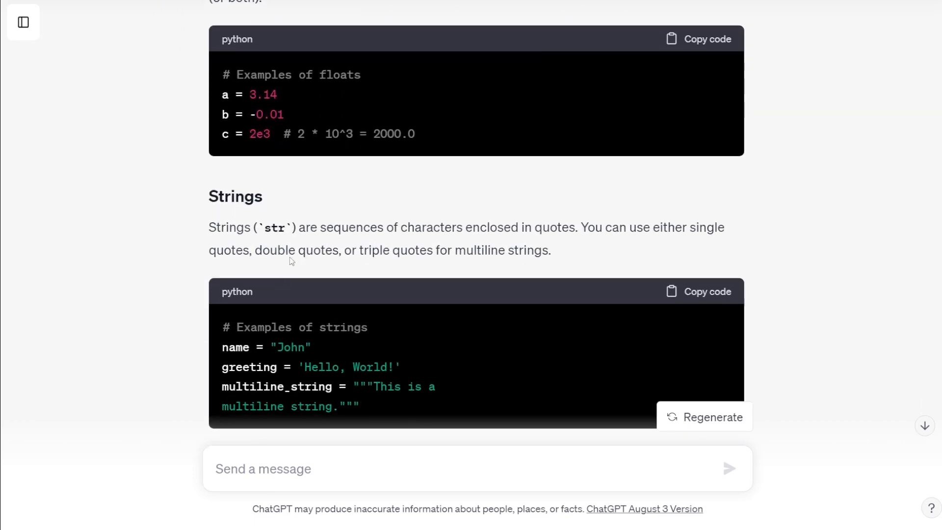
pyautogui.scroll(-3)
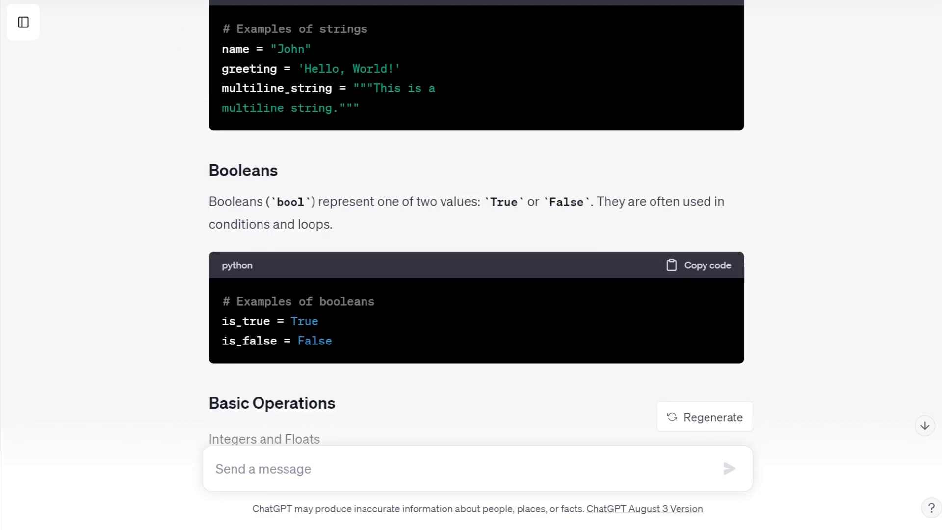
pyautogui.scroll(-3)
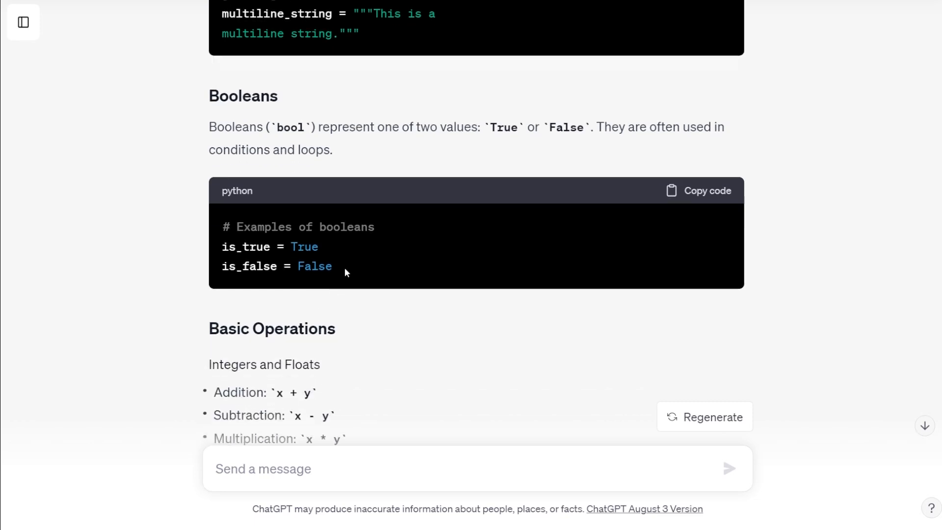
pyautogui.scroll(-3)
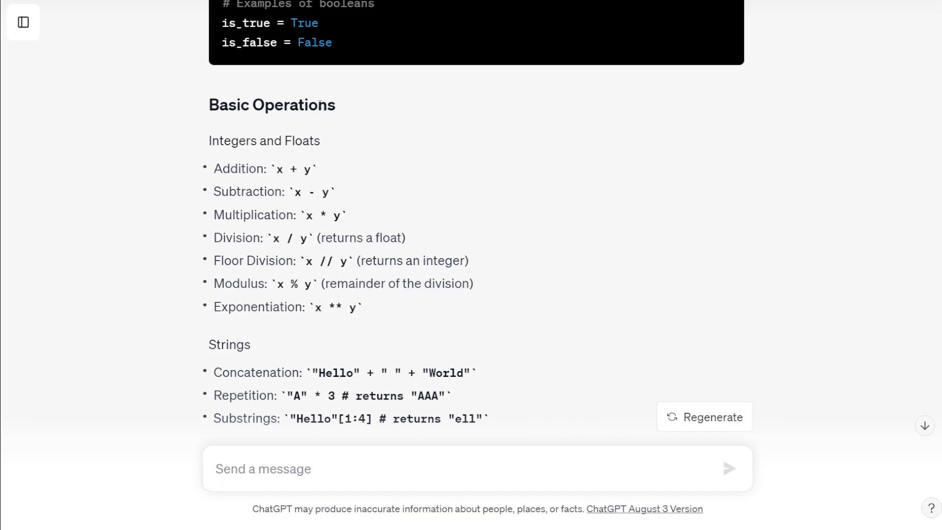
pyautogui.scroll(-3)
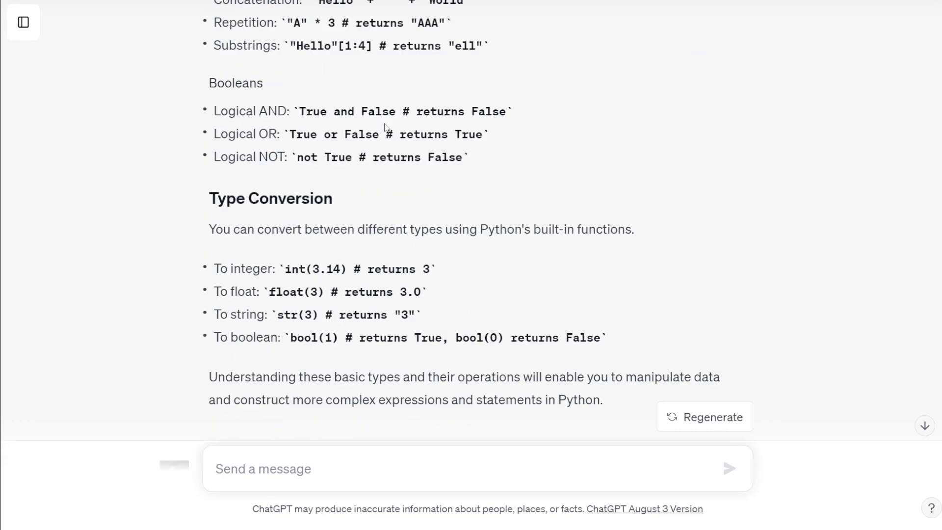
pyautogui.scroll(-3)
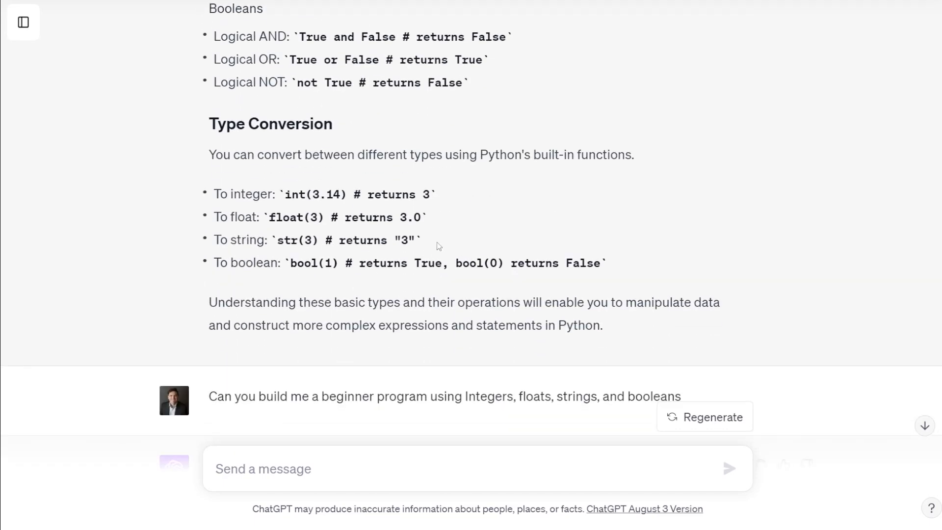
pyautogui.moveTo(445, 228)
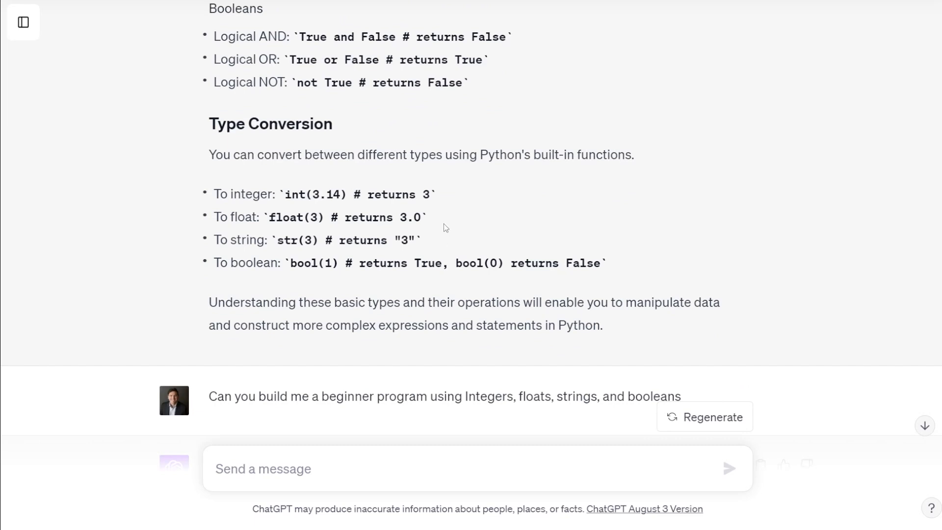
pyautogui.moveTo(467, 234)
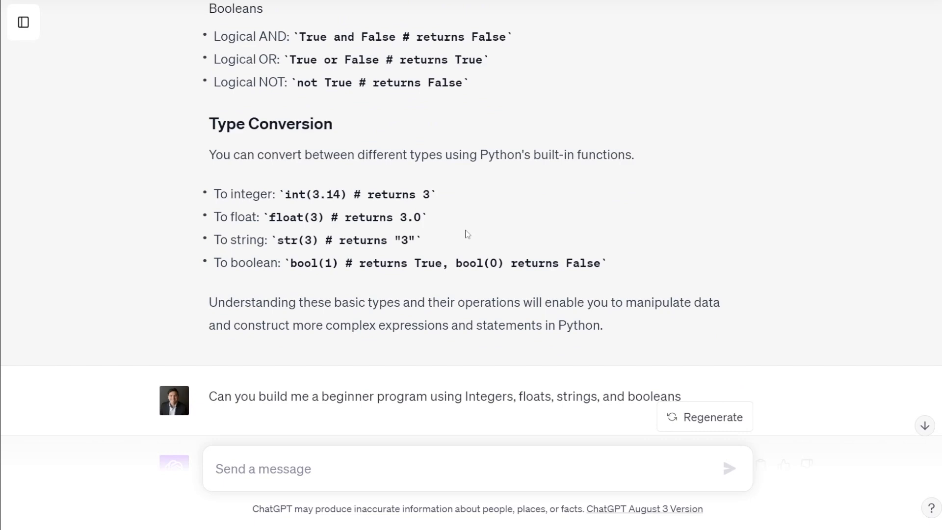
pyautogui.moveTo(473, 230)
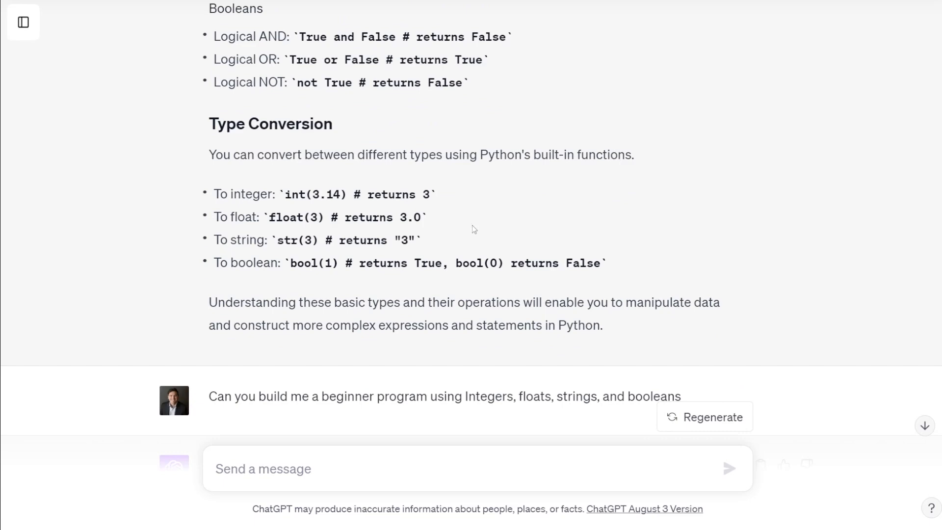
# Scroll up and back down to view the new circle-area Python script answer
pyautogui.scroll(3)
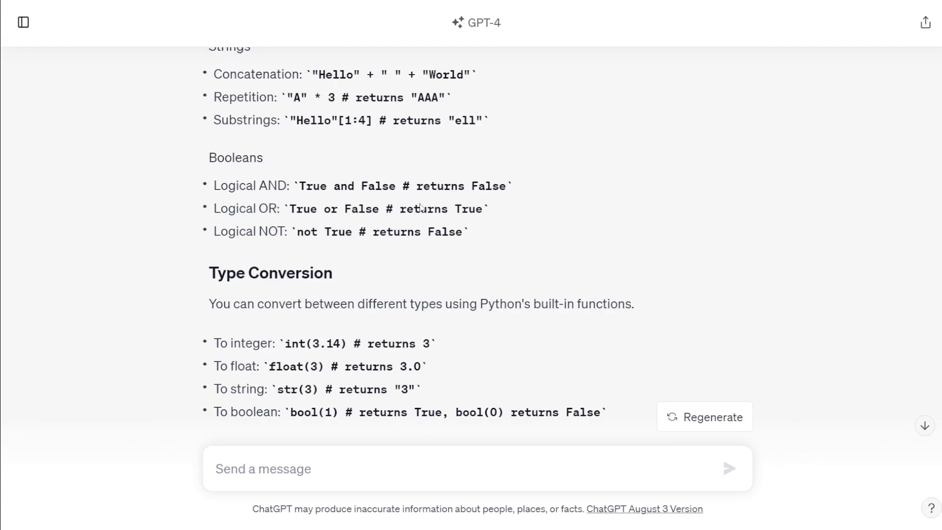
pyautogui.scroll(3)
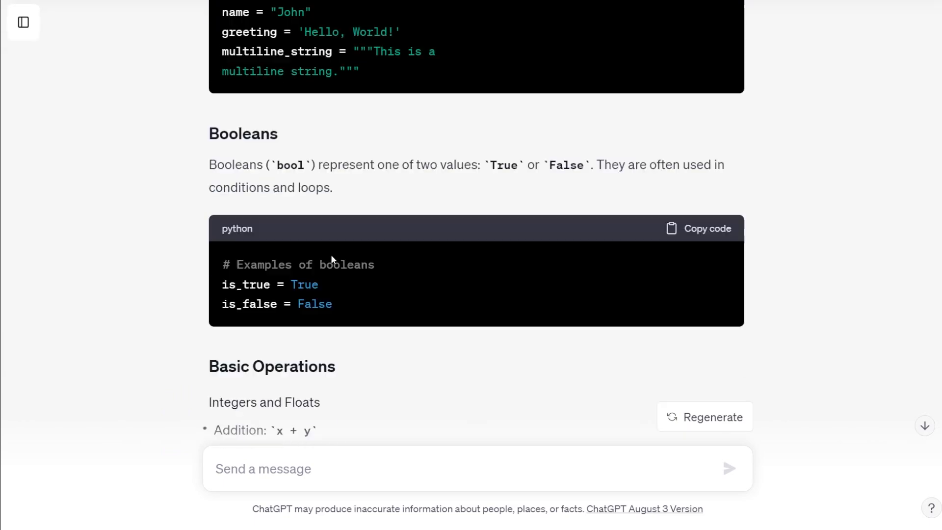
pyautogui.scroll(-3)
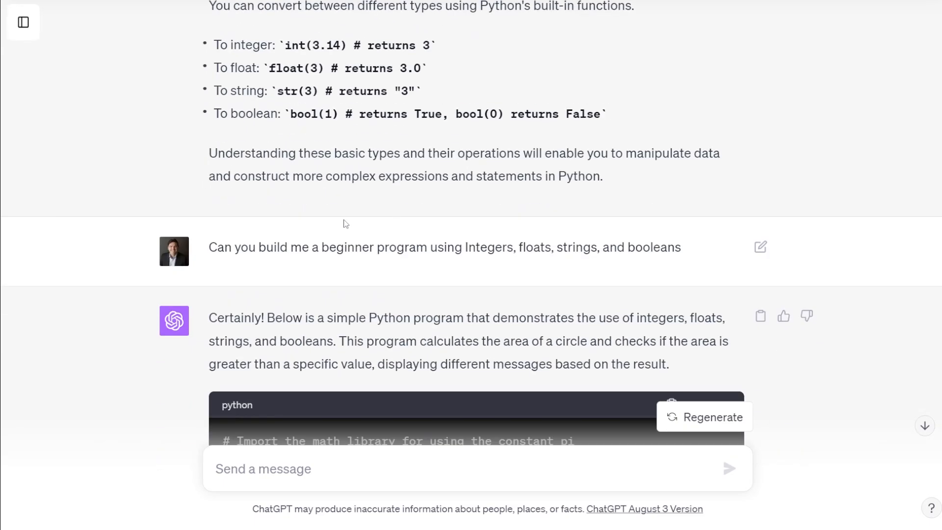
pyautogui.moveTo(410, 208)
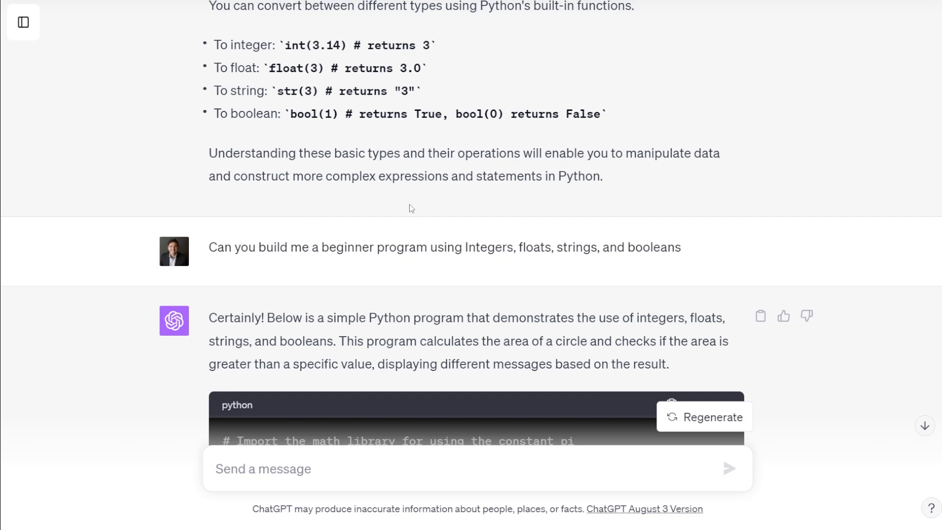
pyautogui.moveTo(428, 258)
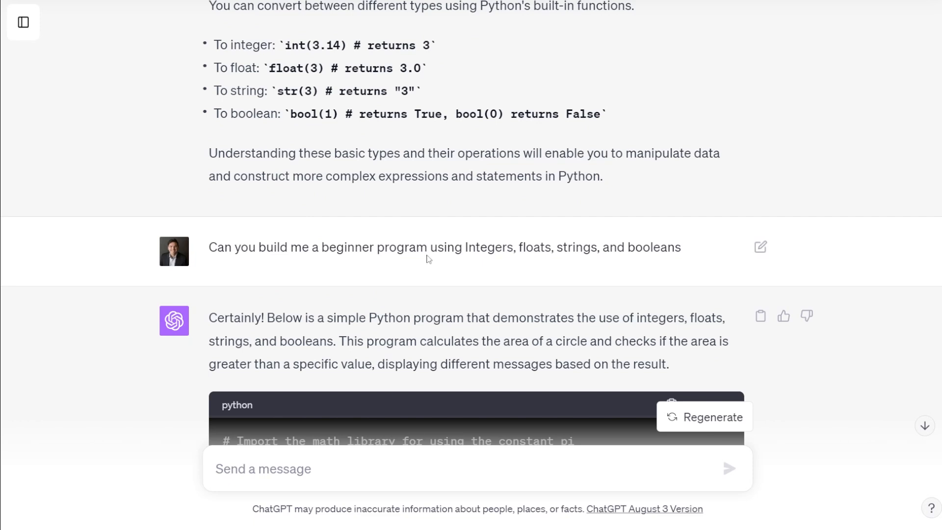
pyautogui.moveTo(649, 263)
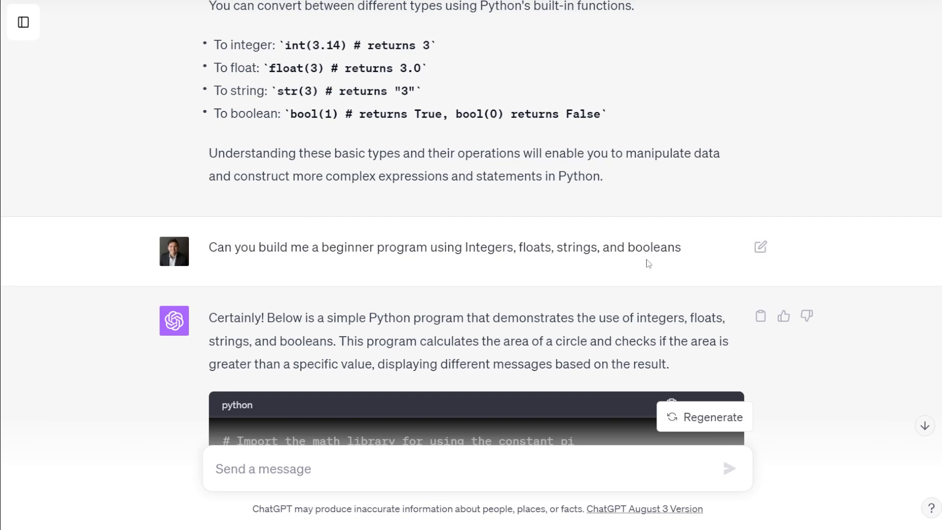
pyautogui.scroll(-3)
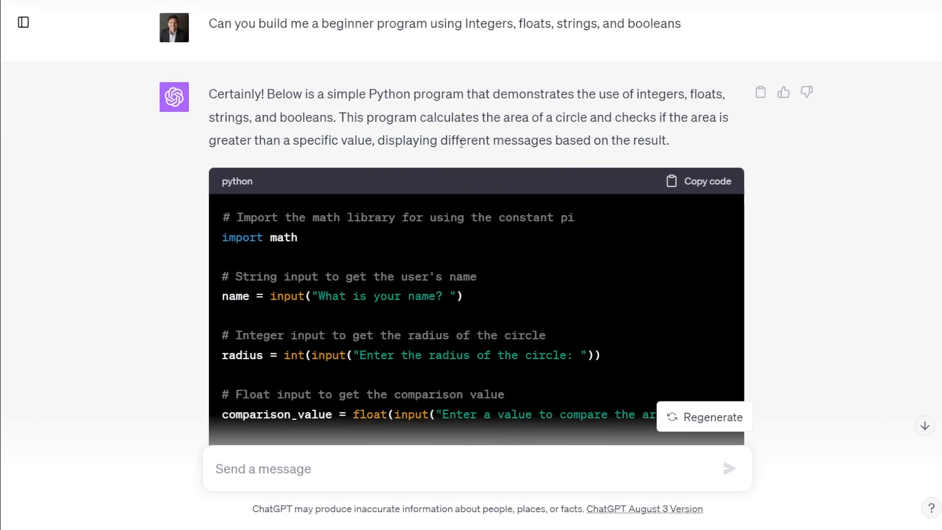
pyautogui.moveTo(543, 117)
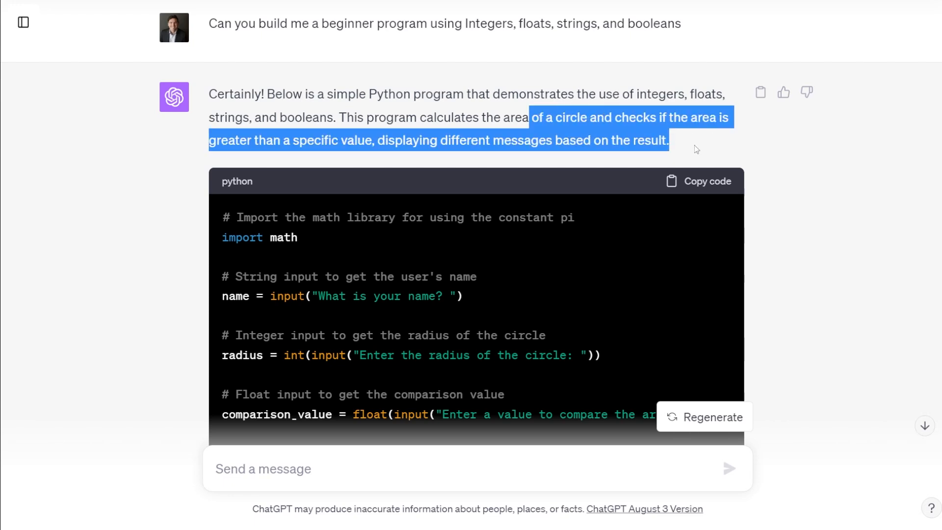
pyautogui.click(694, 149)
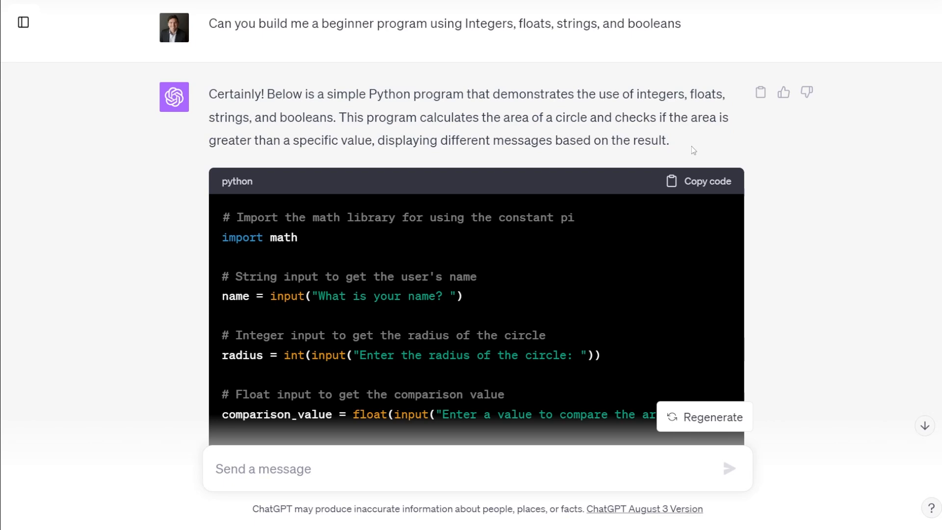
pyautogui.moveTo(666, 135)
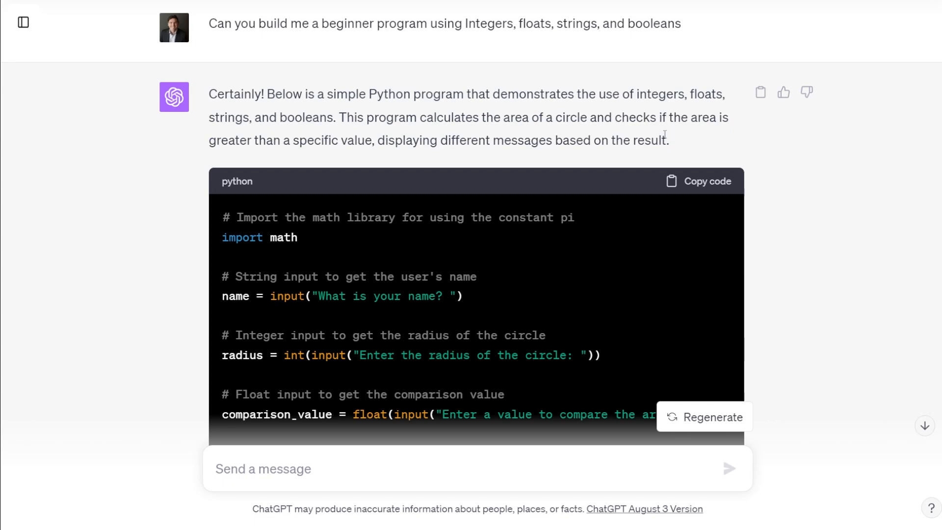
pyautogui.moveTo(458, 132)
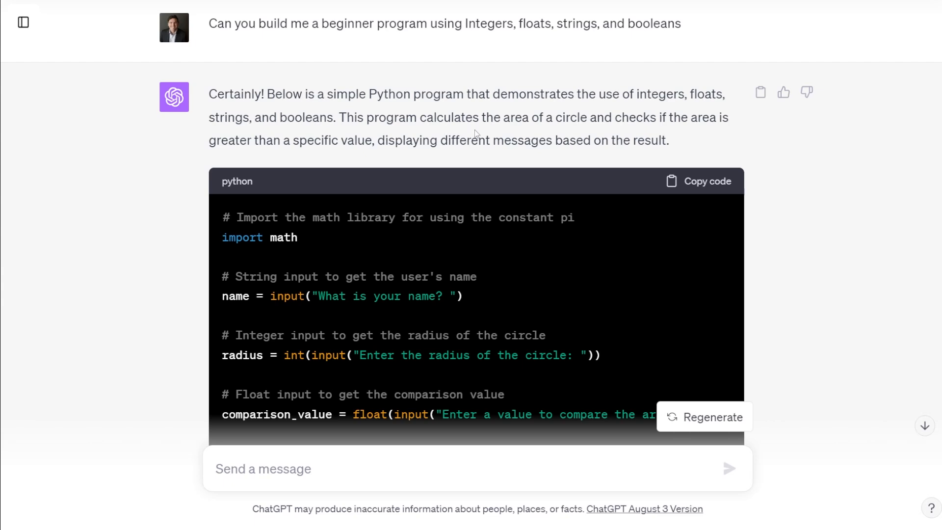
pyautogui.scroll(-3)
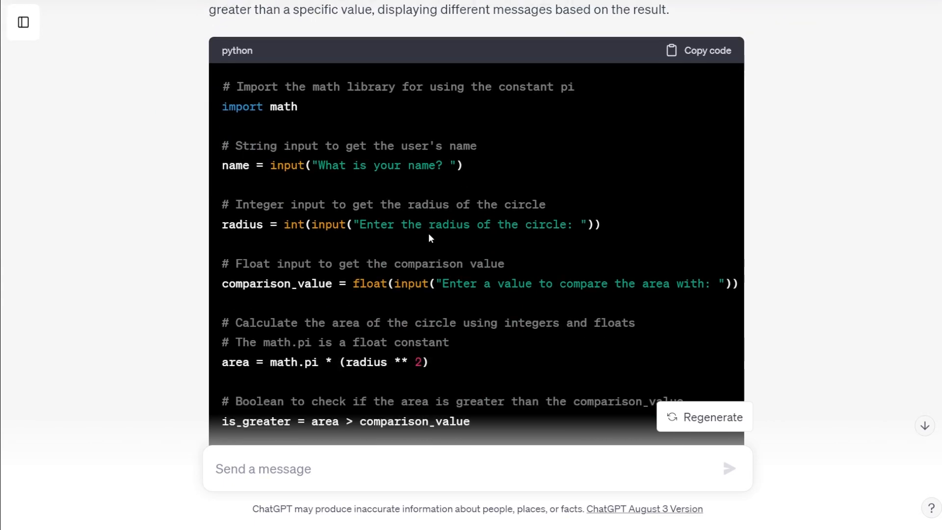
pyautogui.scroll(-3)
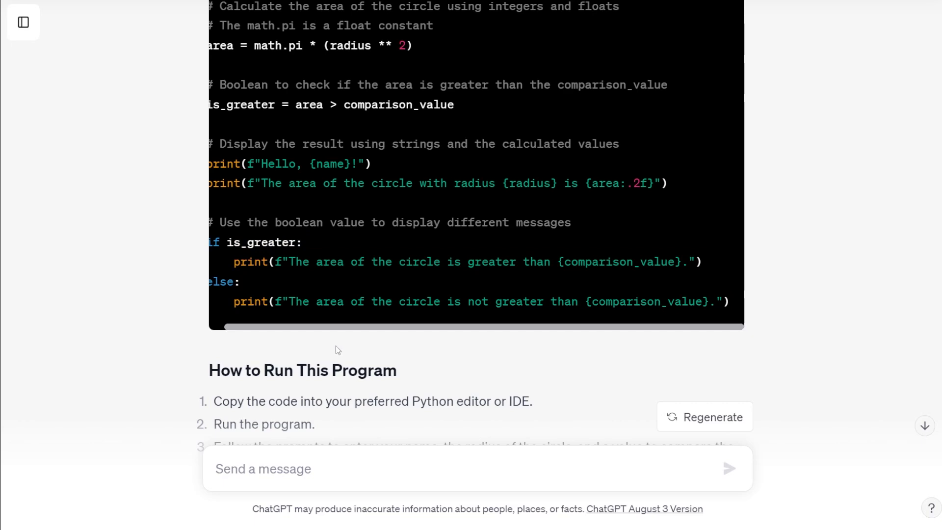
pyautogui.scroll(-3)
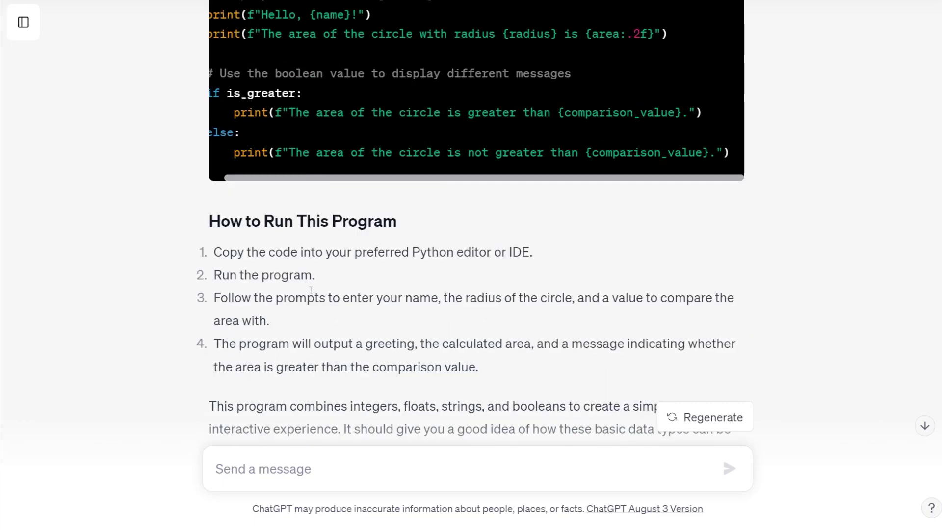
pyautogui.scroll(3)
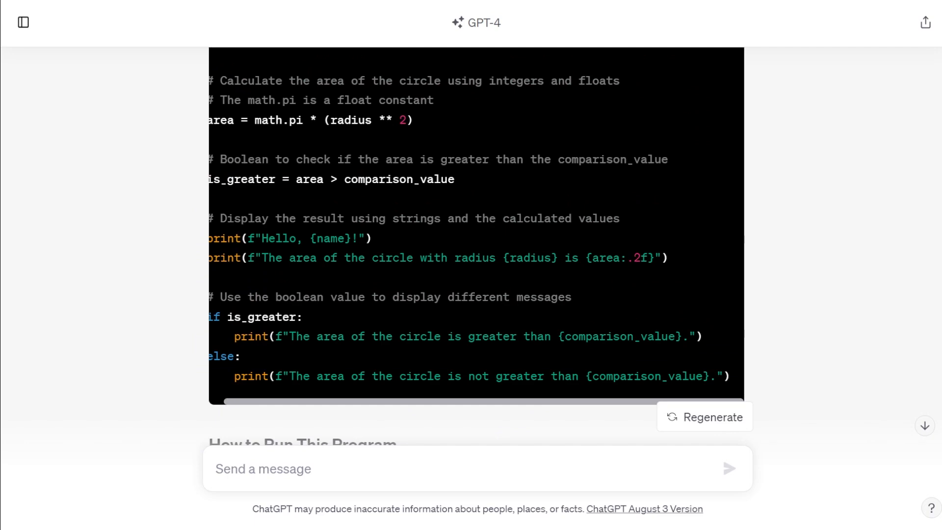
pyautogui.scroll(3)
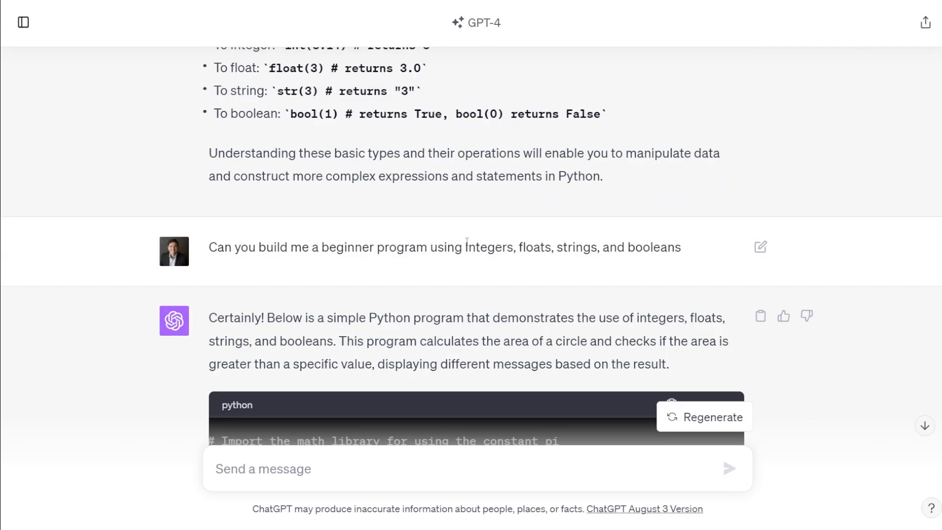
pyautogui.moveTo(437, 295)
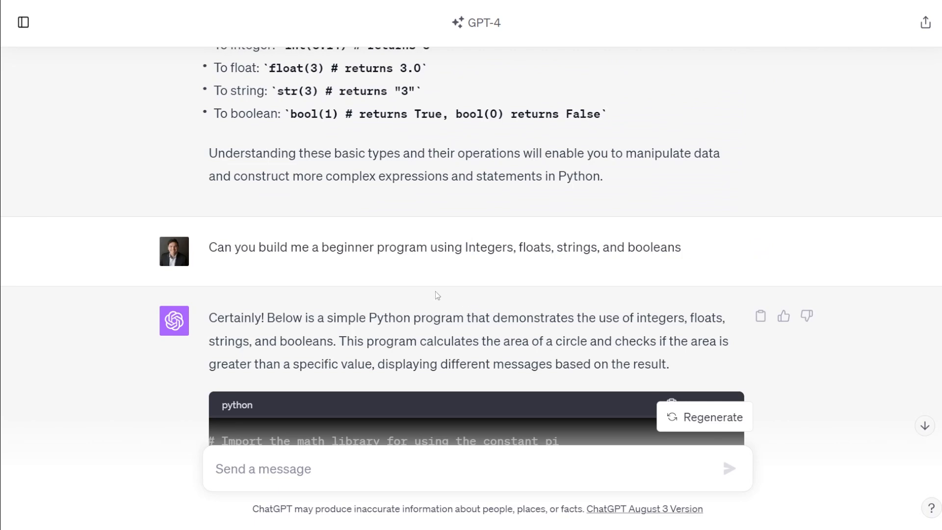
pyautogui.scroll(-3)
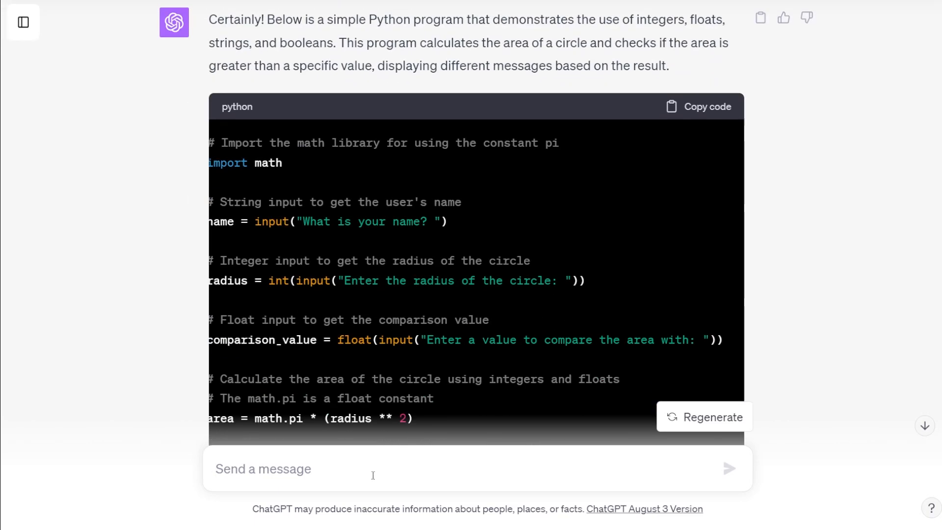
# Draft 'Can you please explain what the following is in our code?' with the if/else snippet
pyautogui.write('Can you plea')
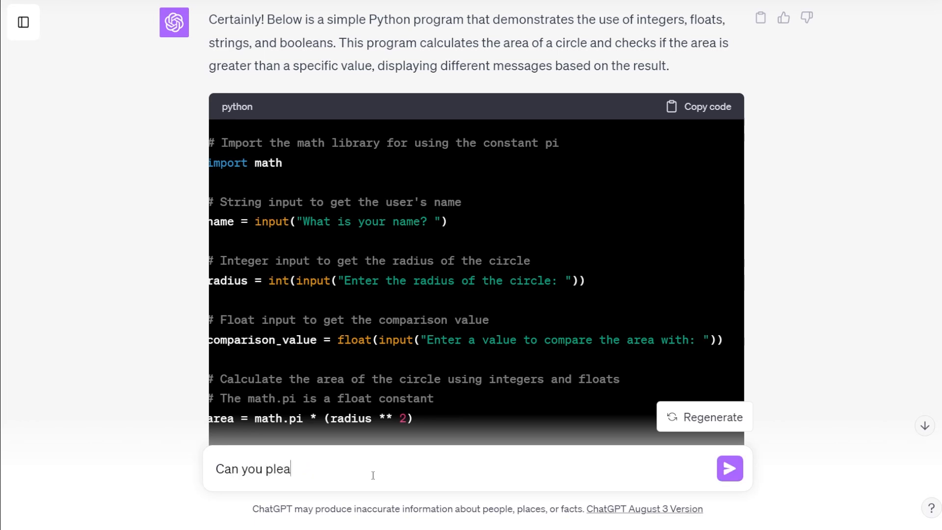
pyautogui.write('se explain what')
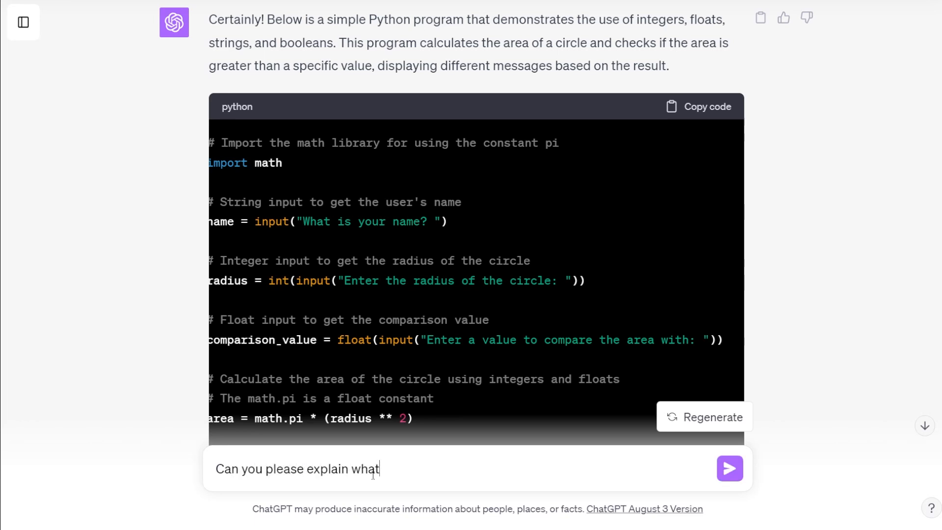
pyautogui.write('the following')
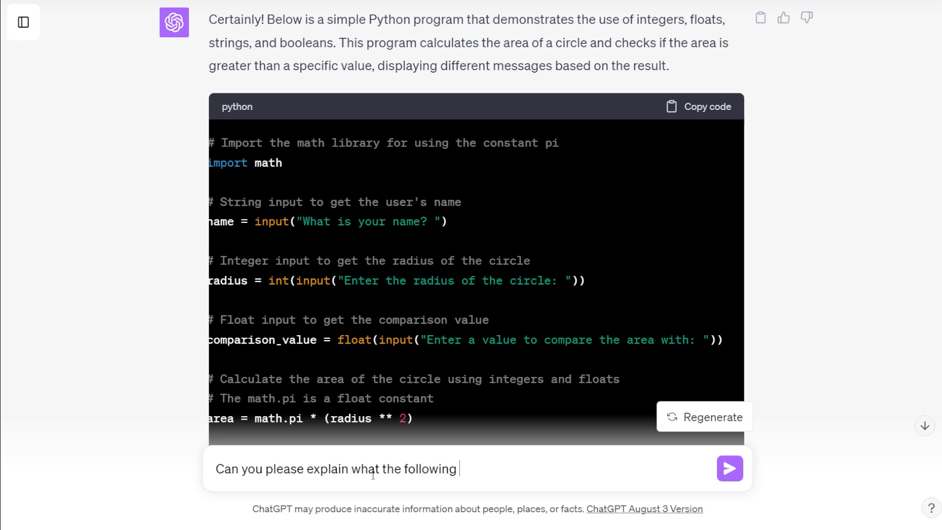
pyautogui.write('is in our code?')
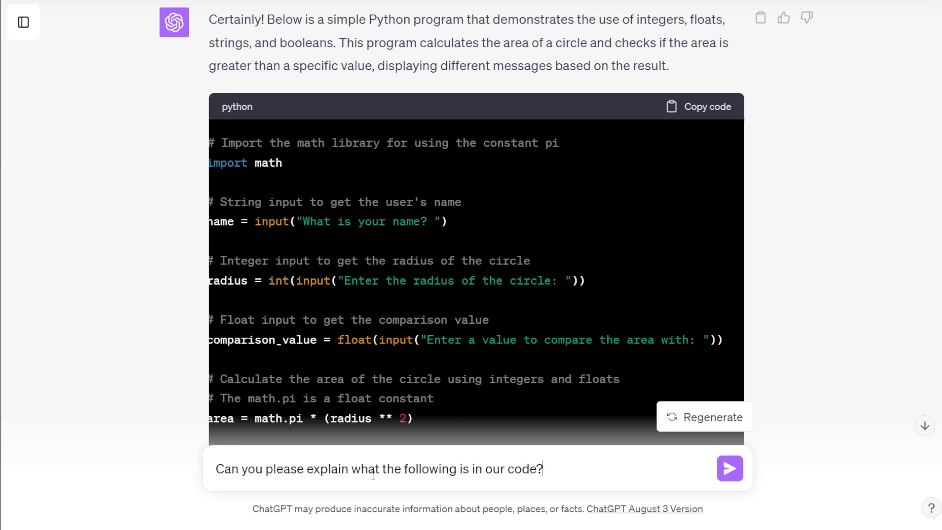
pyautogui.write('"if is_greater:')
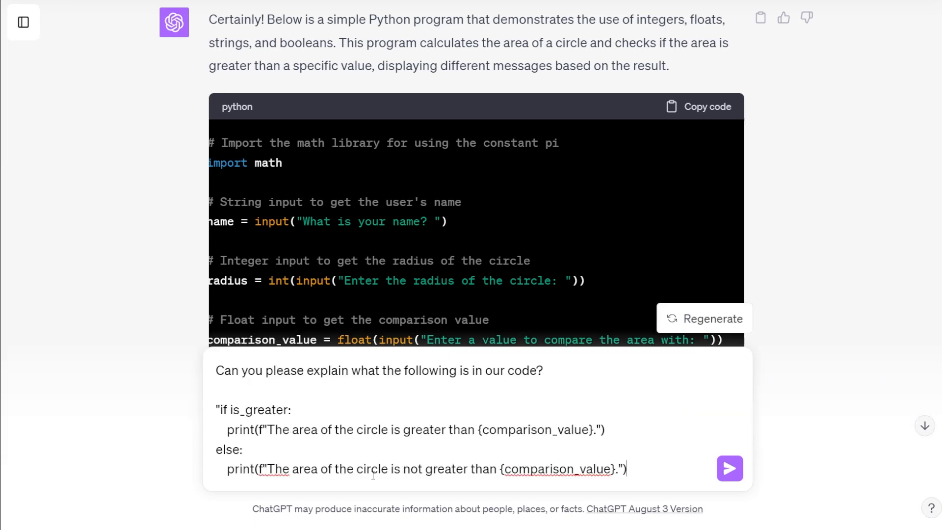
# Send the code question and follow the new reply as it generates
pyautogui.click(729, 468)
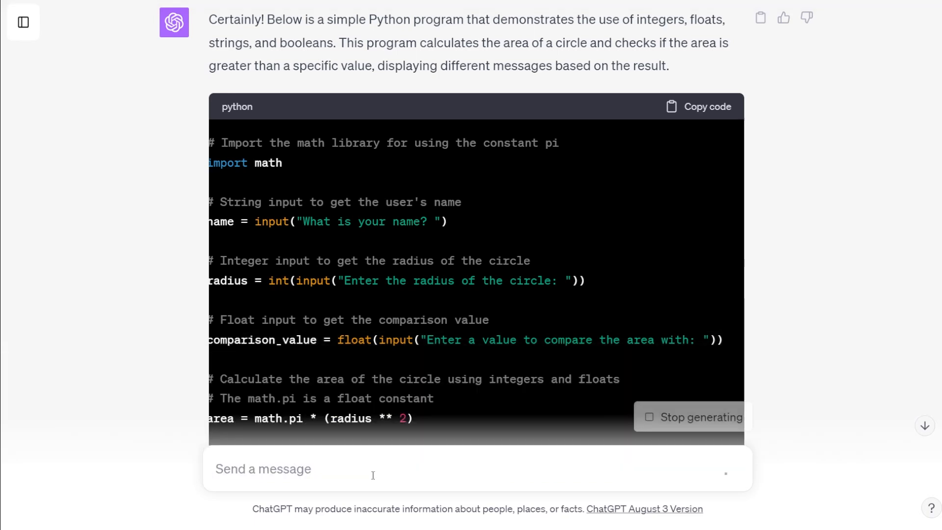
pyautogui.moveTo(741, 349)
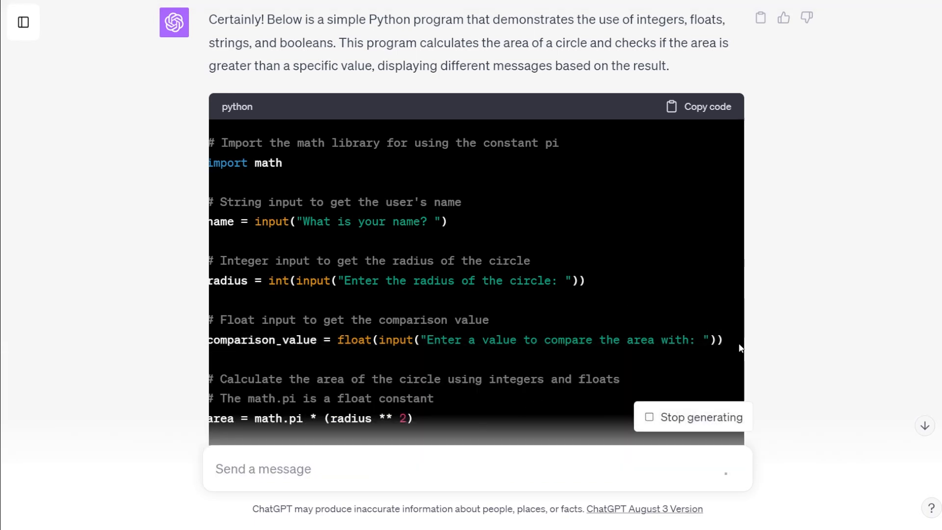
pyautogui.scroll(-3)
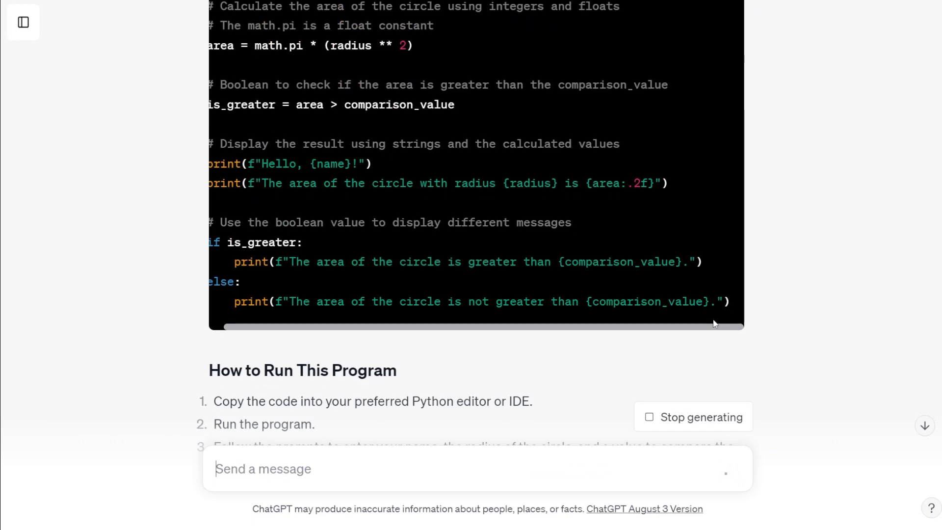
pyautogui.scroll(-3)
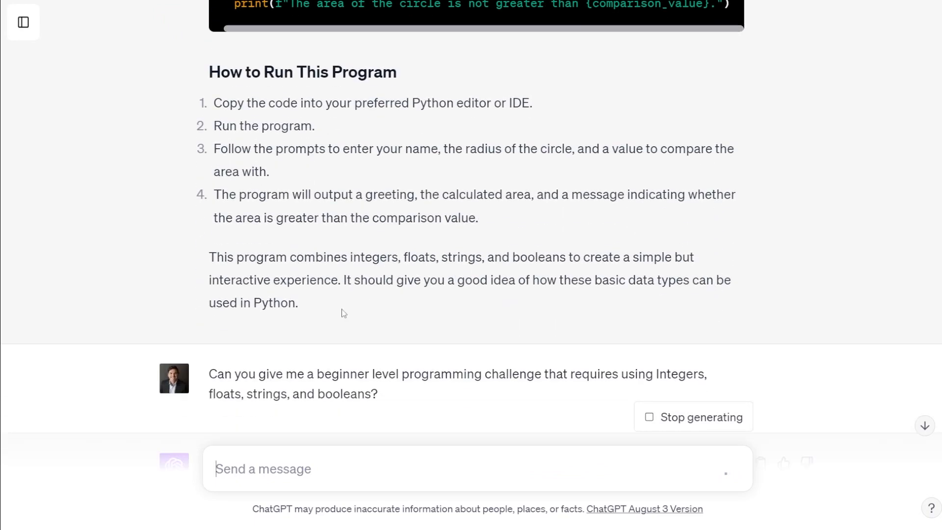
pyautogui.moveTo(269, 409)
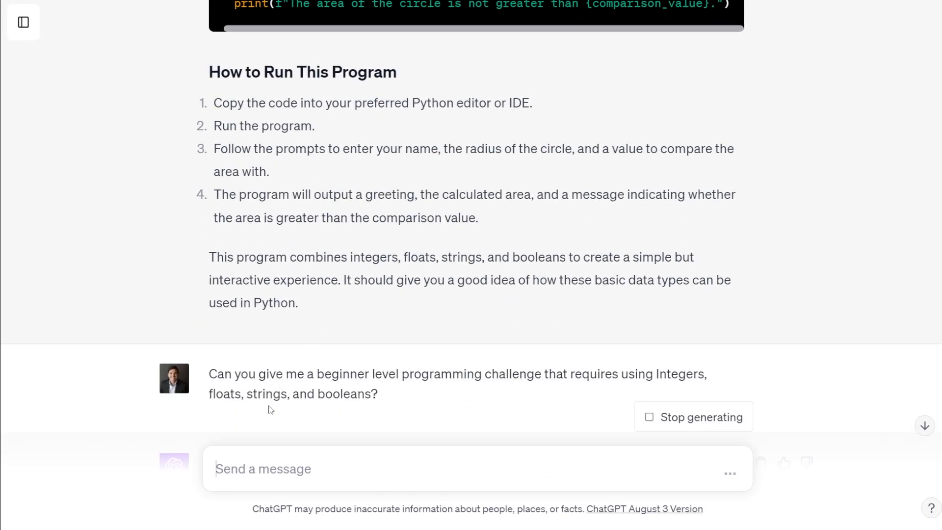
pyautogui.moveTo(307, 379)
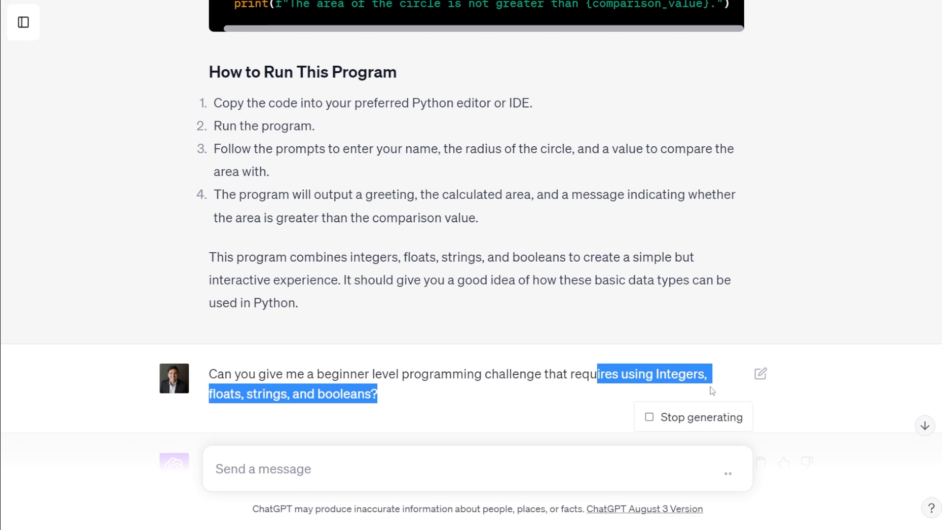
pyautogui.click(558, 365)
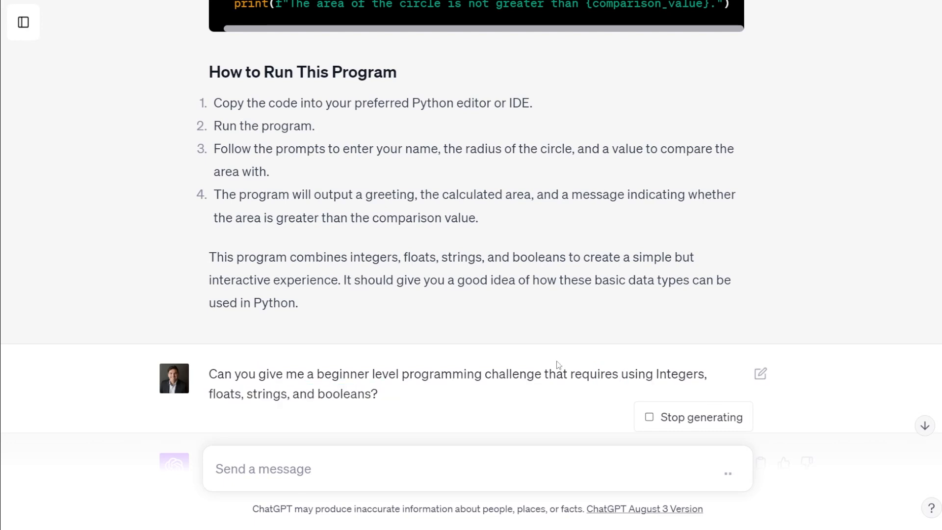
# Scroll through the Temperature Converter challenge to its Hints and the 'Can you provide the solution?' prompt
pyautogui.scroll(-3)
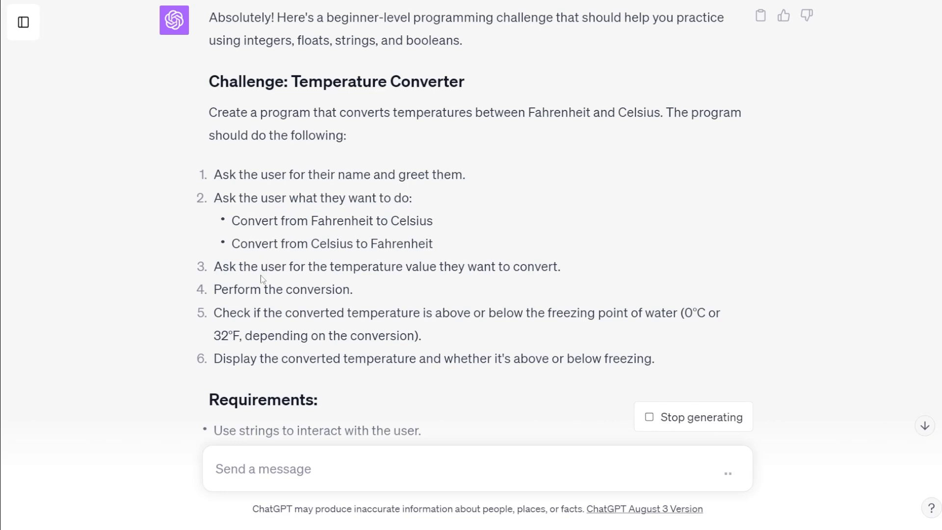
pyautogui.scroll(-3)
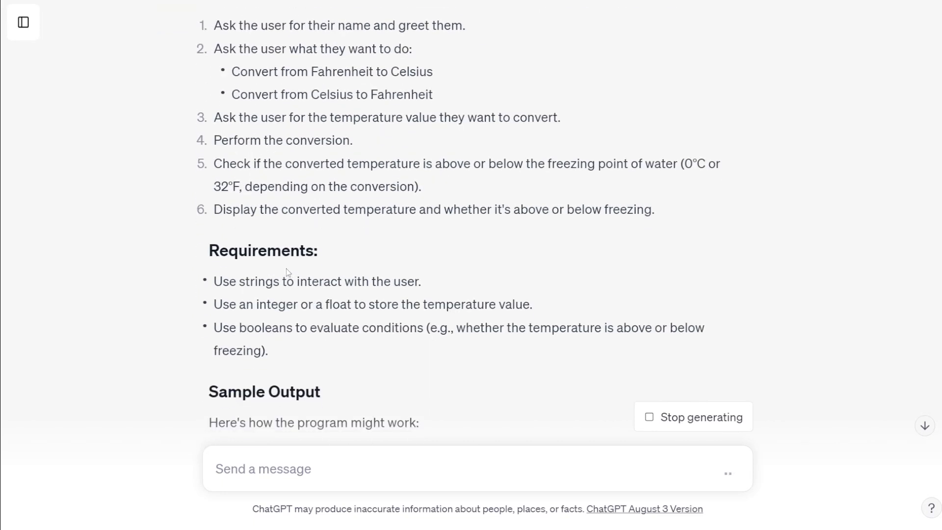
pyautogui.scroll(-3)
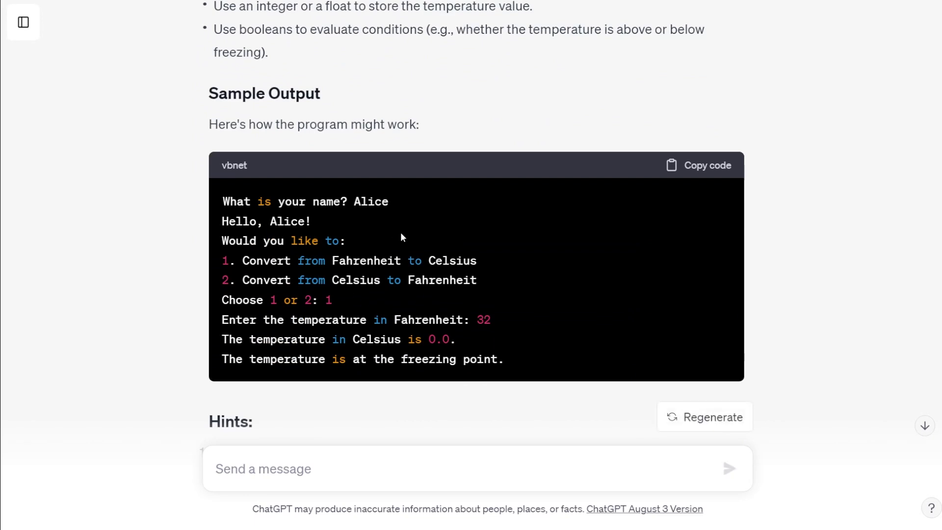
pyautogui.scroll(-3)
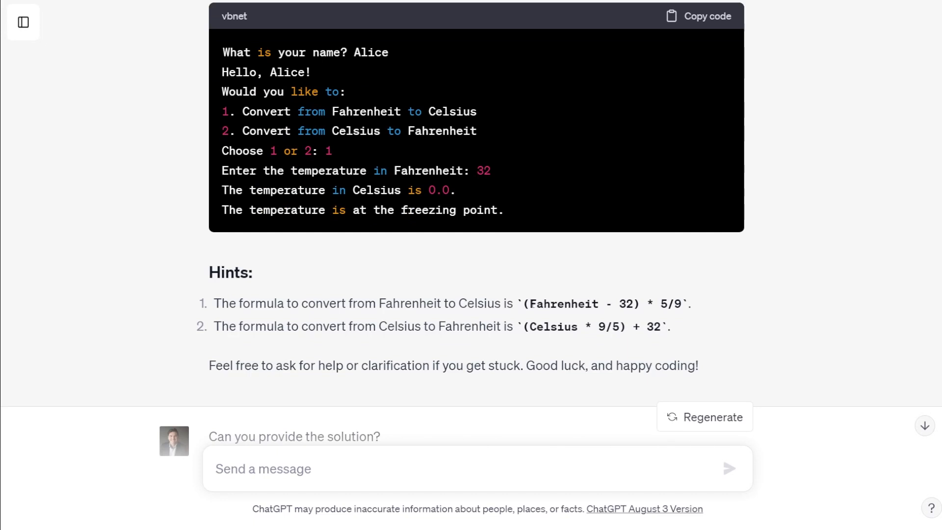
pyautogui.moveTo(667, 322)
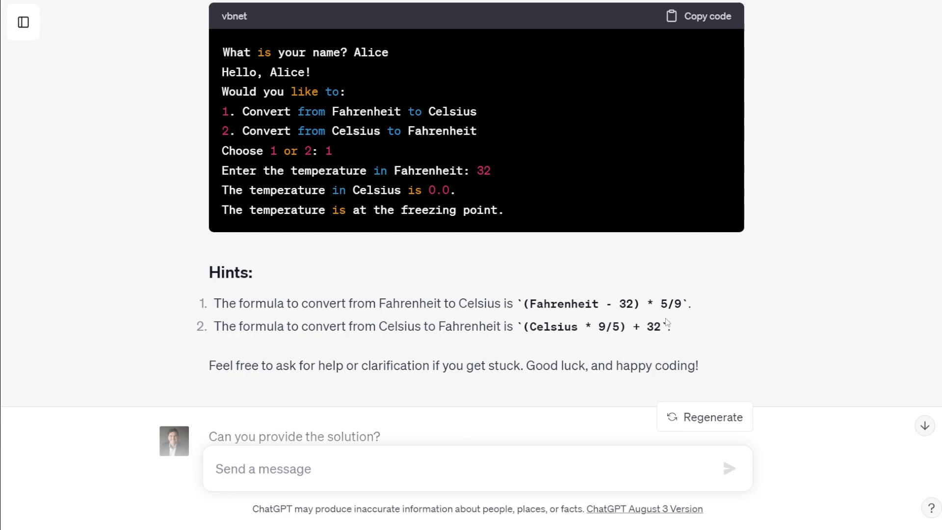
pyautogui.scroll(3)
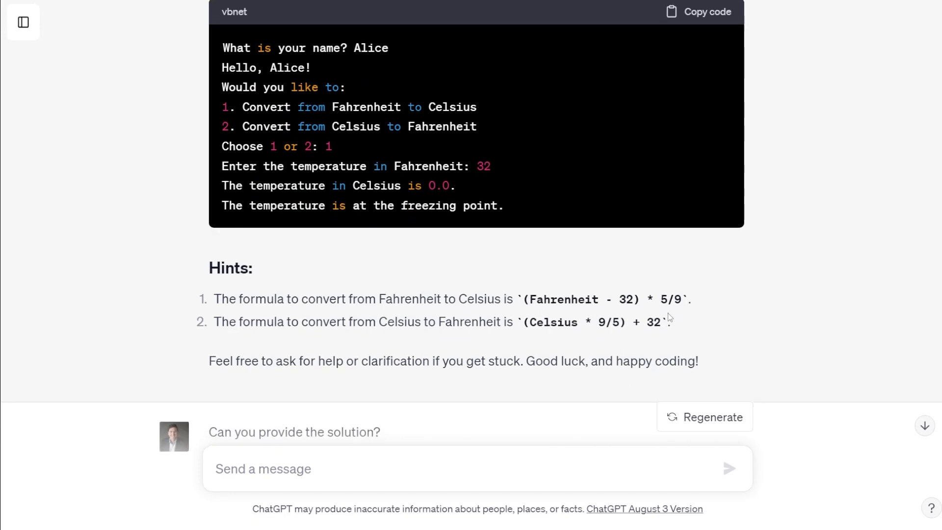
pyautogui.scroll(-3)
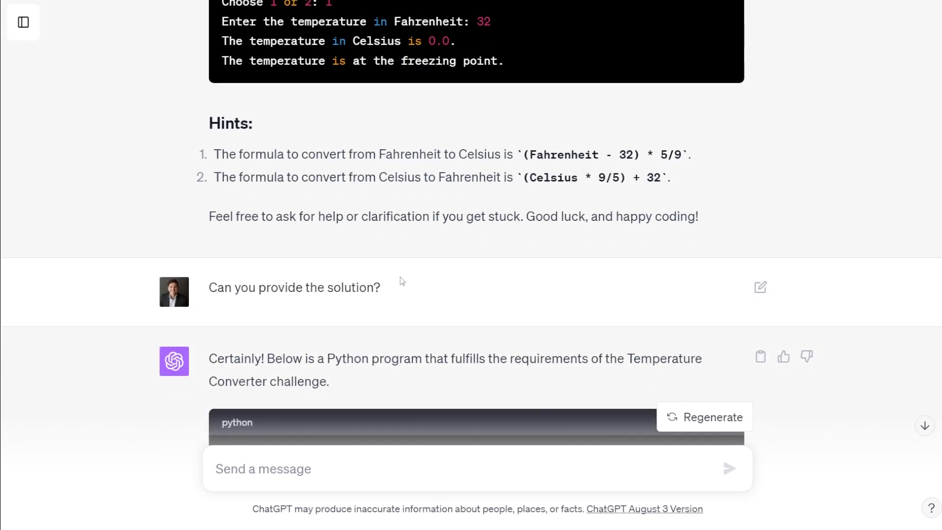
pyautogui.scroll(-3)
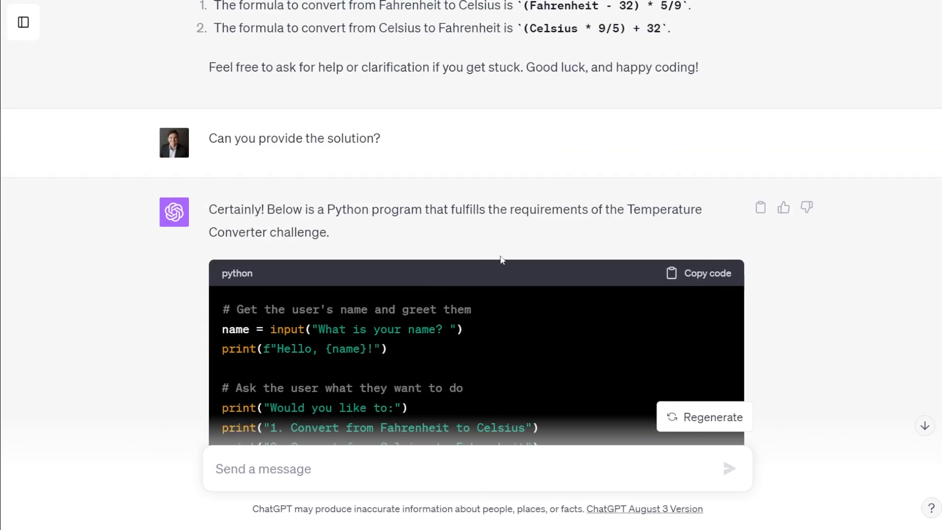
pyautogui.moveTo(403, 242)
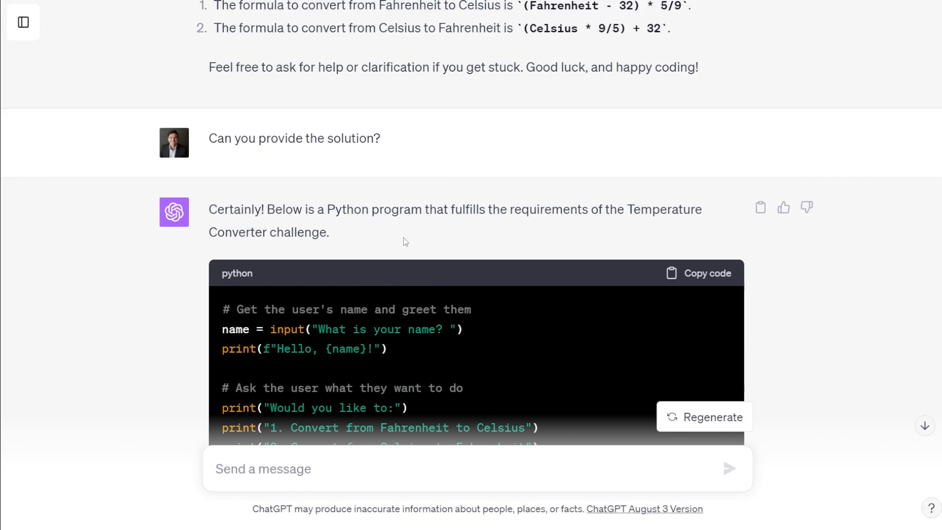
pyautogui.scroll(-3)
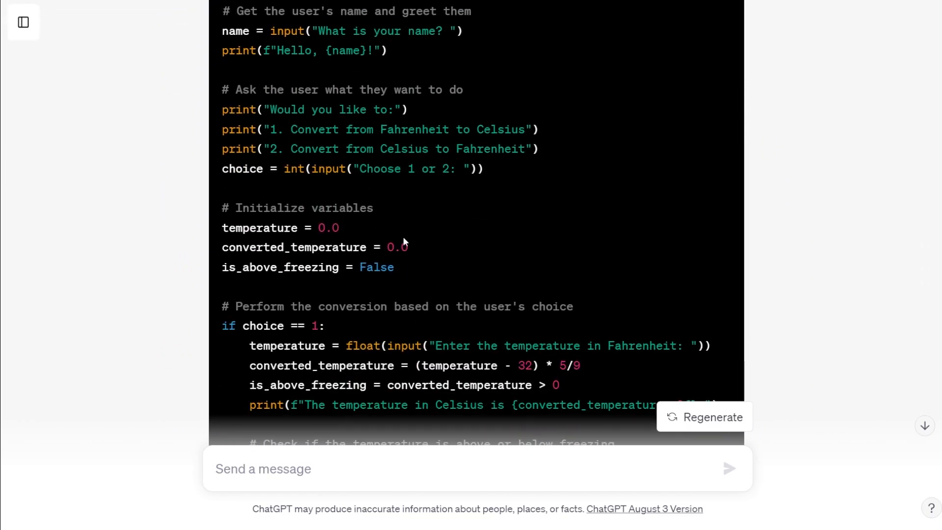
pyautogui.scroll(-3)
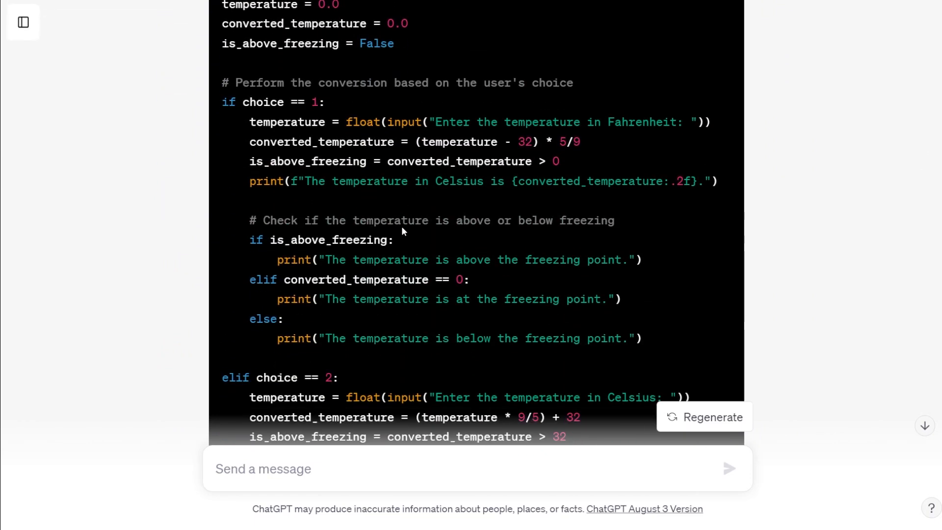
pyautogui.scroll(-3)
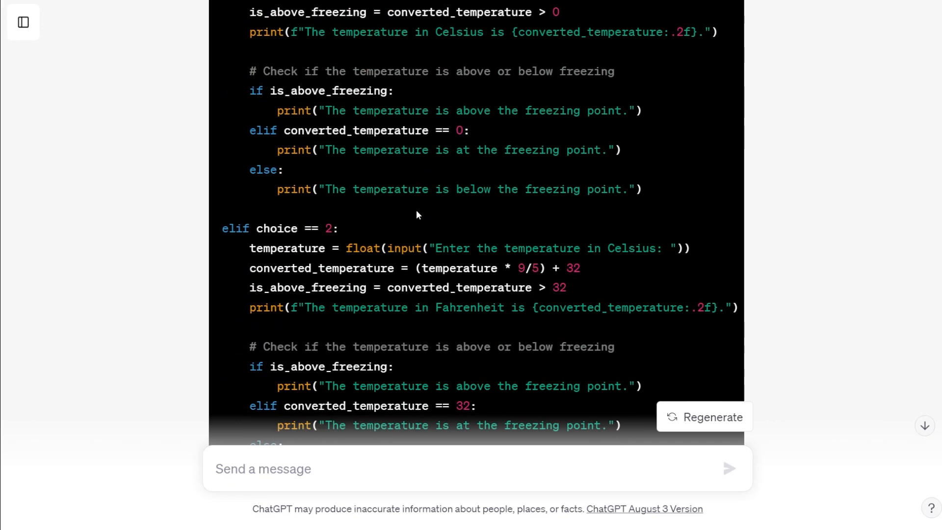
pyautogui.scroll(-3)
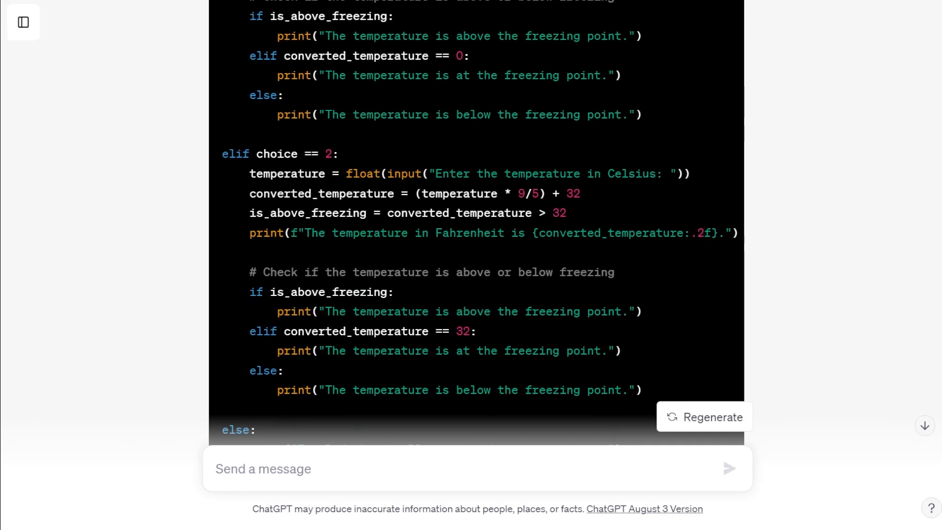
pyautogui.scroll(-3)
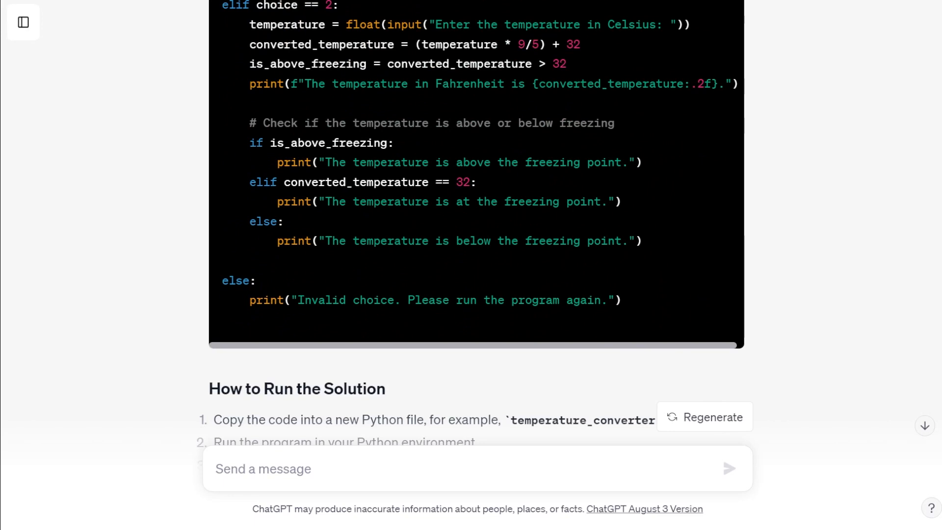
pyautogui.scroll(-3)
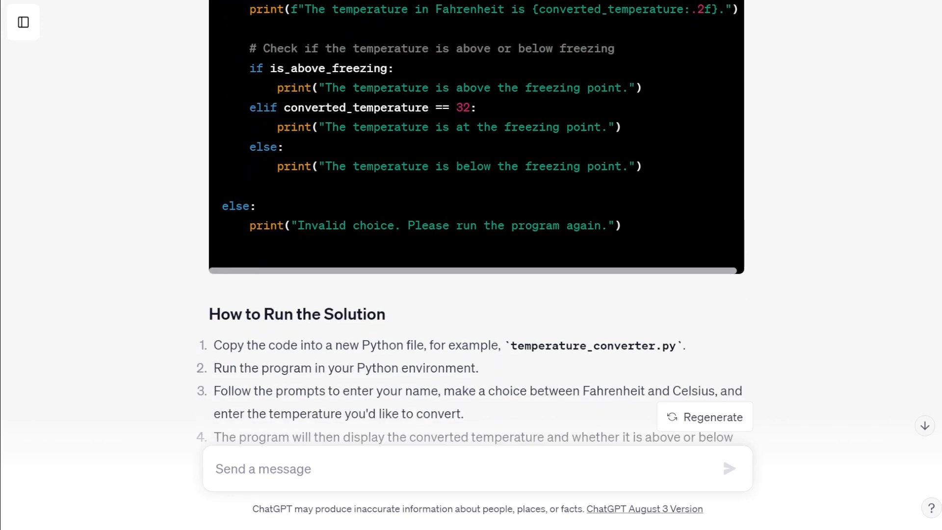
pyautogui.scroll(-3)
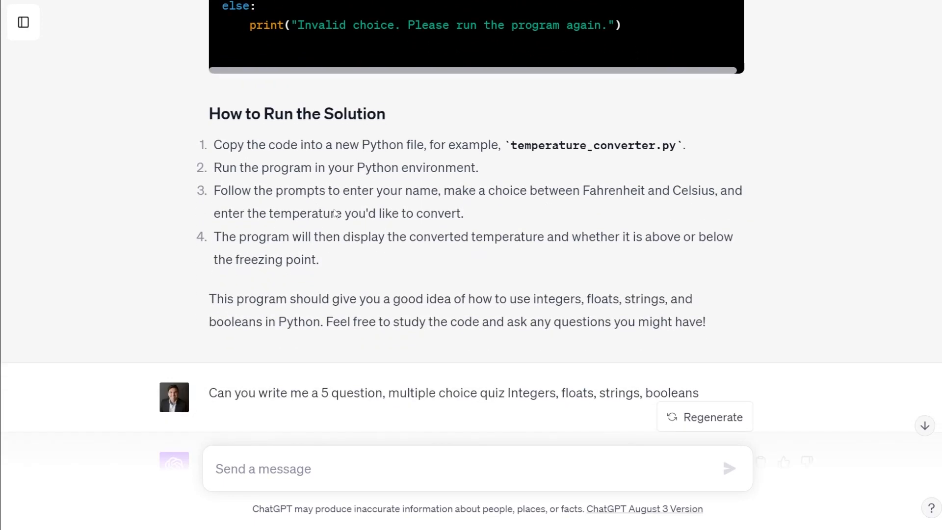
pyautogui.scroll(-3)
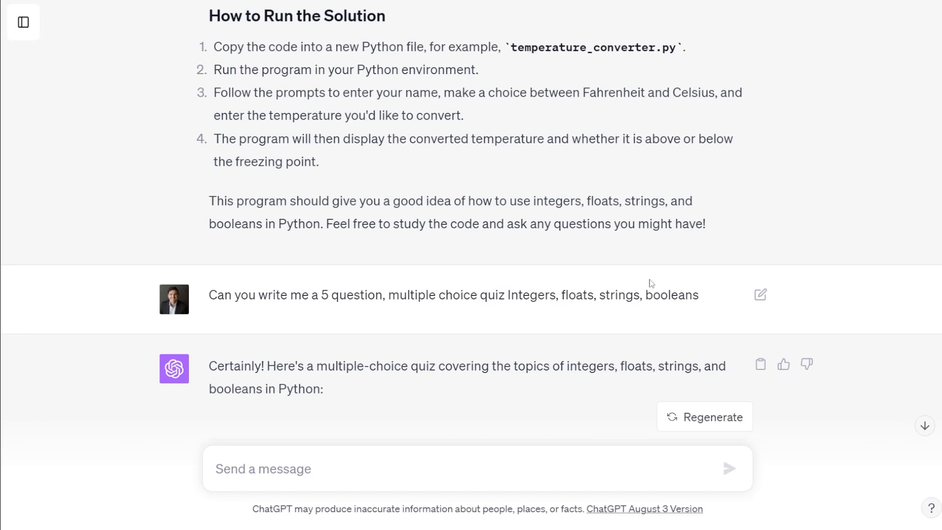
pyautogui.scroll(-3)
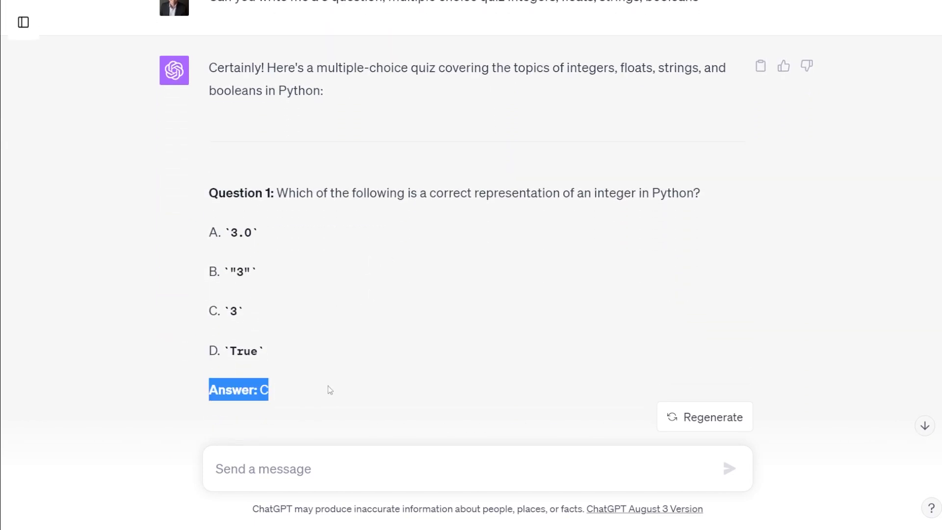
pyautogui.click(336, 283)
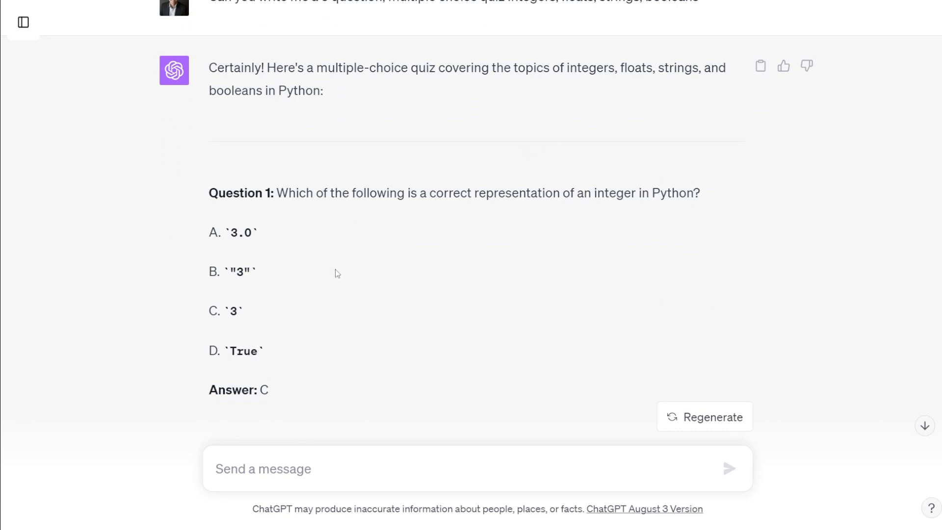
pyautogui.moveTo(448, 373)
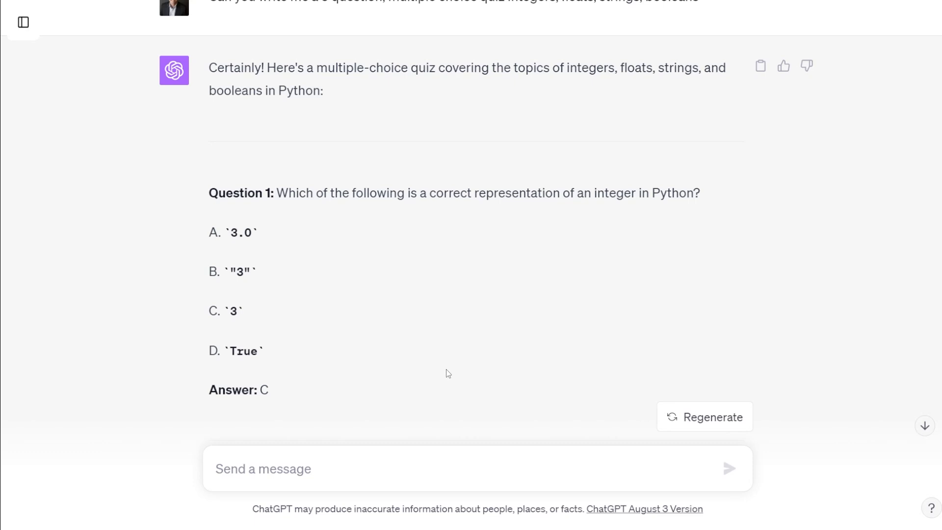
pyautogui.moveTo(336, 385)
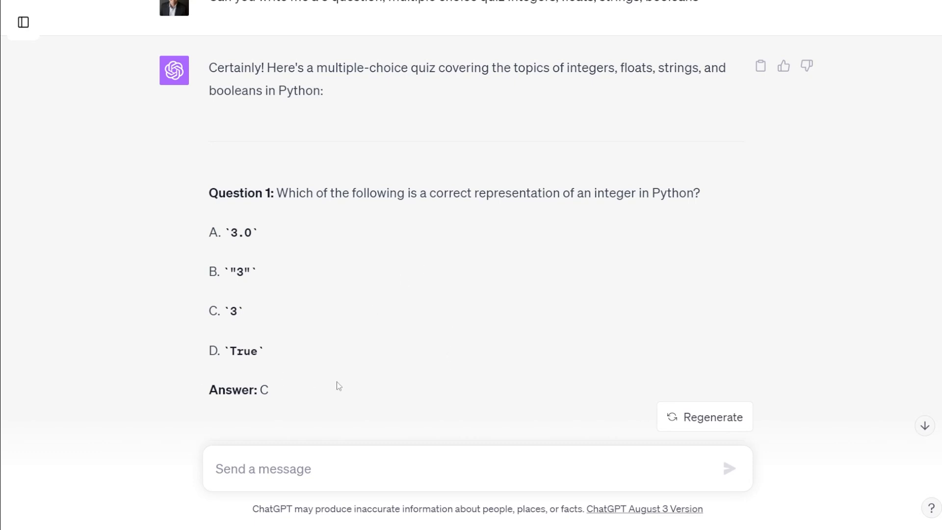
pyautogui.scroll(-3)
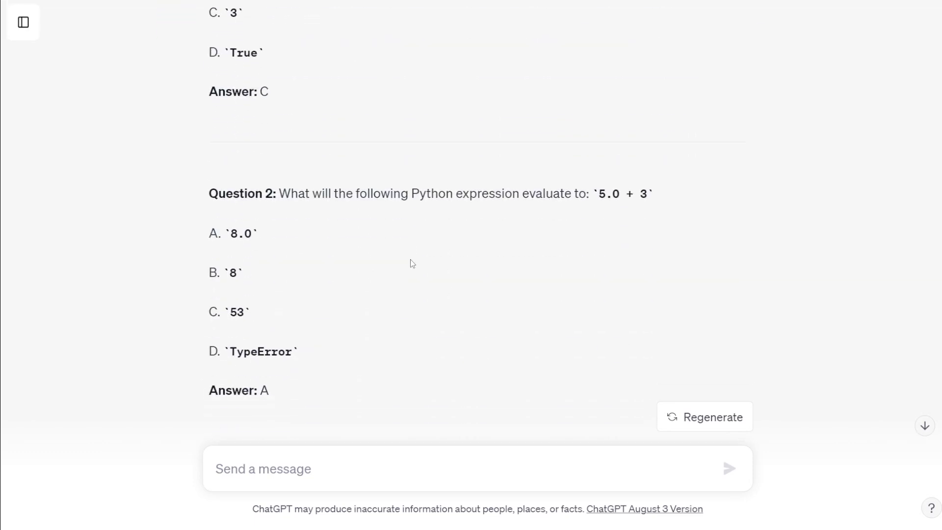
pyautogui.scroll(-3)
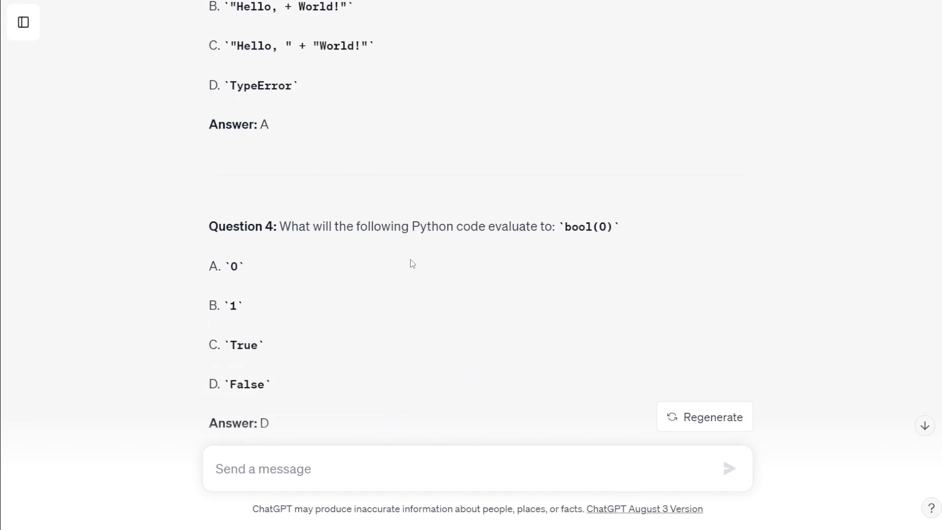
pyautogui.scroll(-3)
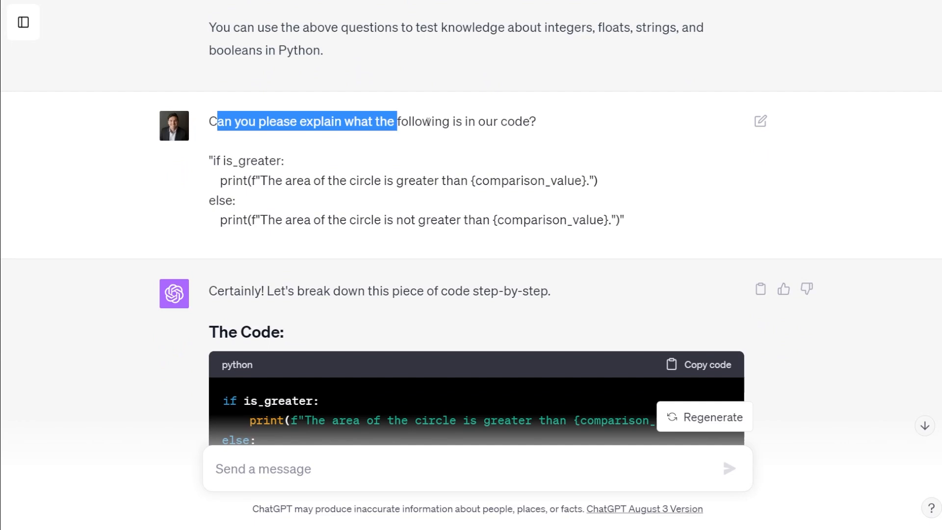
pyautogui.scroll(-3)
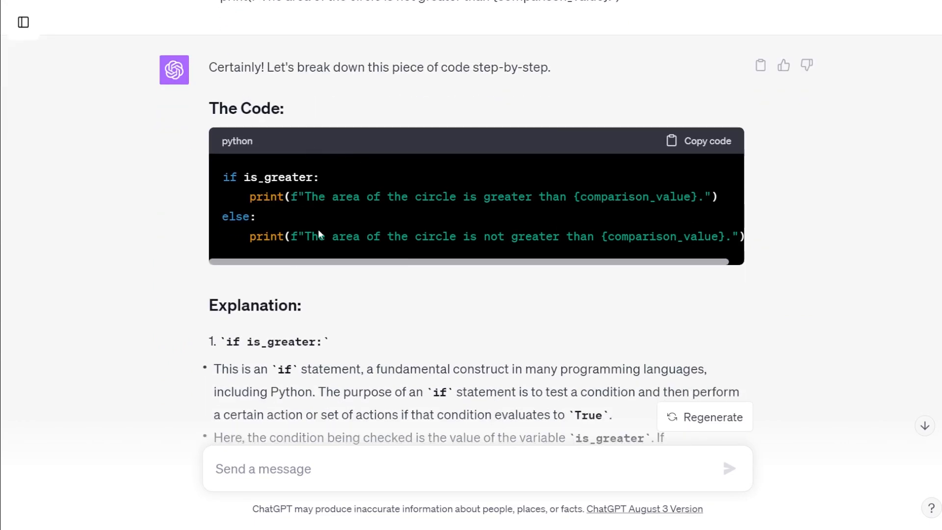
pyautogui.scroll(-3)
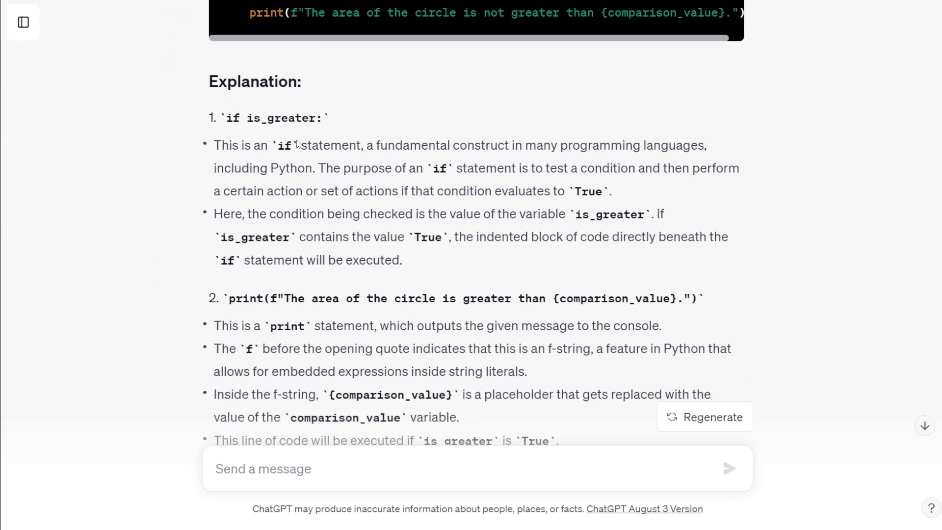
pyautogui.moveTo(342, 199)
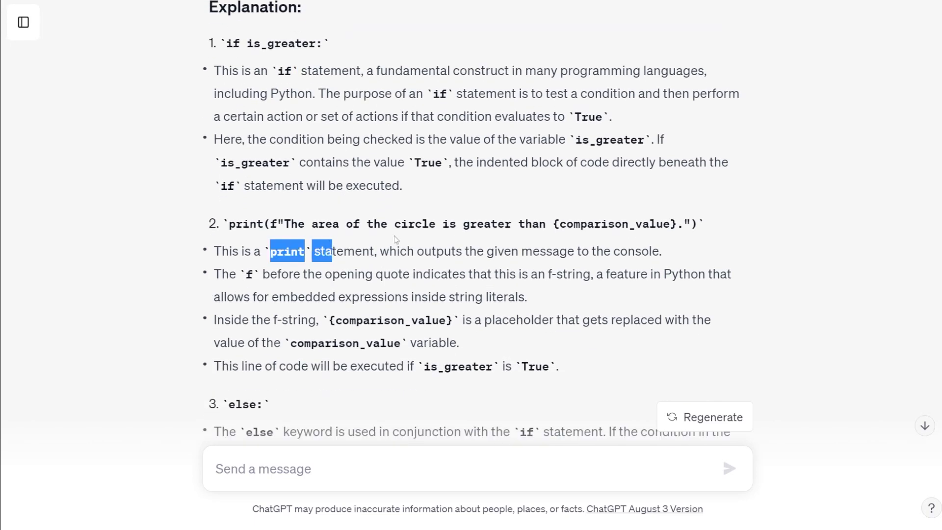
pyautogui.scroll(-3)
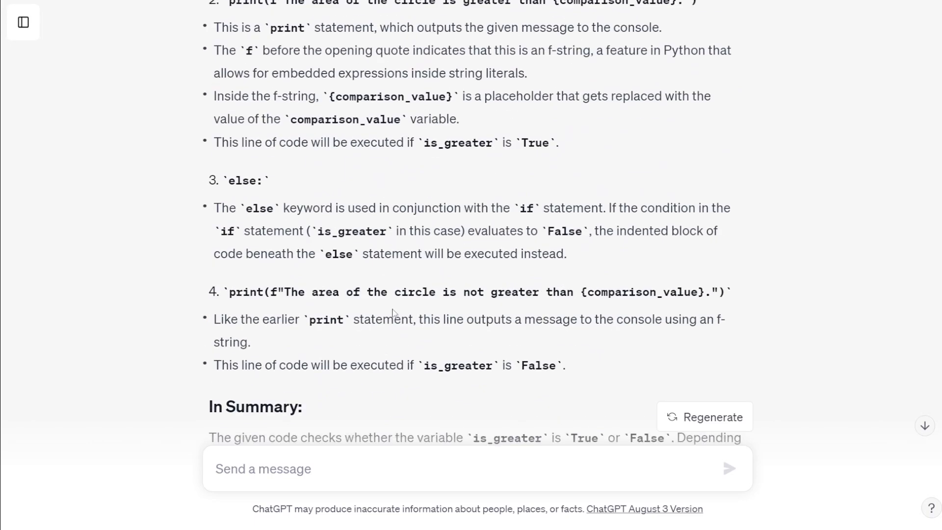
pyautogui.scroll(-3)
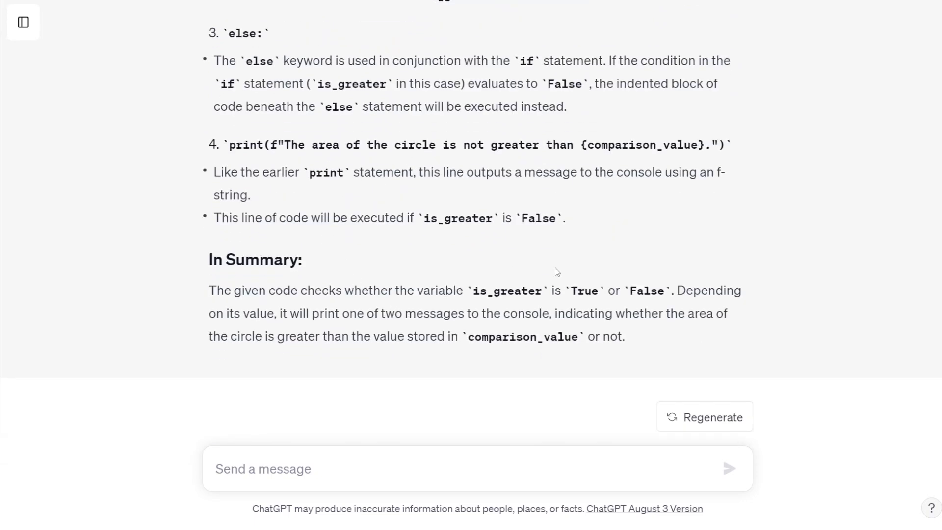
pyautogui.moveTo(582, 289)
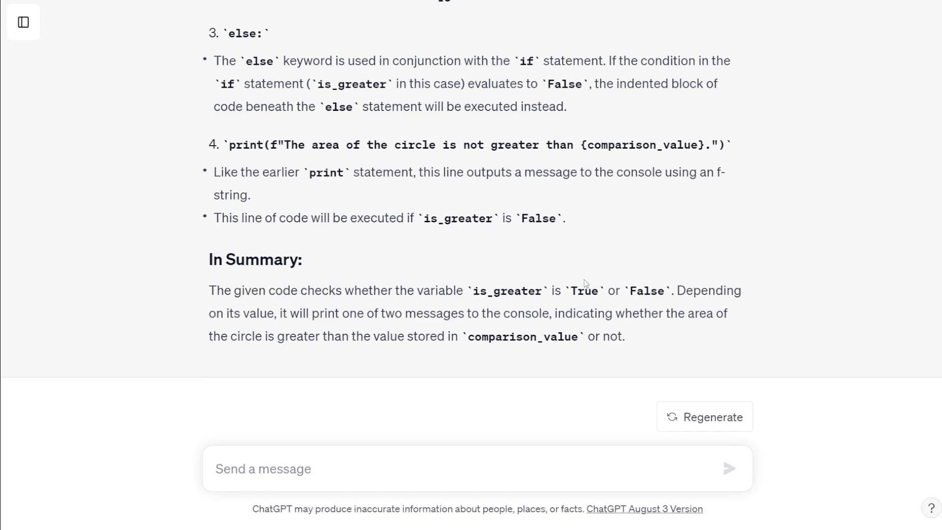
pyautogui.scroll(3)
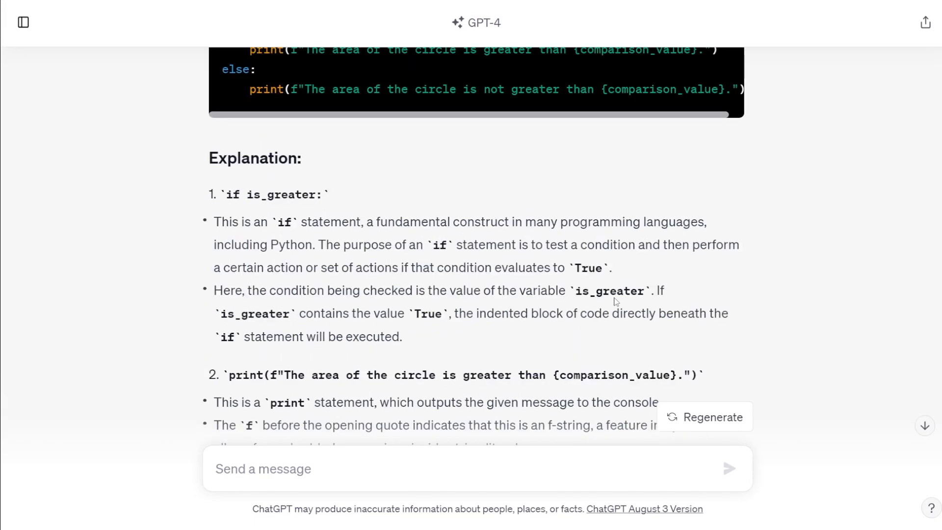
pyautogui.scroll(3)
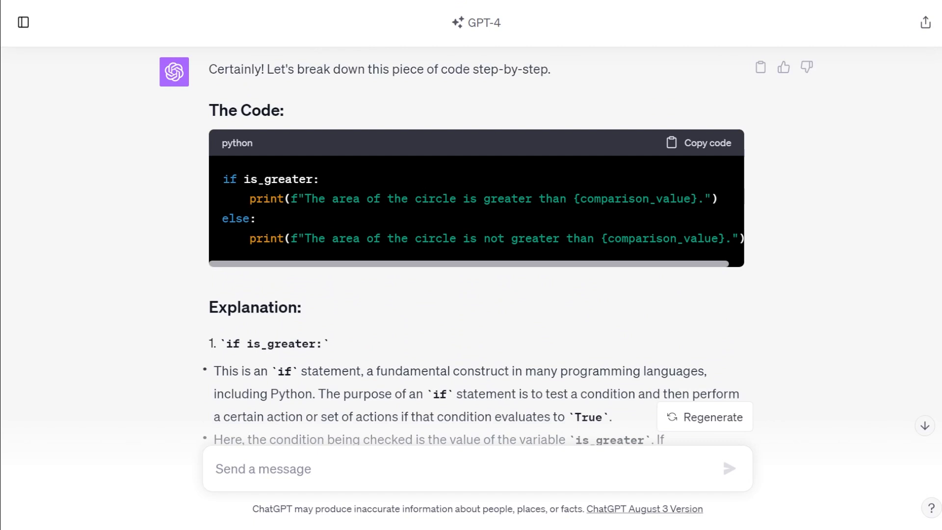
pyautogui.moveTo(427, 337)
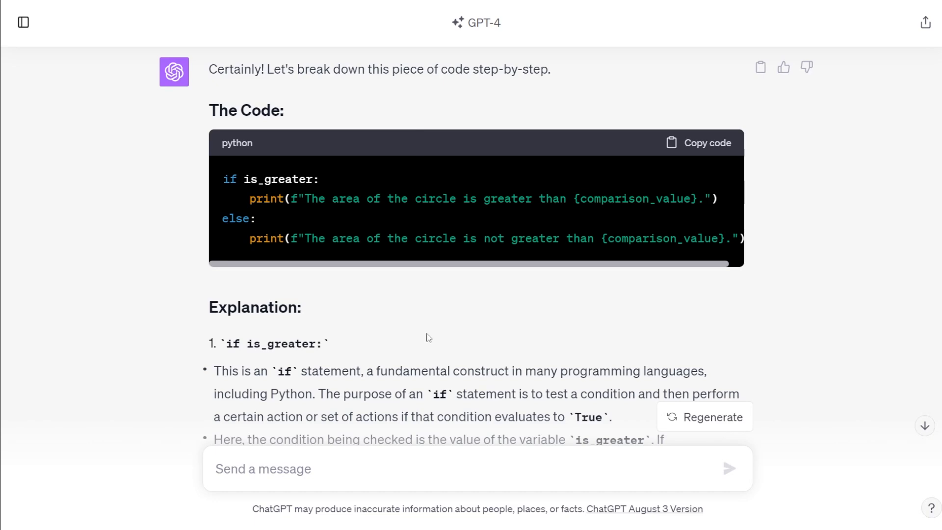
pyautogui.scroll(-3)
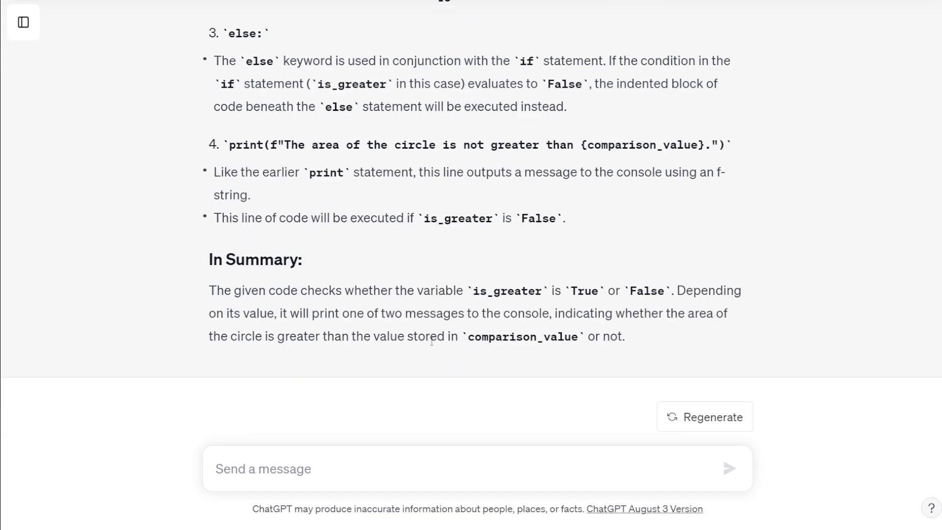